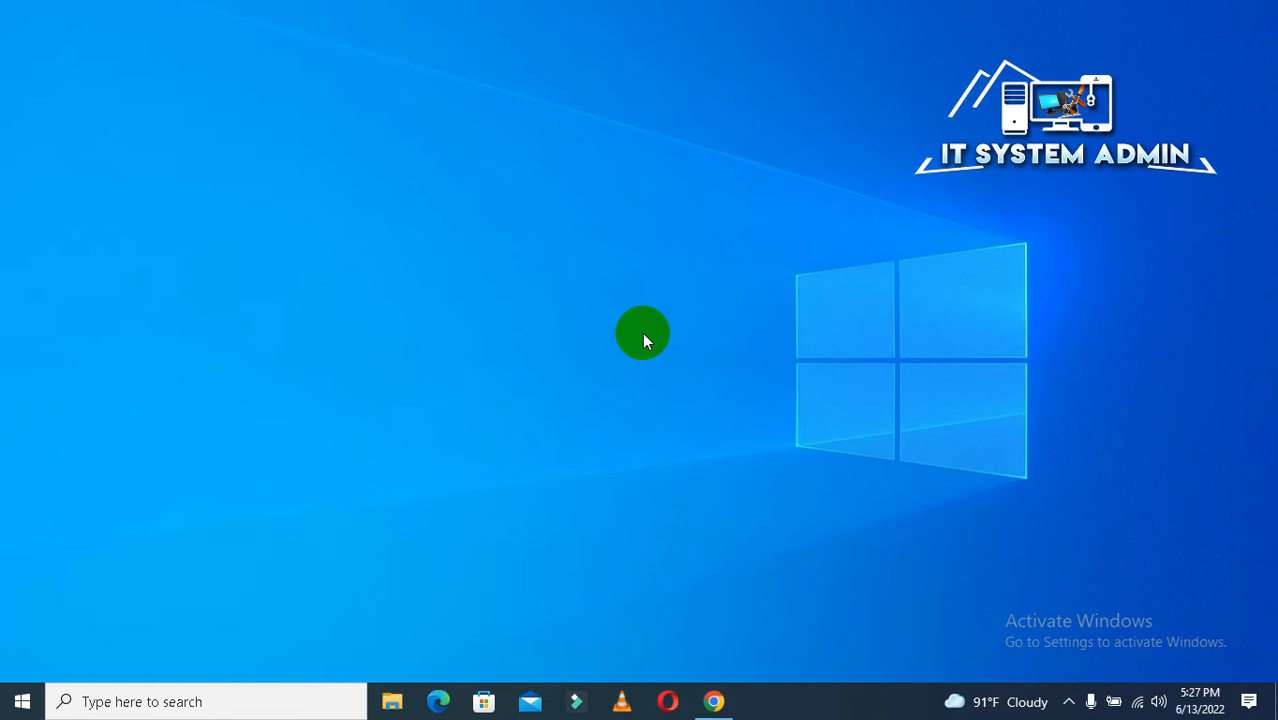
mouse_move(592, 276)
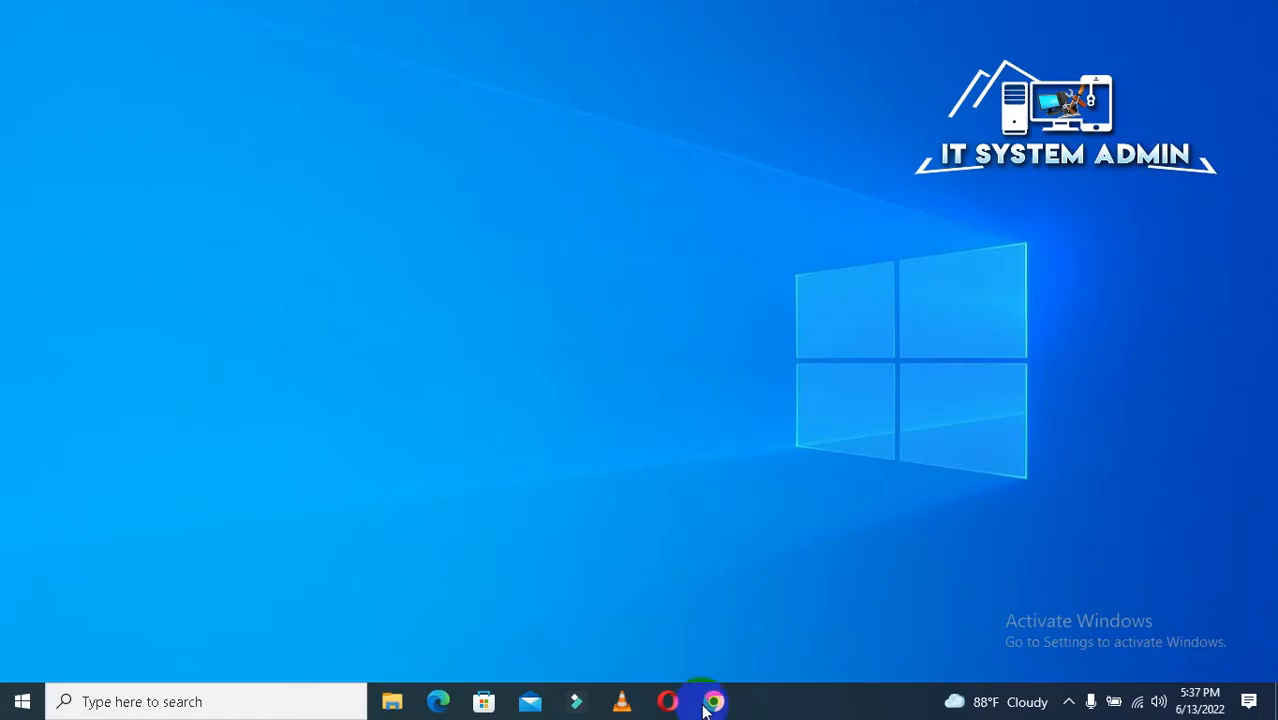
Launch Chrome with a saved profile and head to remotedesktop.google.com/access.
left_click(712, 700)
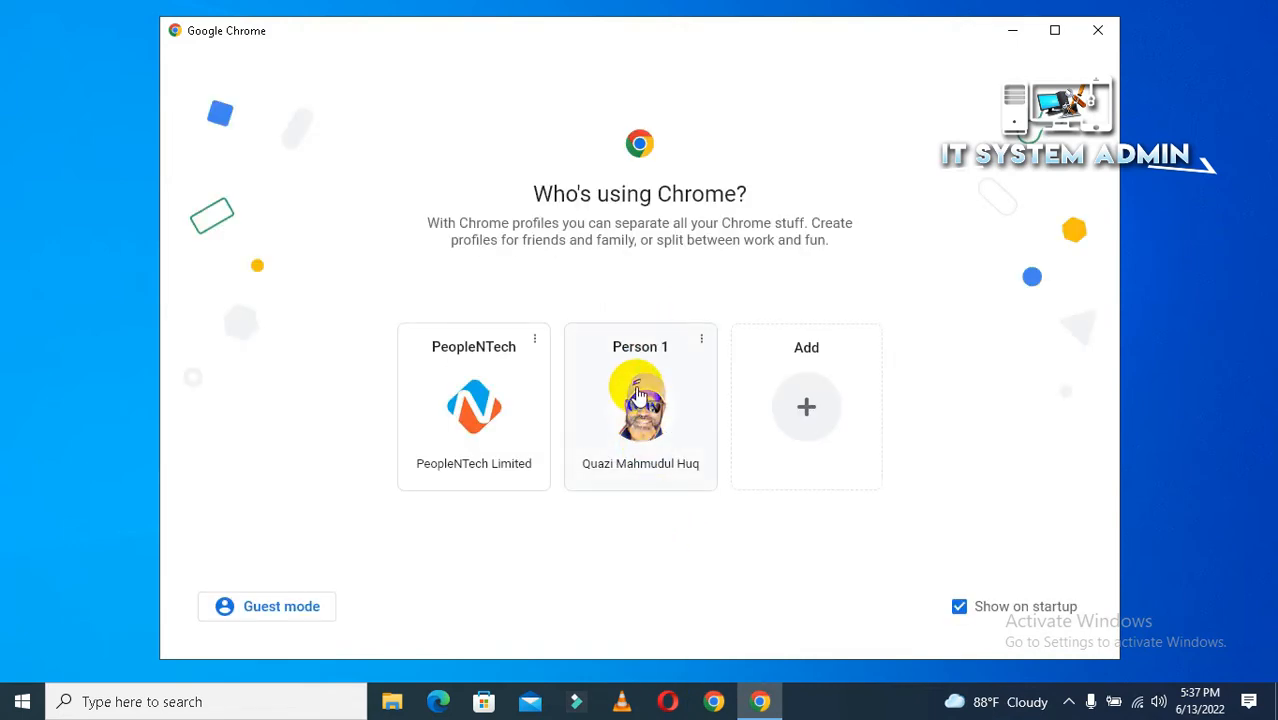
left_click(640, 404)
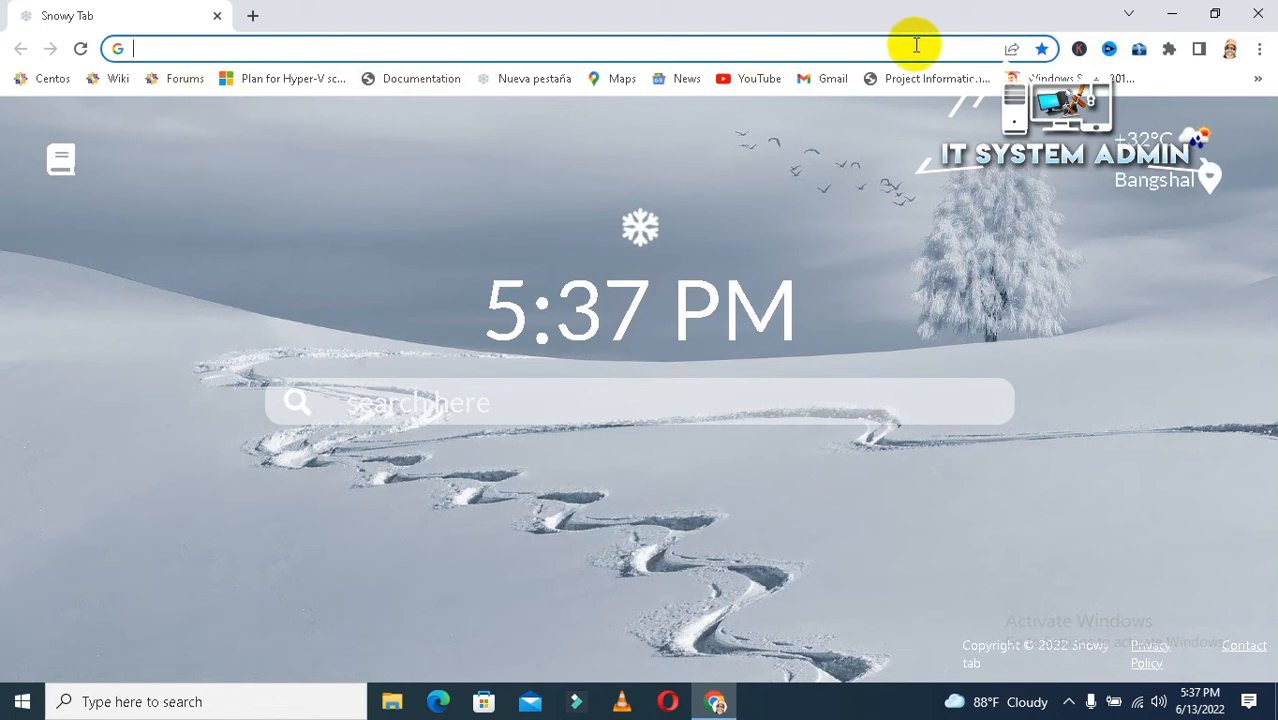
mouse_move(284, 78)
type("google.com")
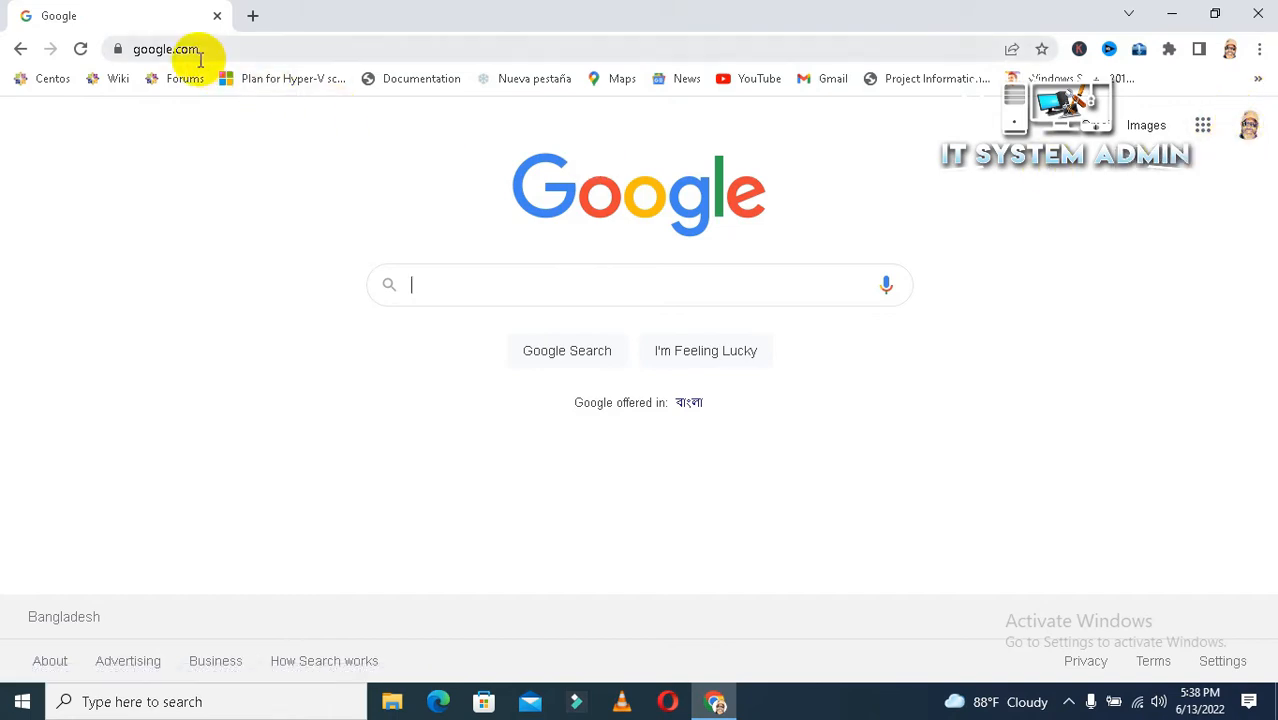
left_click(164, 48)
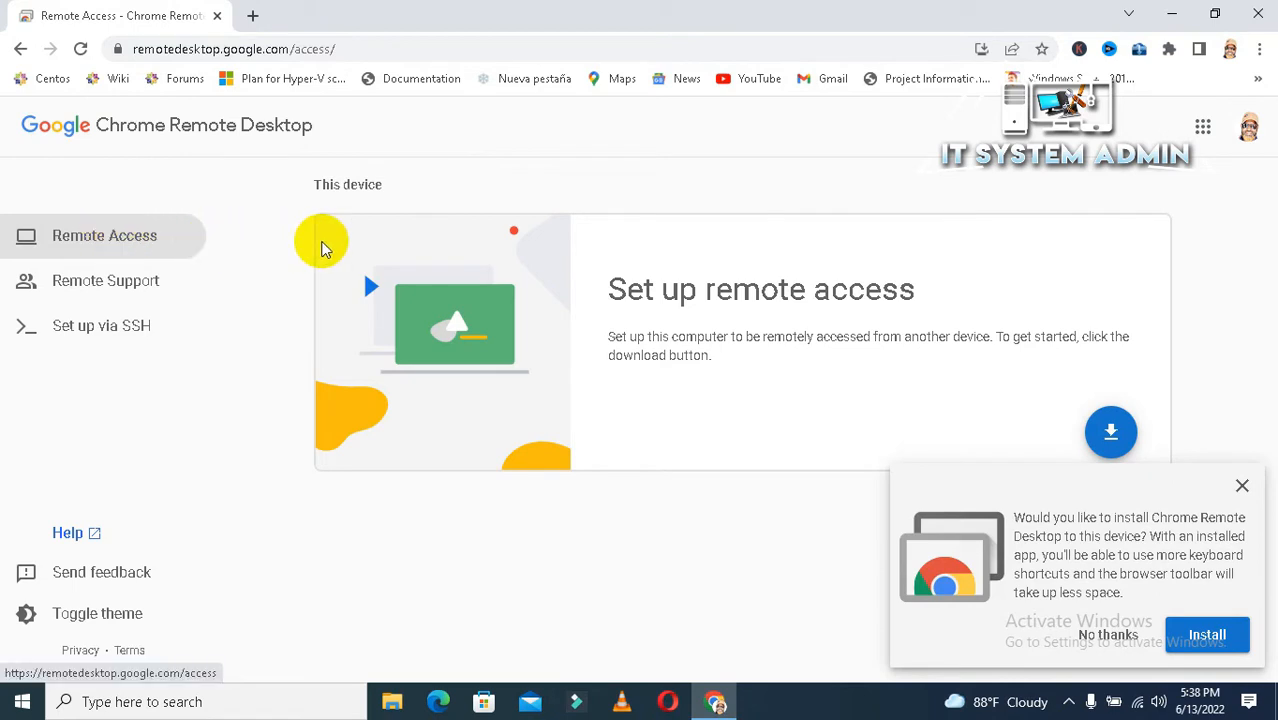
mouse_move(584, 300)
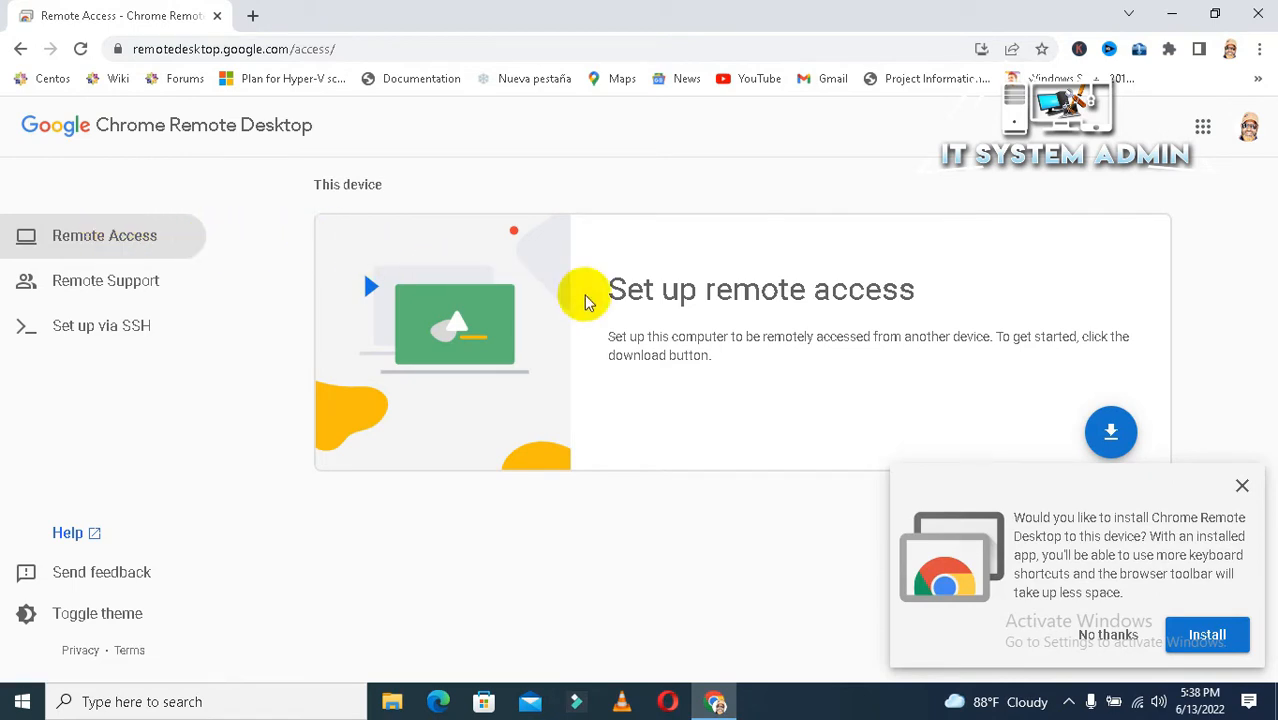
mouse_move(1180, 296)
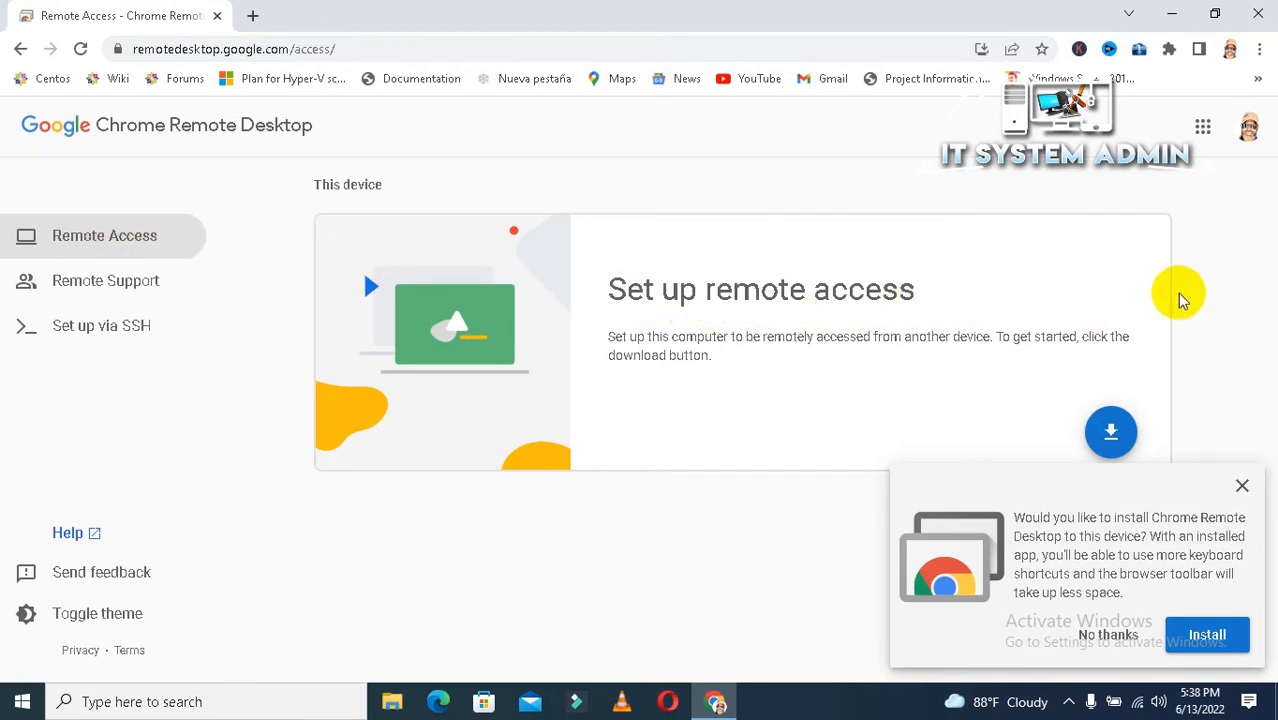
mouse_move(1228, 362)
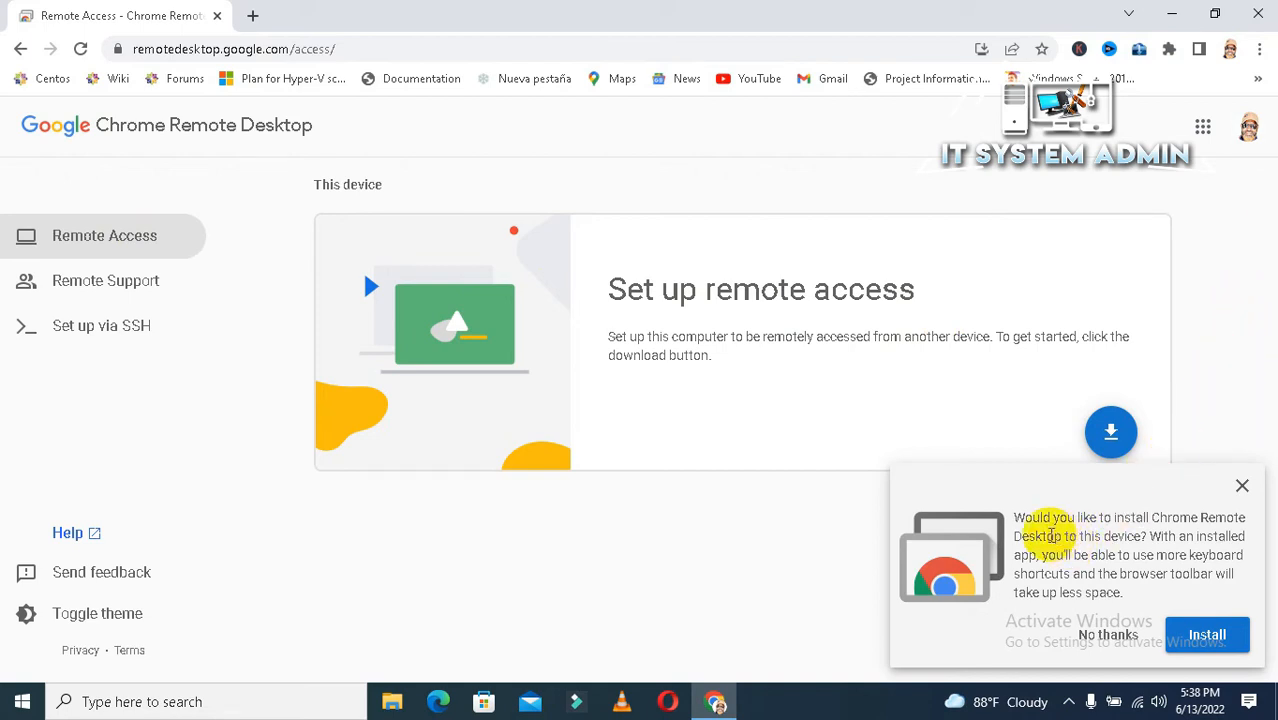
mouse_move(1148, 520)
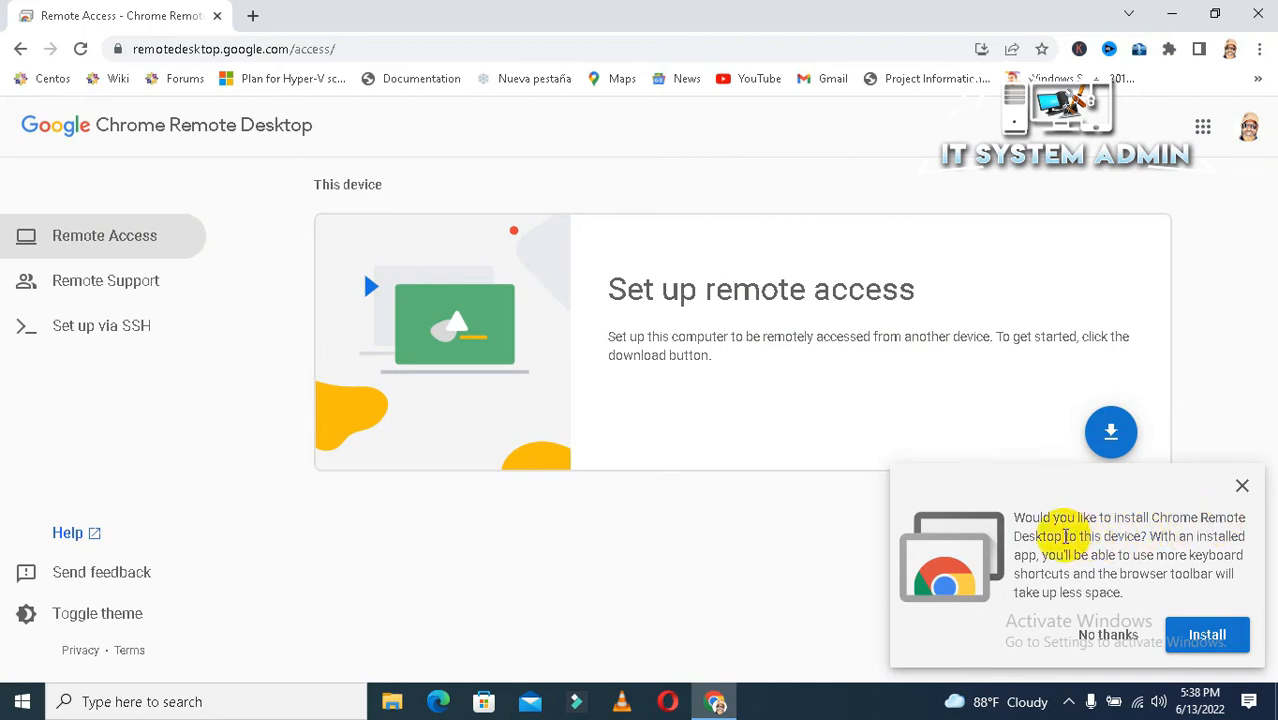
mouse_move(1112, 536)
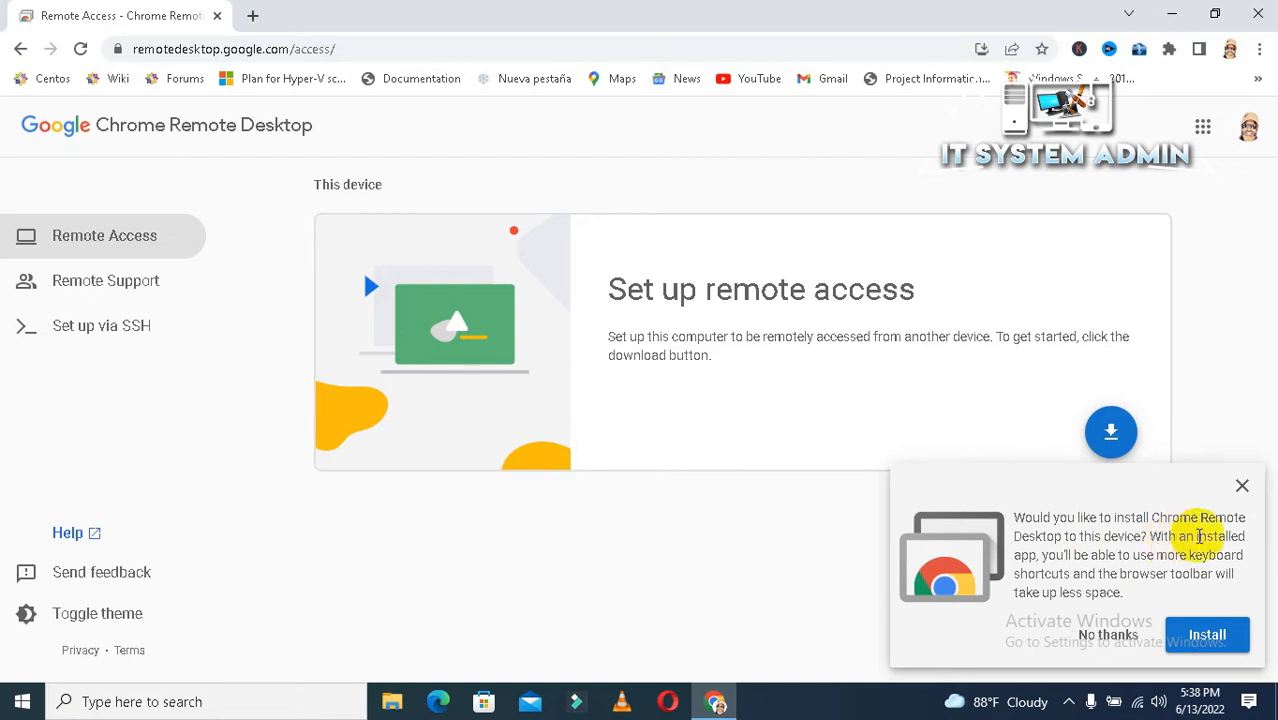
mouse_move(1056, 570)
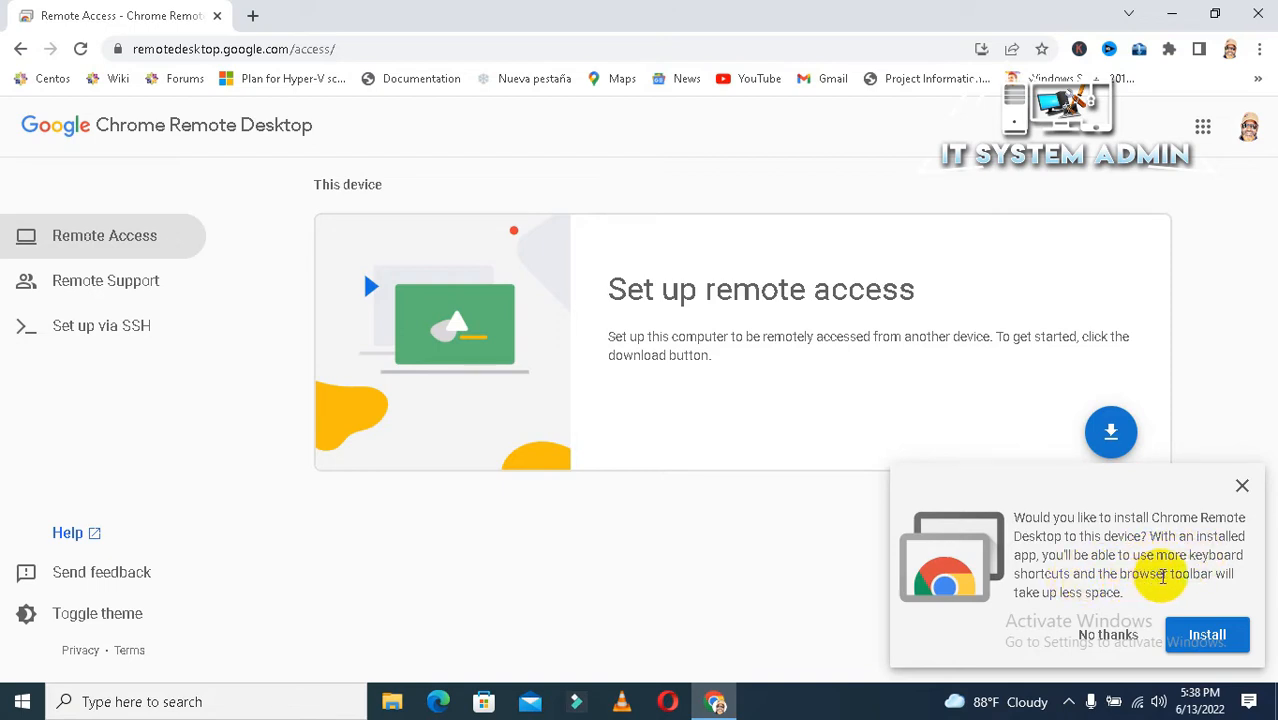
mouse_move(1068, 596)
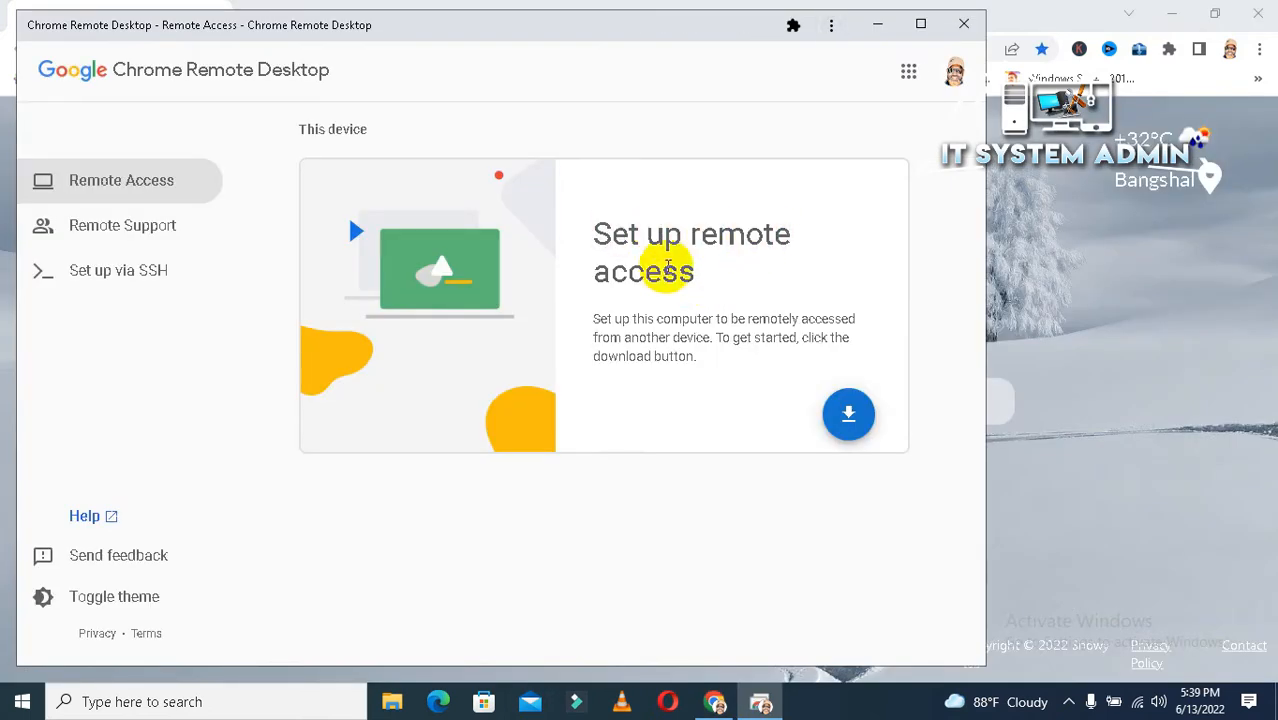
mouse_move(848, 414)
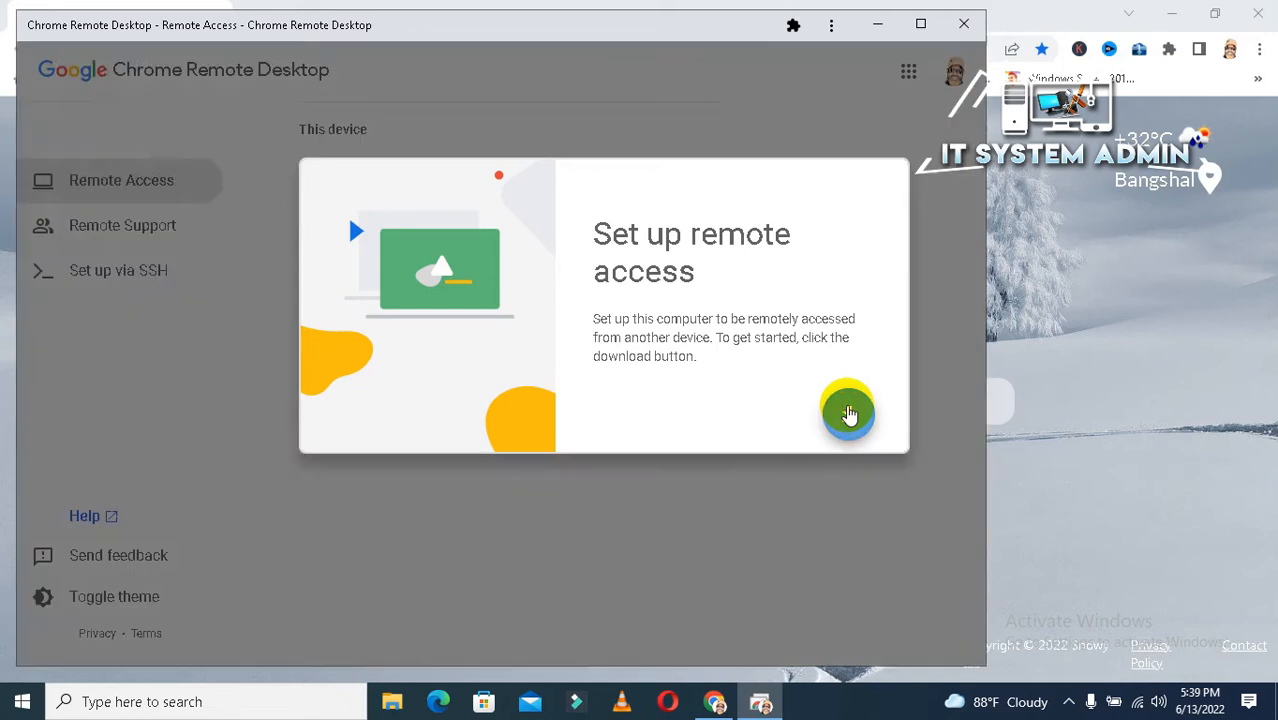
Start the remote-access setup and add the Chrome Remote Desktop extension from the Web Store.
left_click(848, 412)
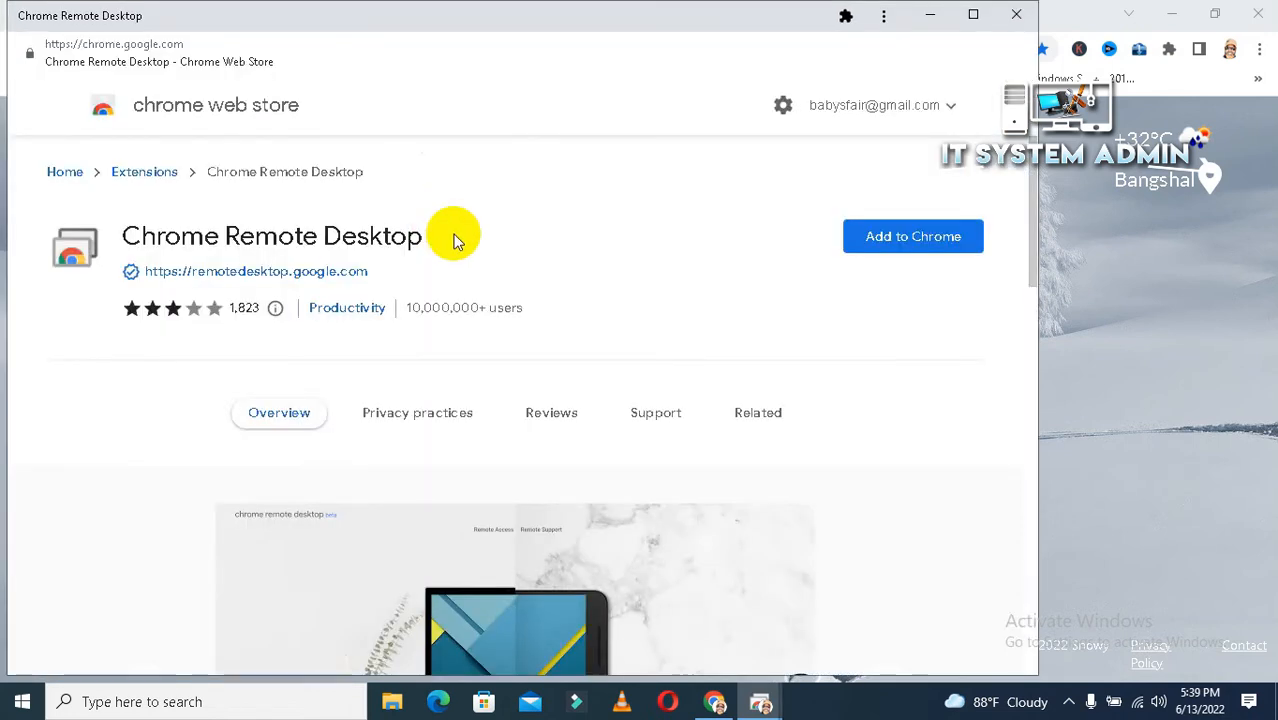
mouse_move(838, 250)
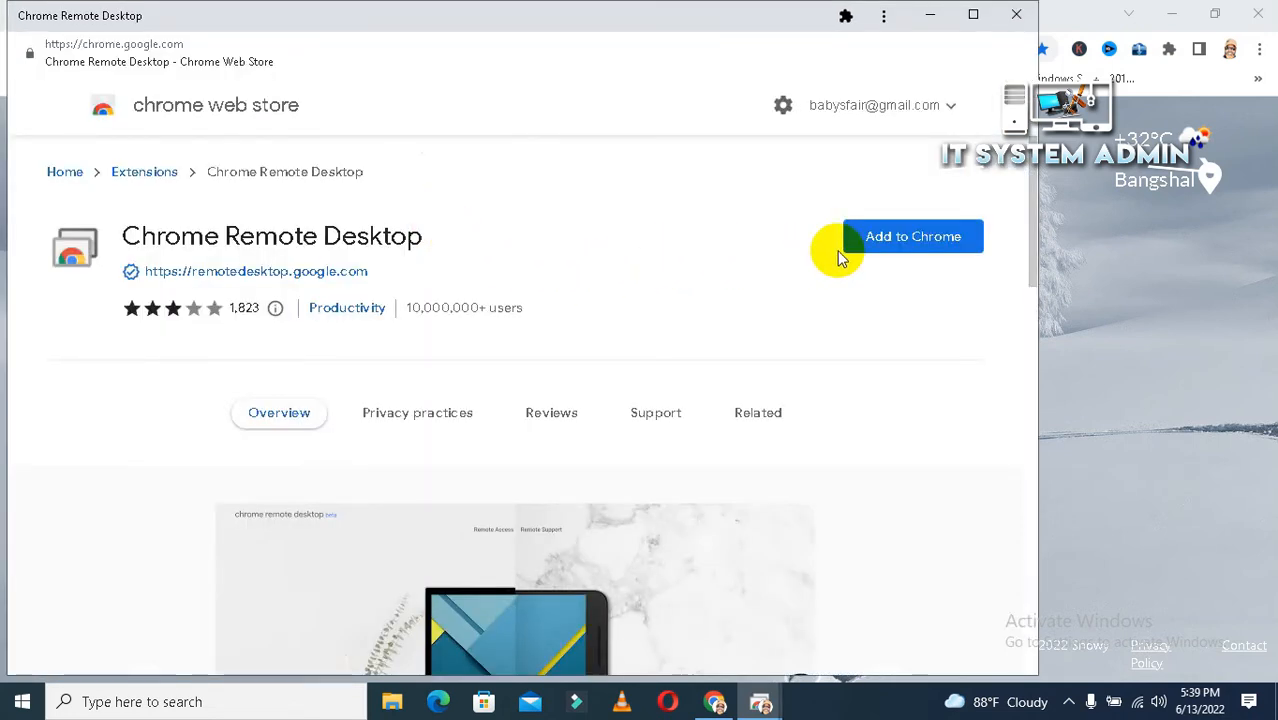
mouse_move(880, 284)
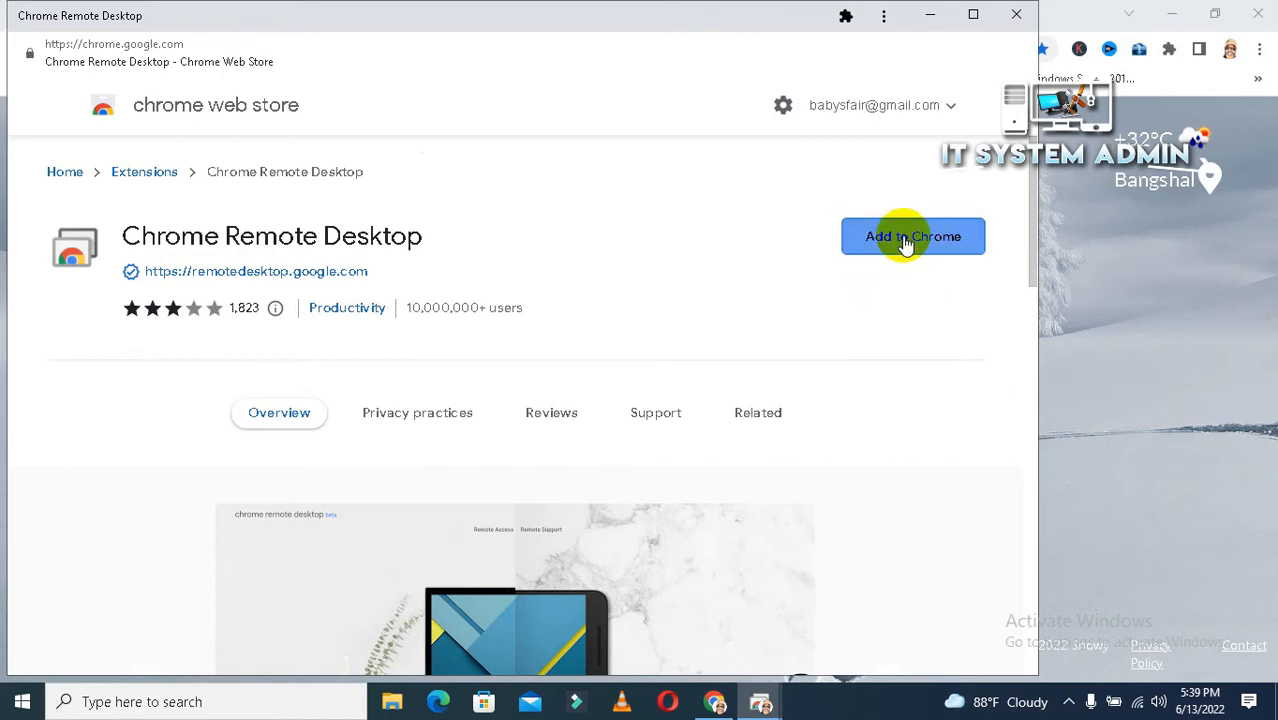
left_click(912, 236)
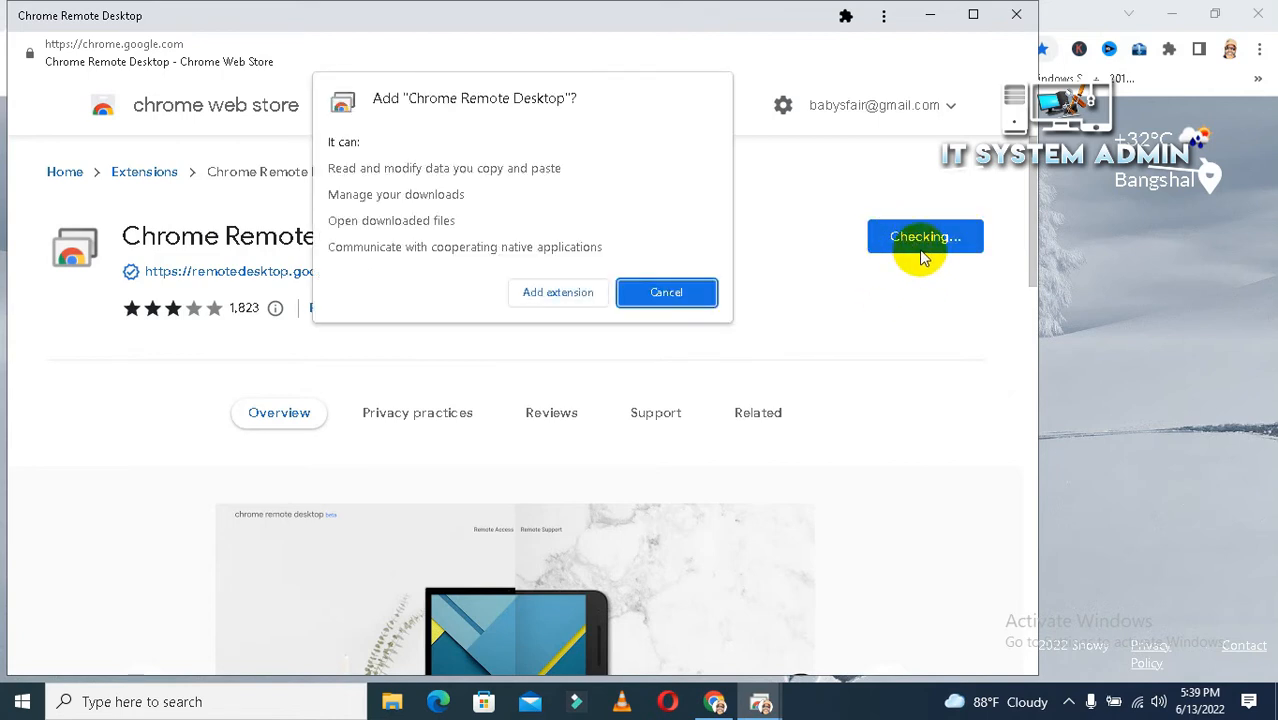
mouse_move(644, 190)
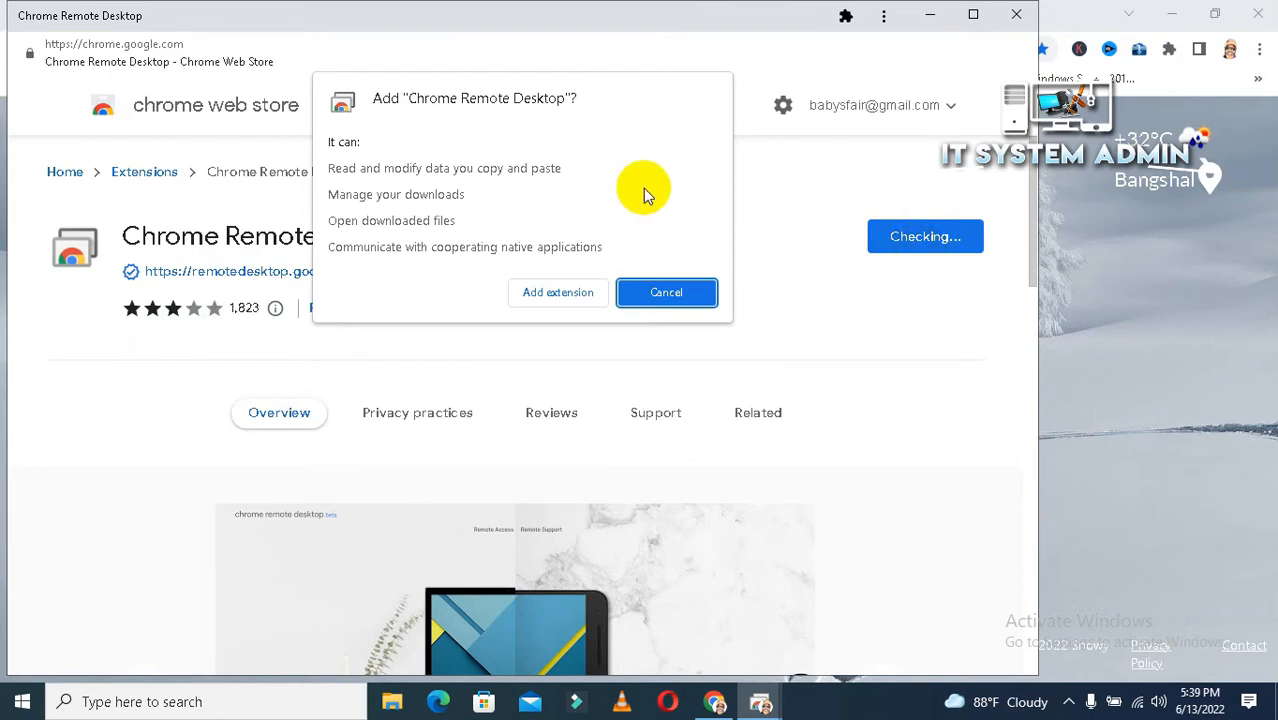
mouse_move(596, 172)
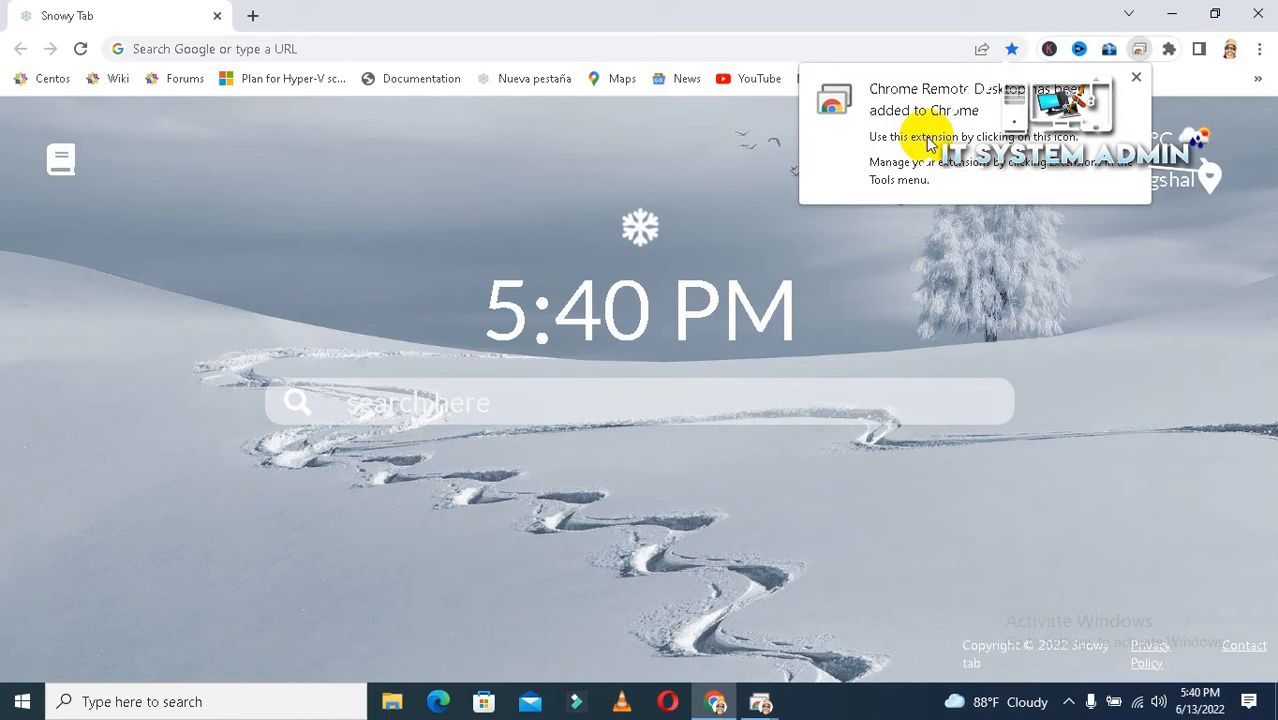
Dismiss the extension-added notice and return to remotedesktop.google.com/access.
left_click(1136, 76)
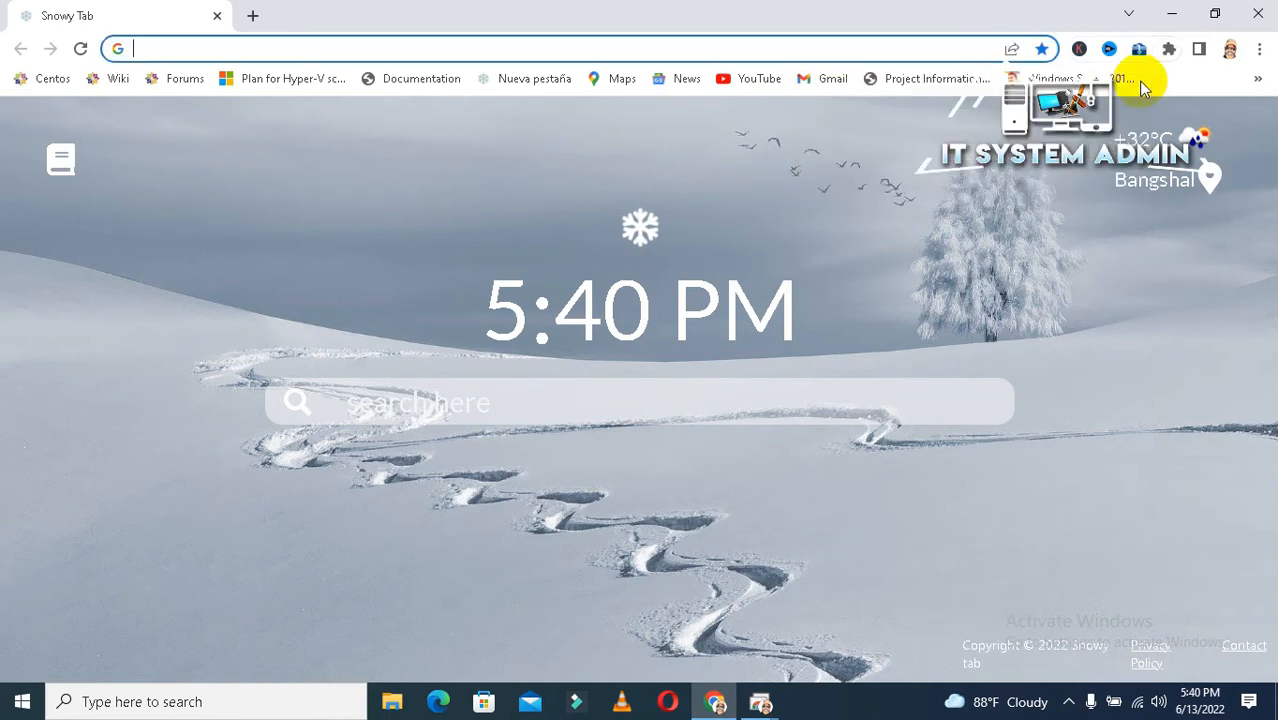
mouse_move(556, 224)
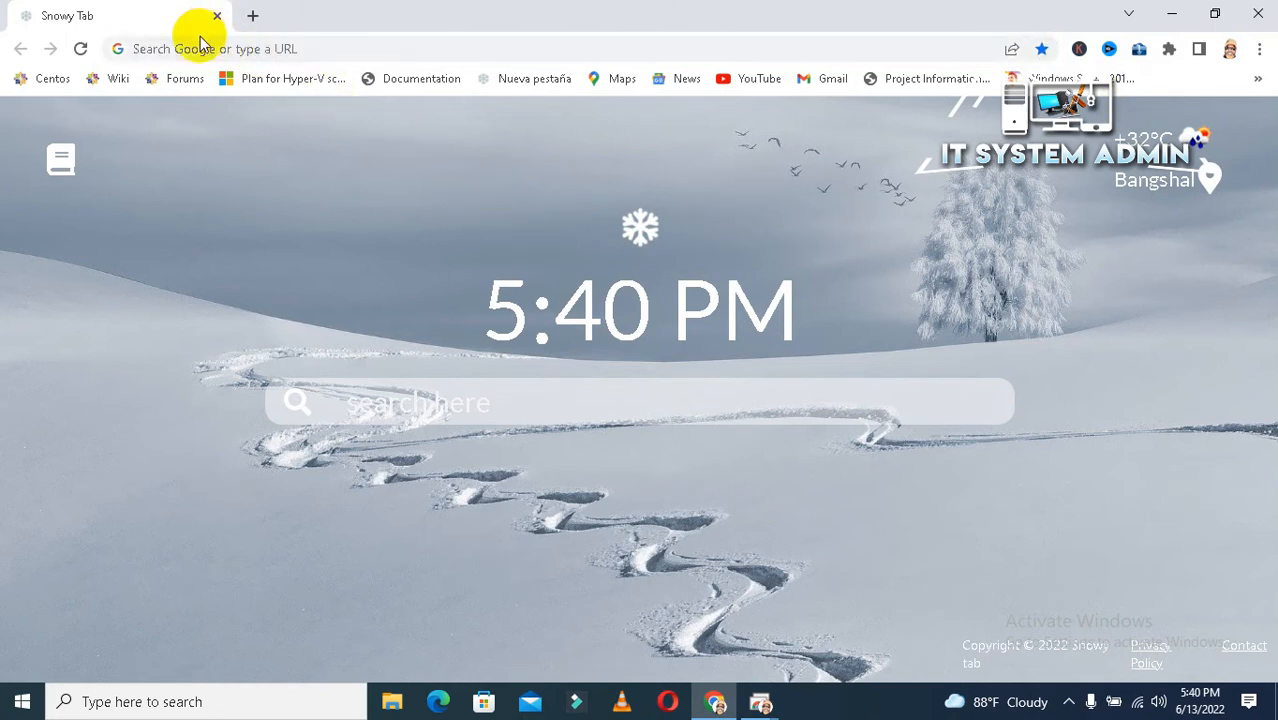
left_click(200, 48)
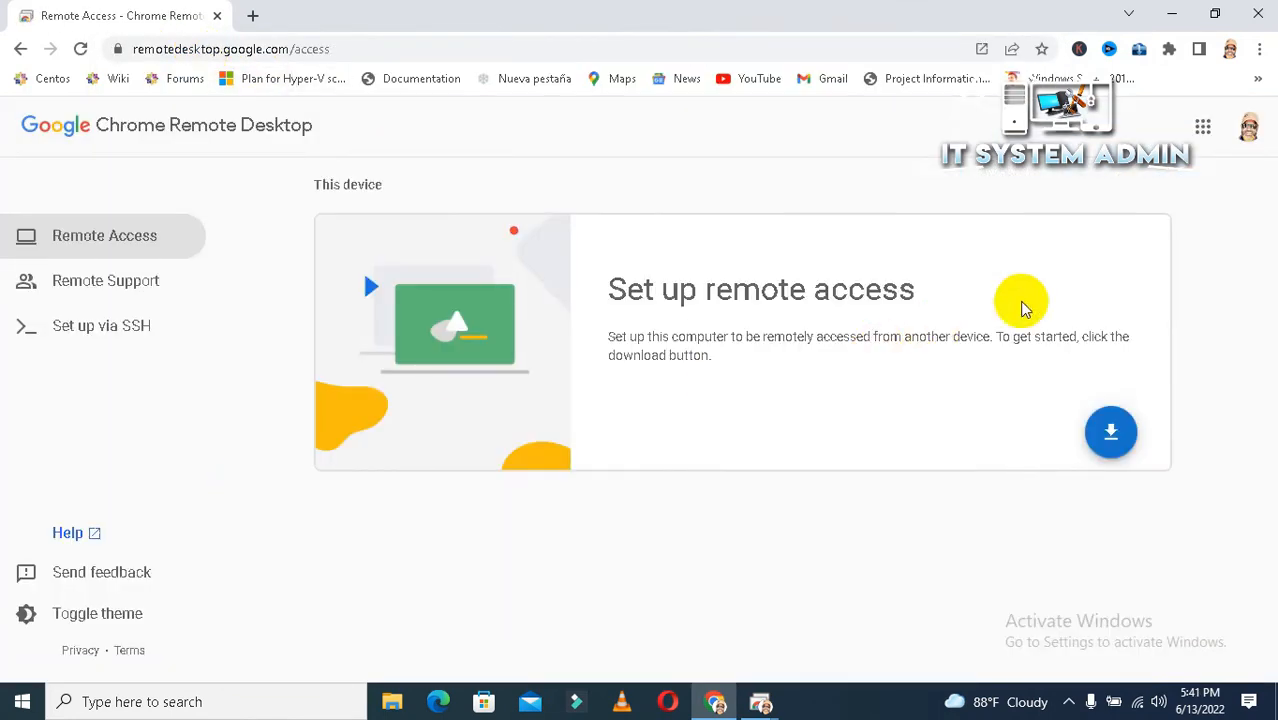
mouse_move(1112, 432)
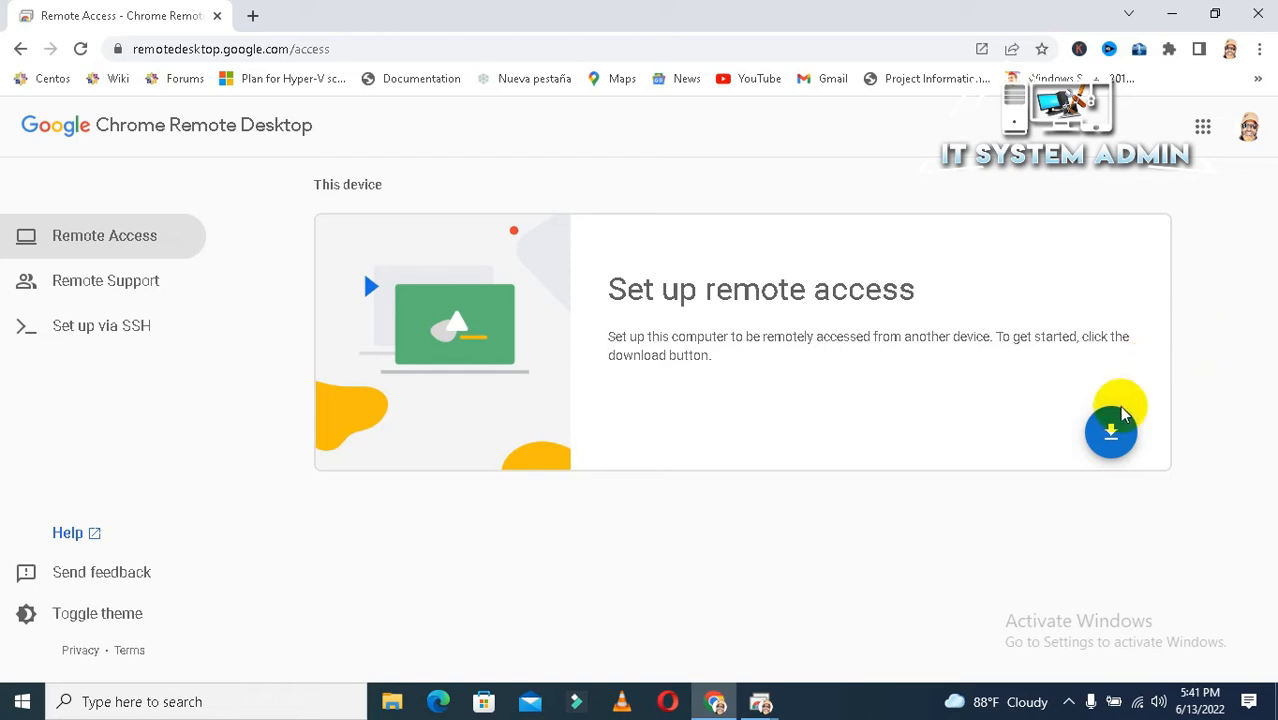
Download the host installer via Accept & Install, allow it to open and run it past the security warning.
left_click(1112, 430)
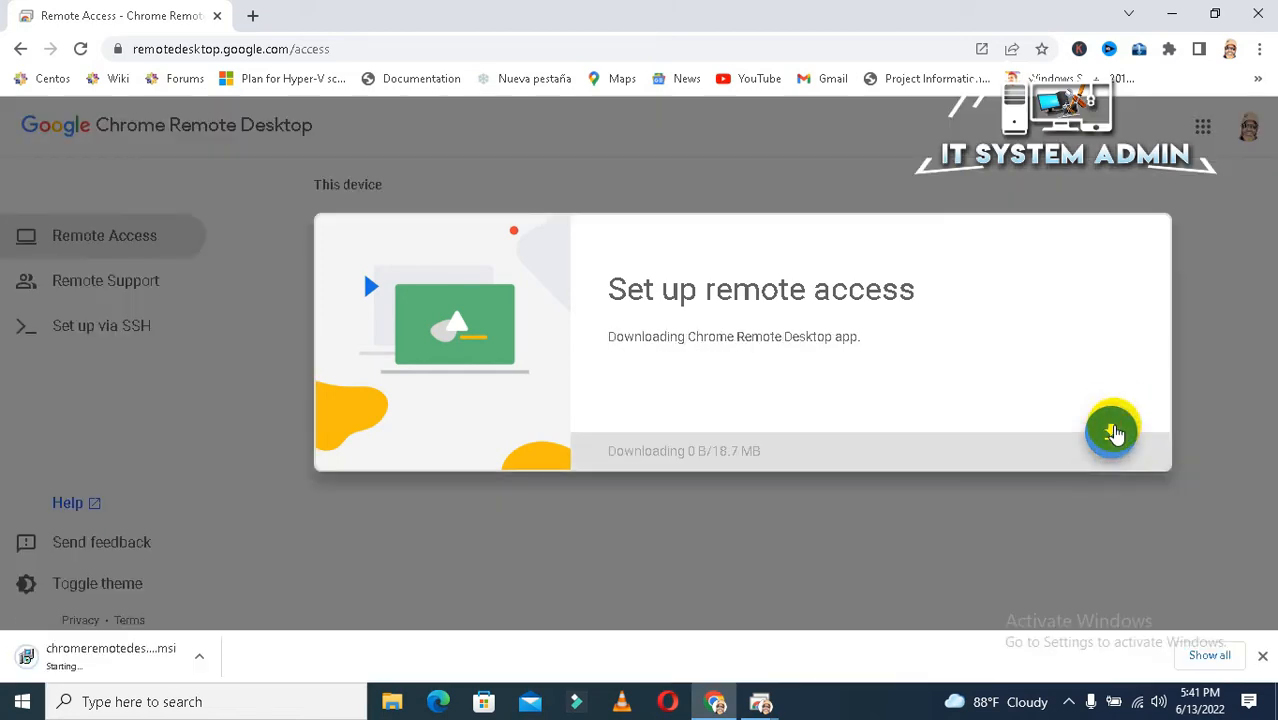
mouse_move(956, 384)
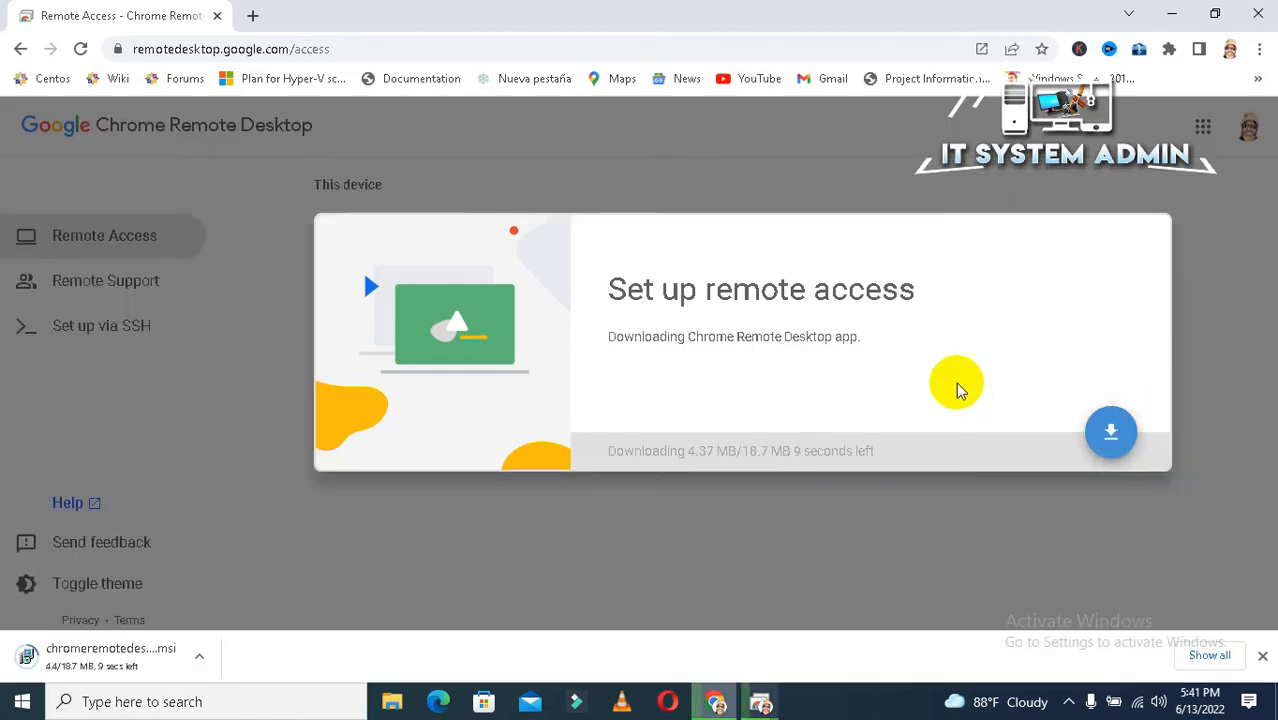
mouse_move(548, 444)
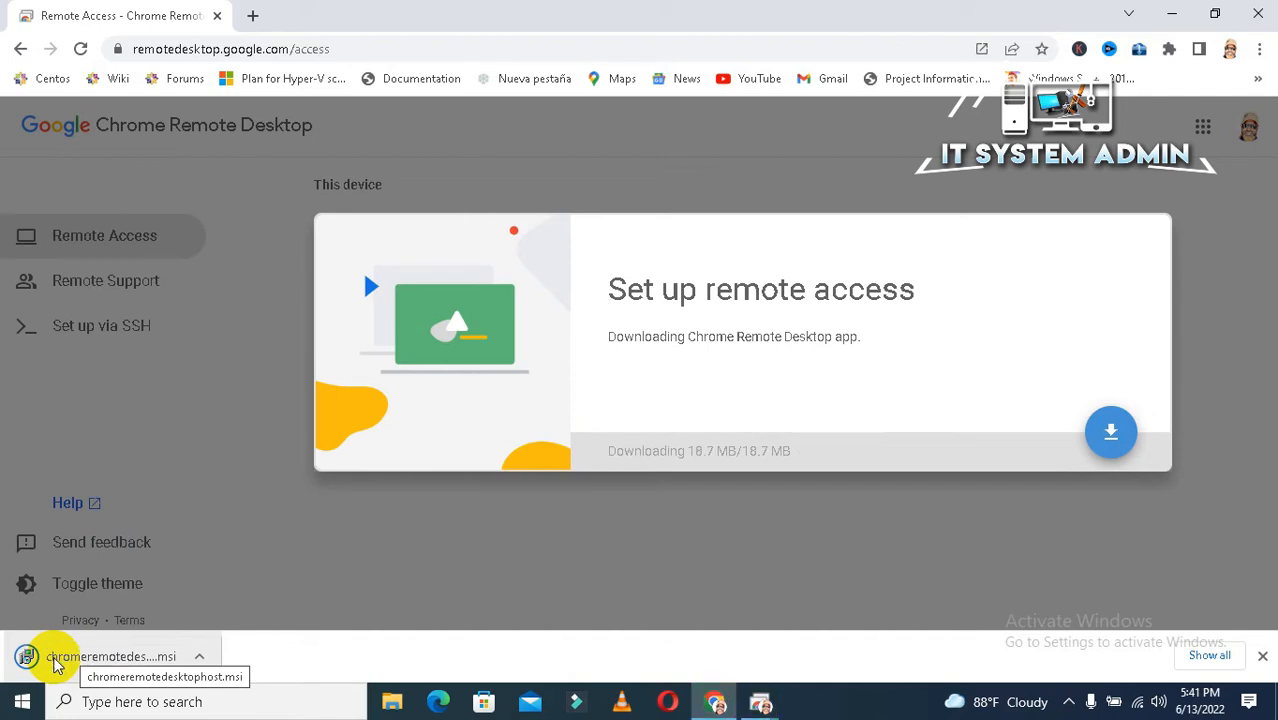
mouse_move(114, 664)
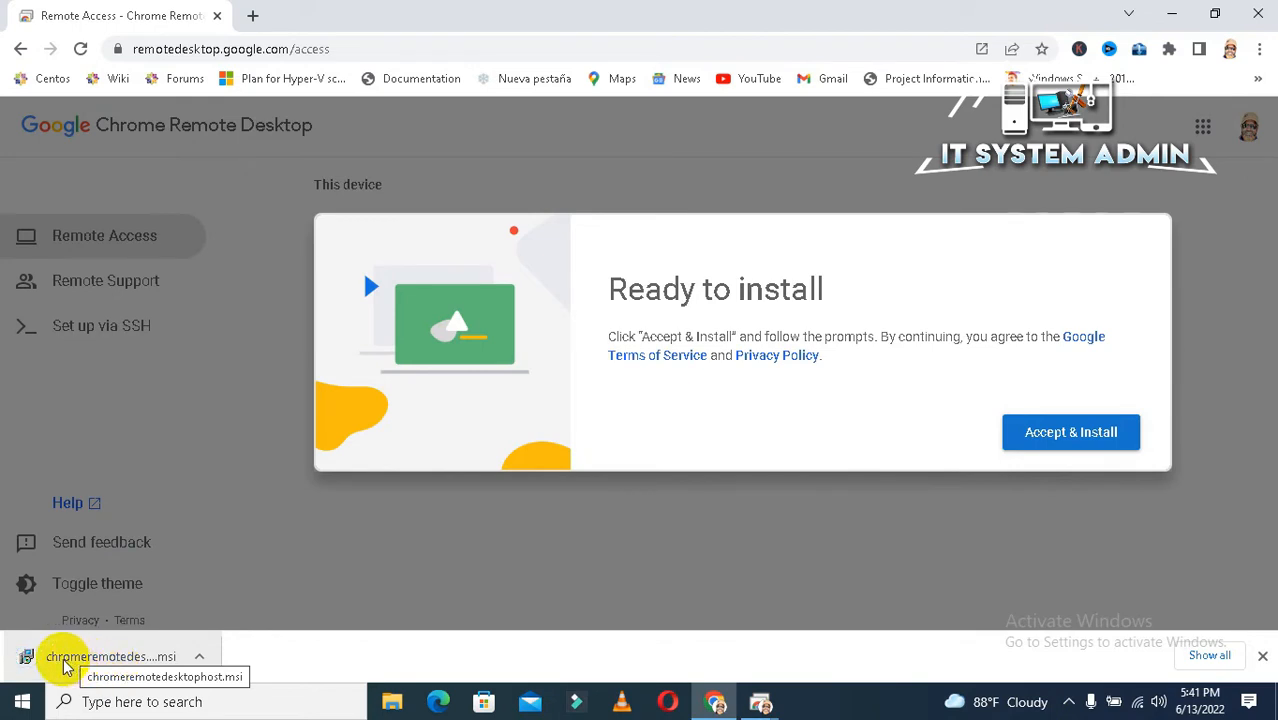
mouse_move(1108, 424)
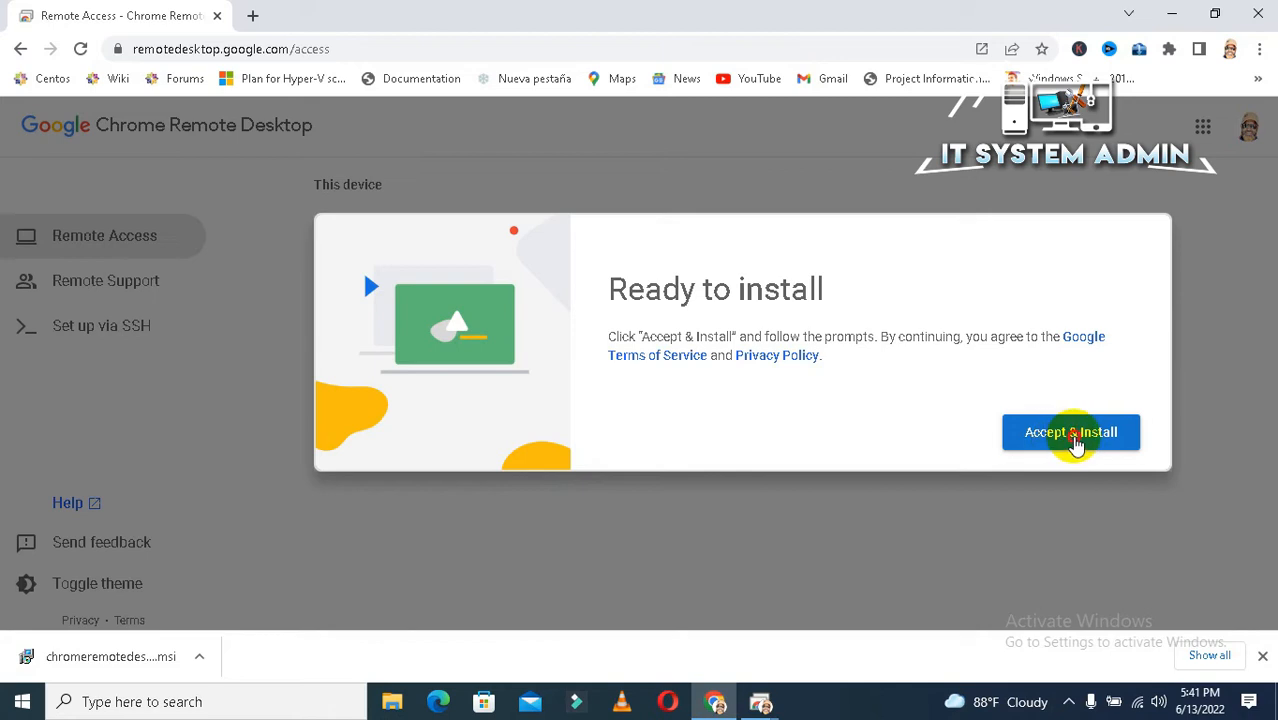
left_click(1070, 432)
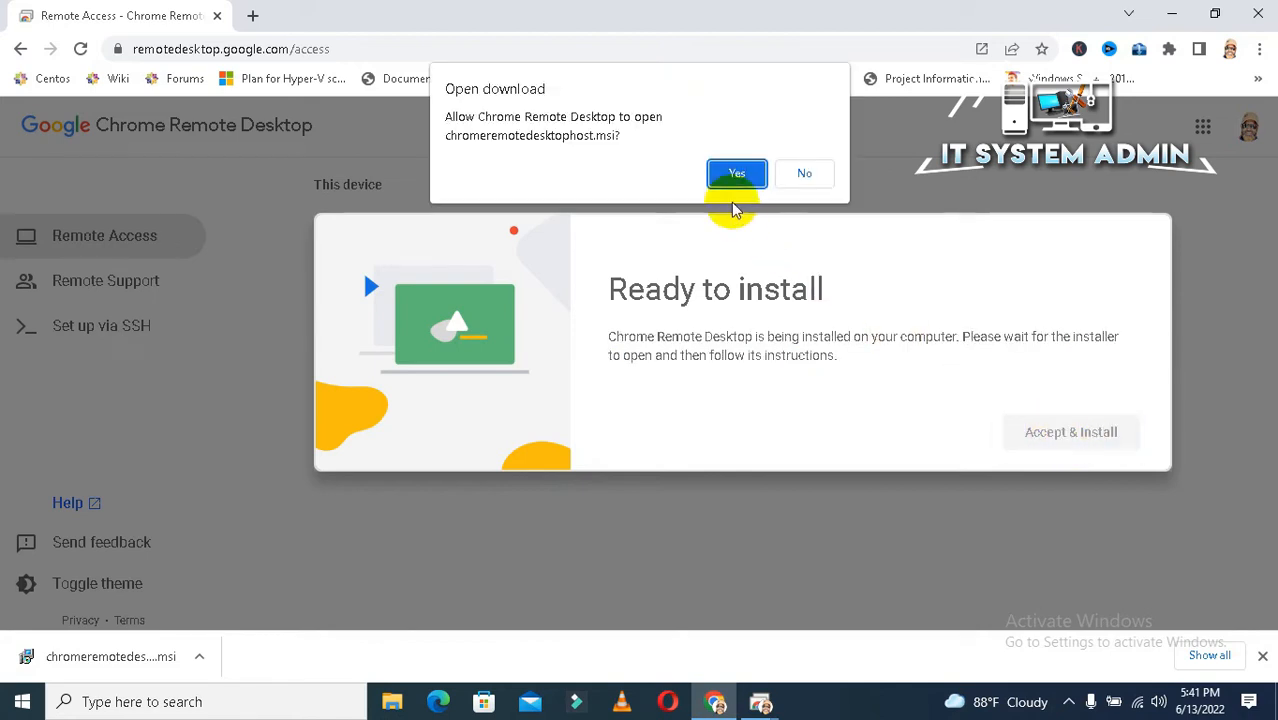
left_click(736, 172)
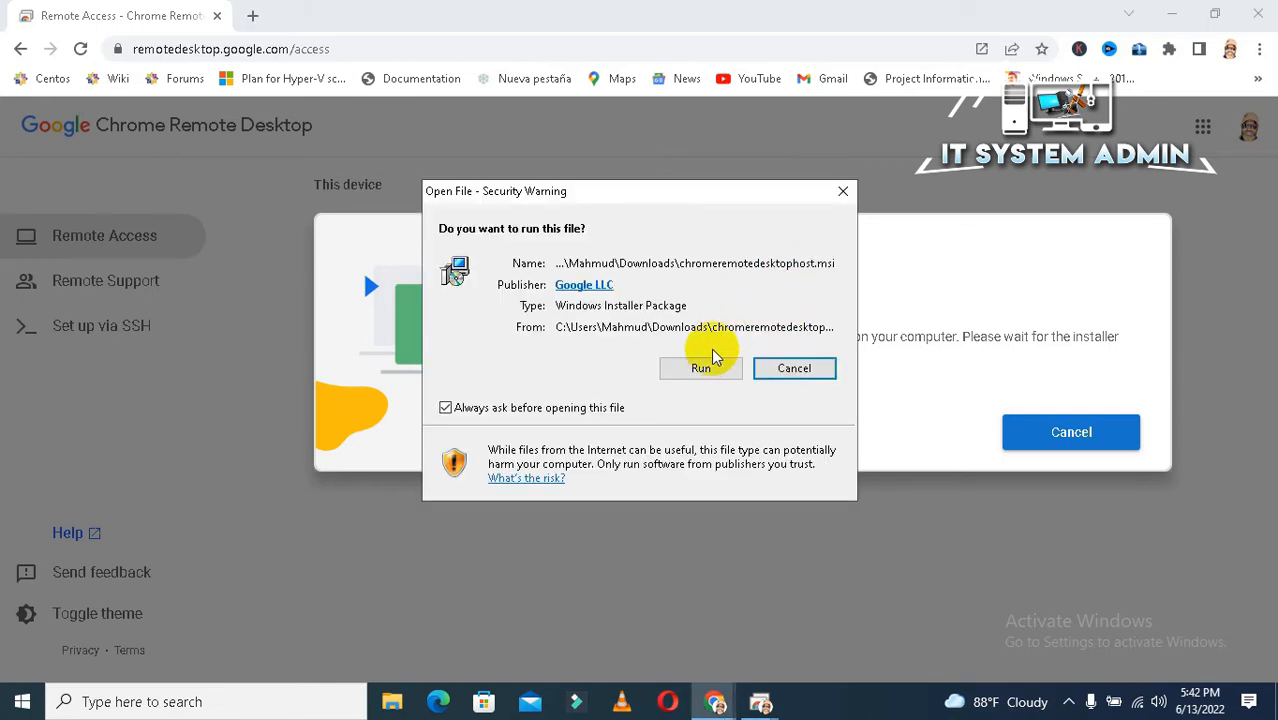
left_click(700, 368)
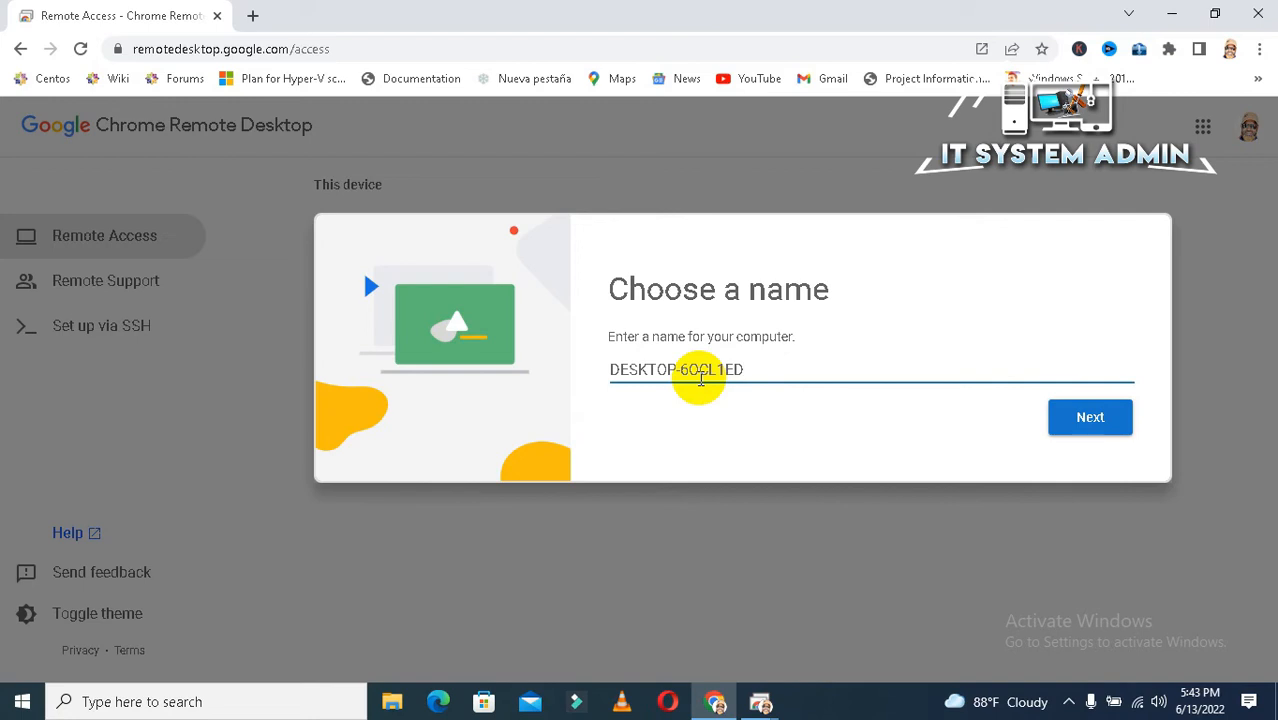
mouse_move(728, 320)
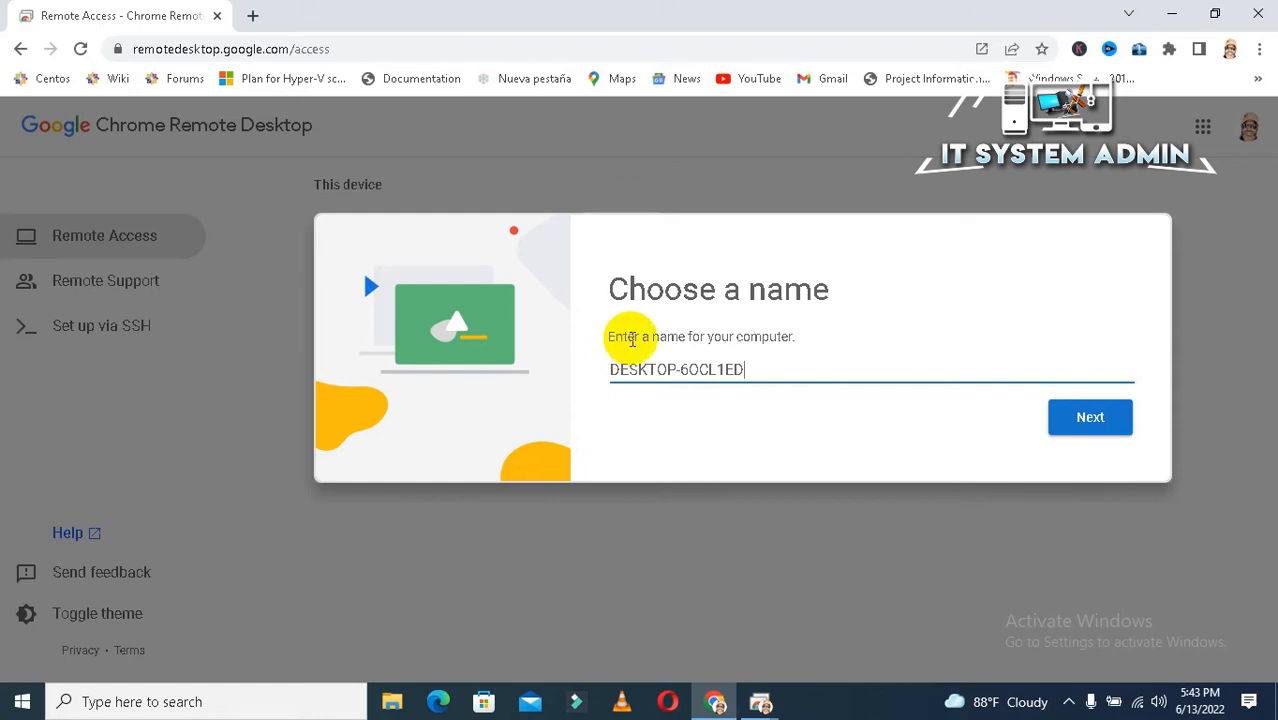
mouse_move(676, 376)
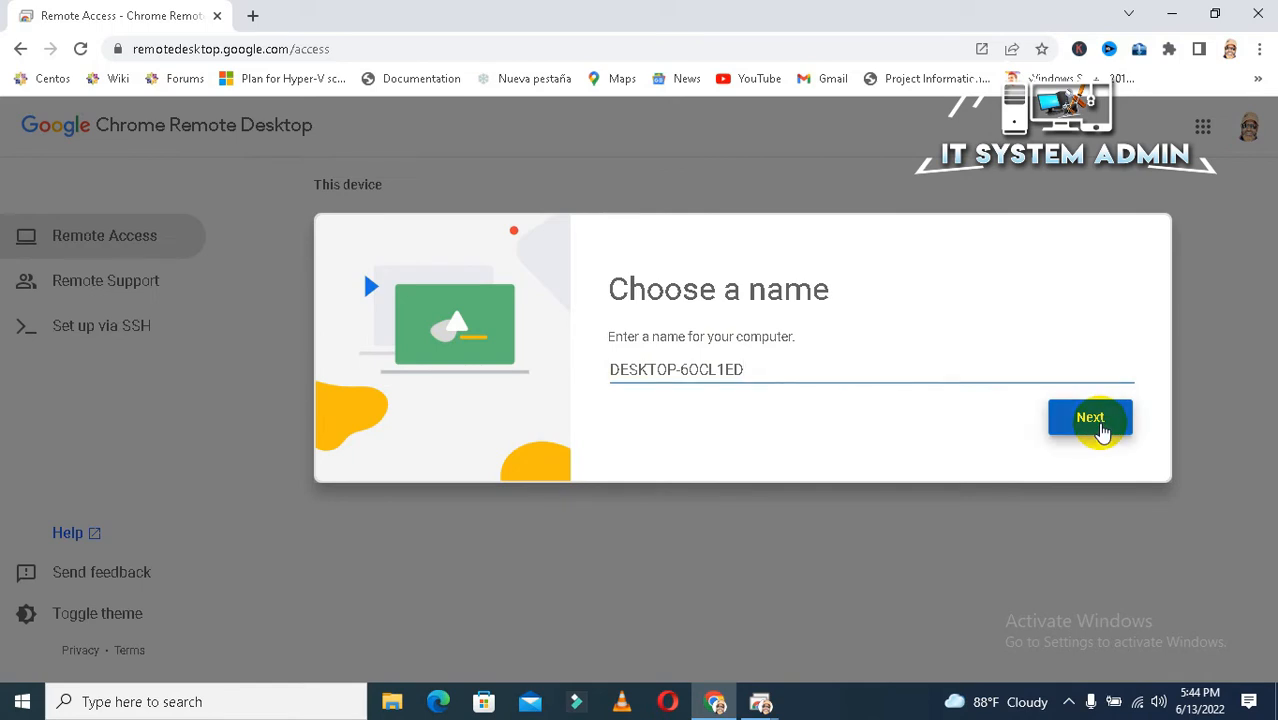
Keep the suggested name DESKTOP-6OCL1ED and continue with Next.
left_click(1090, 418)
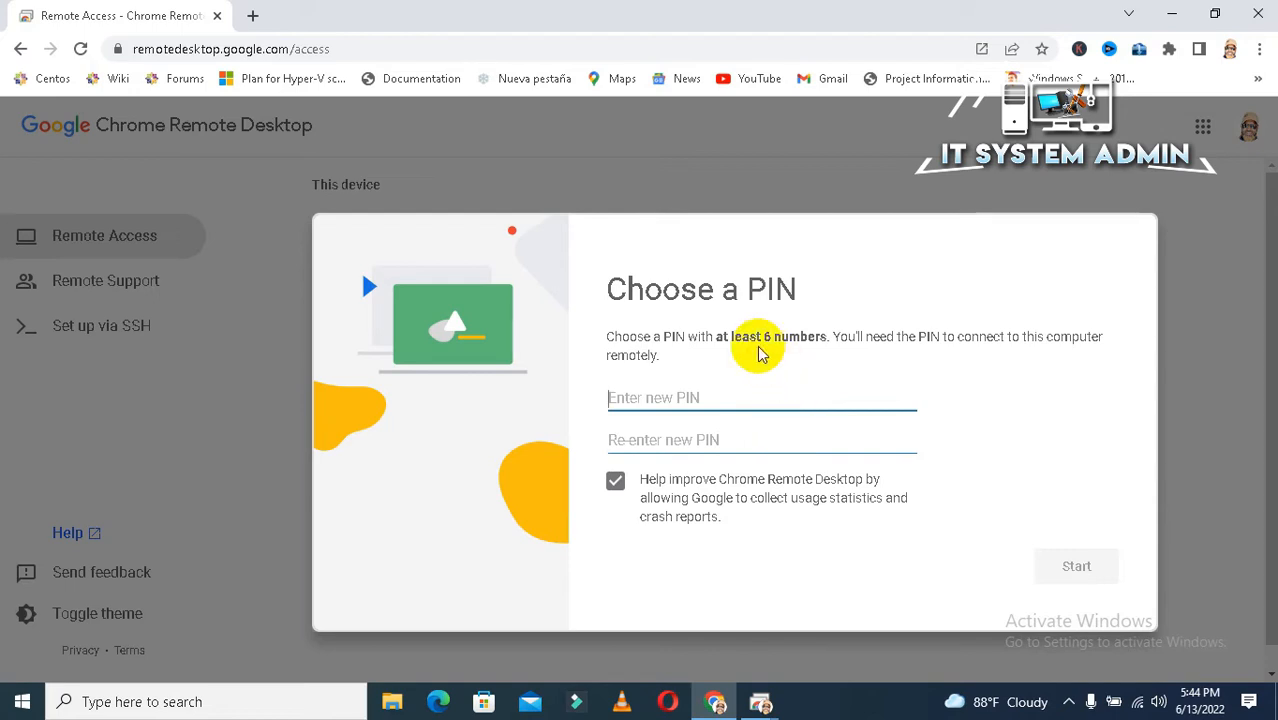
mouse_move(784, 336)
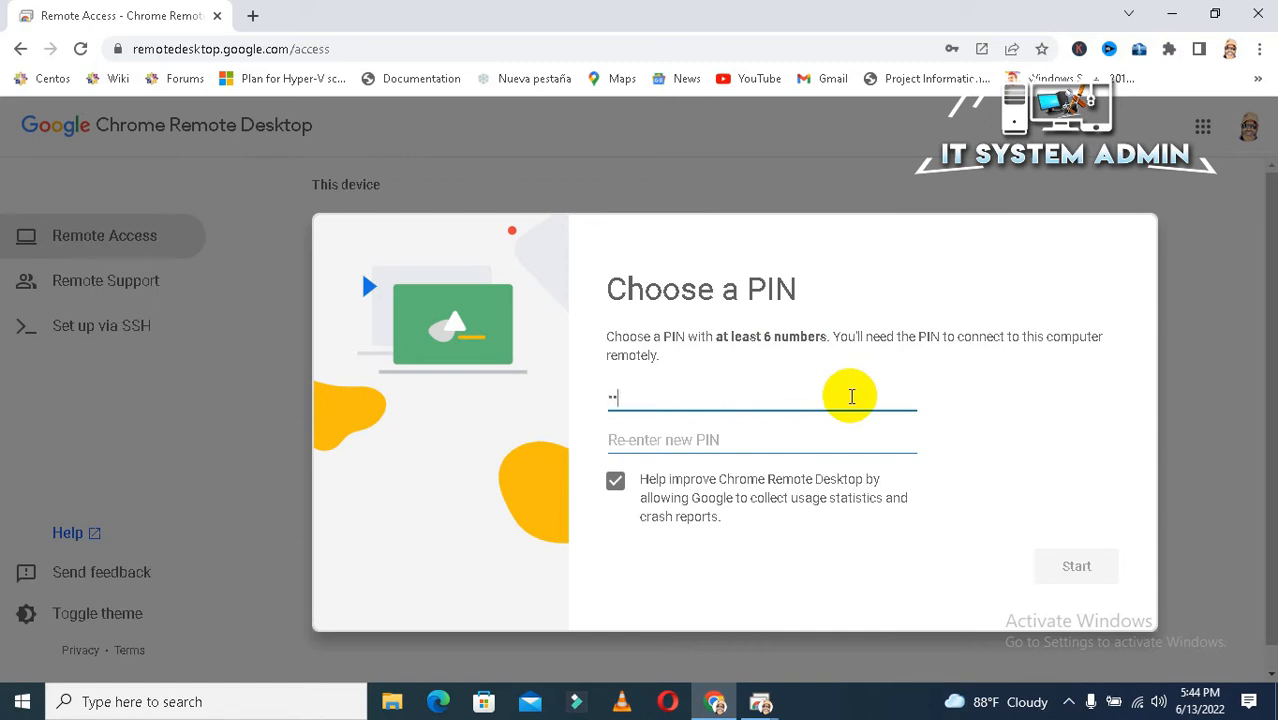
Enter the PIN in both fields and start the remote host.
type("12")
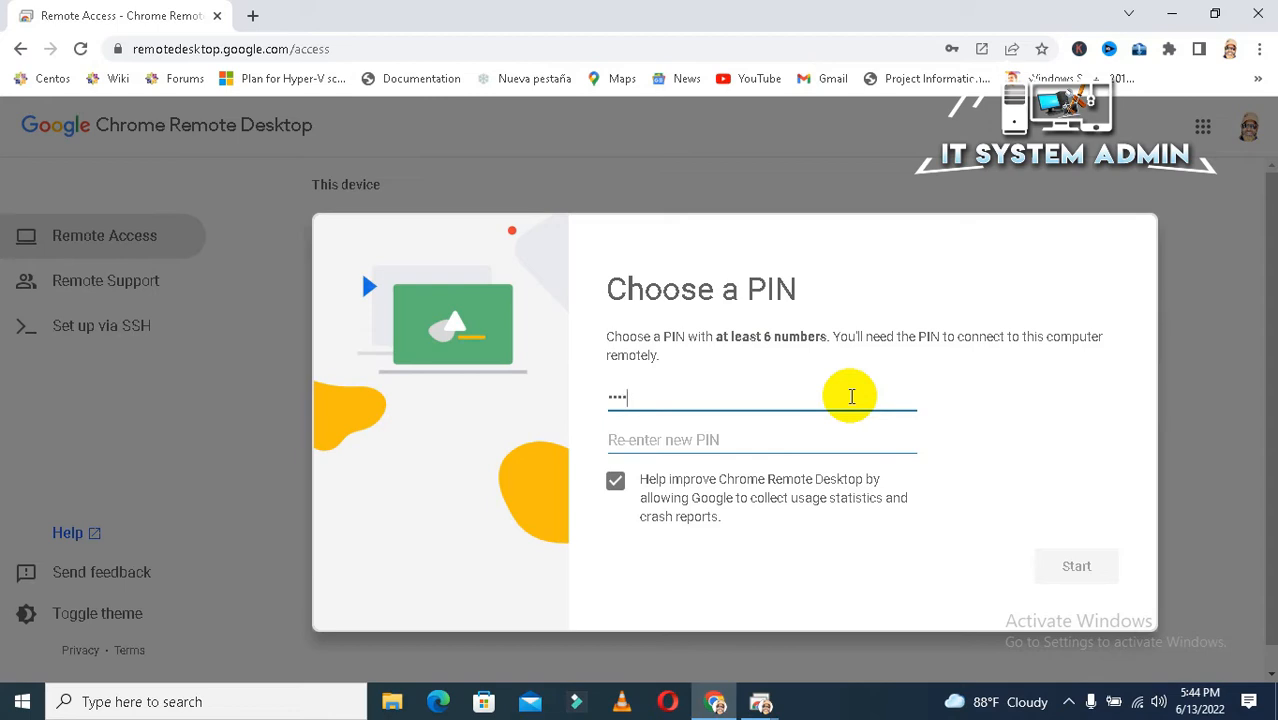
type("12")
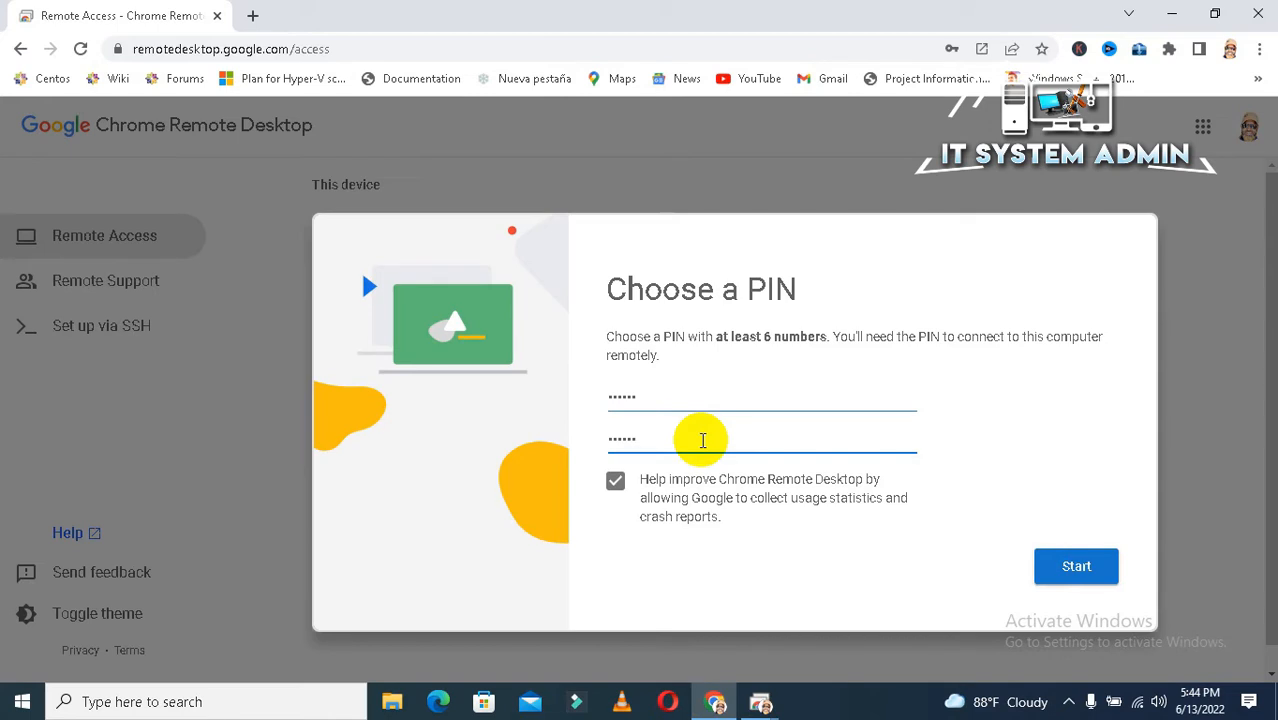
mouse_move(968, 466)
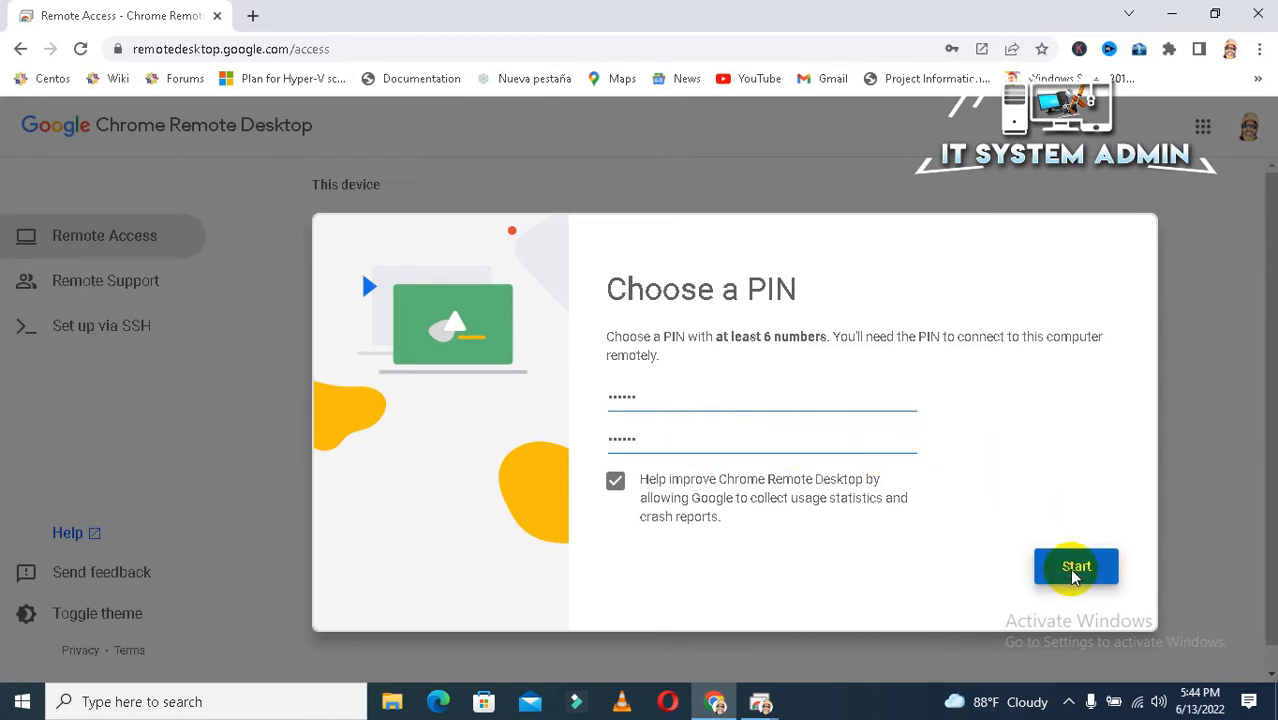
left_click(1076, 566)
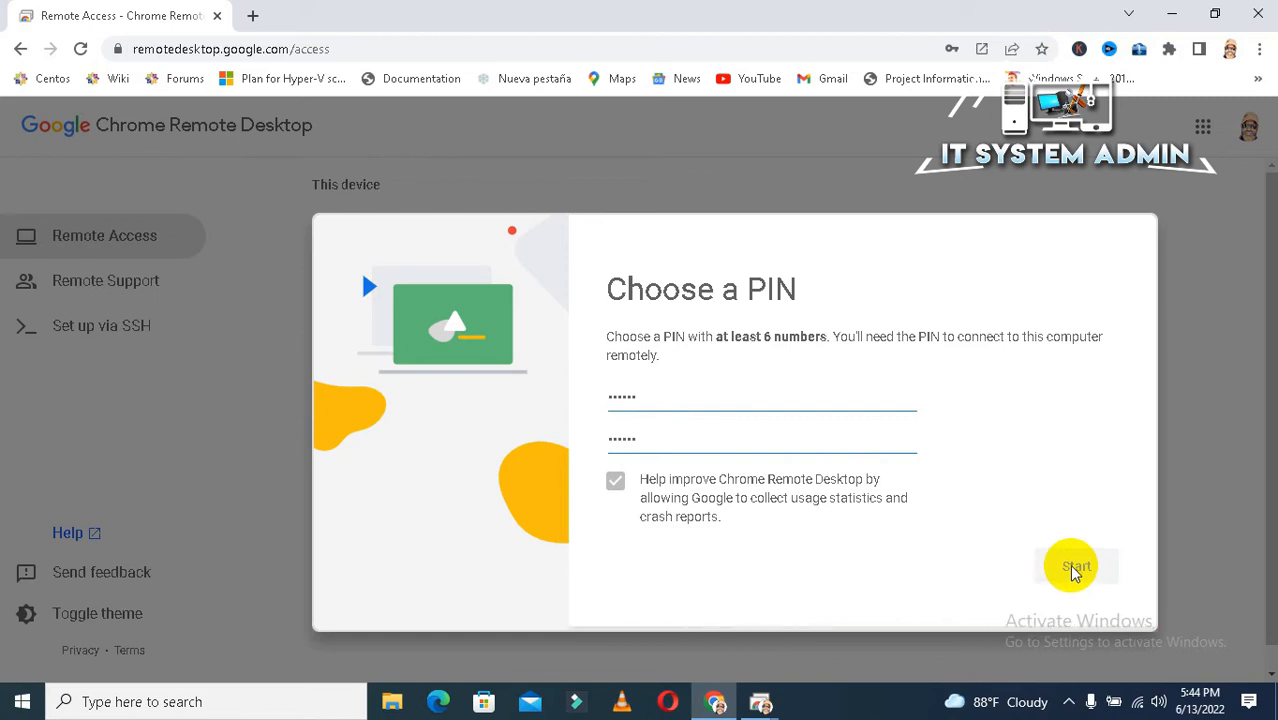
Wait for DESKTOP-6OCL1ED to come online and dismiss Chrome's Save password popup.
left_click(1076, 566)
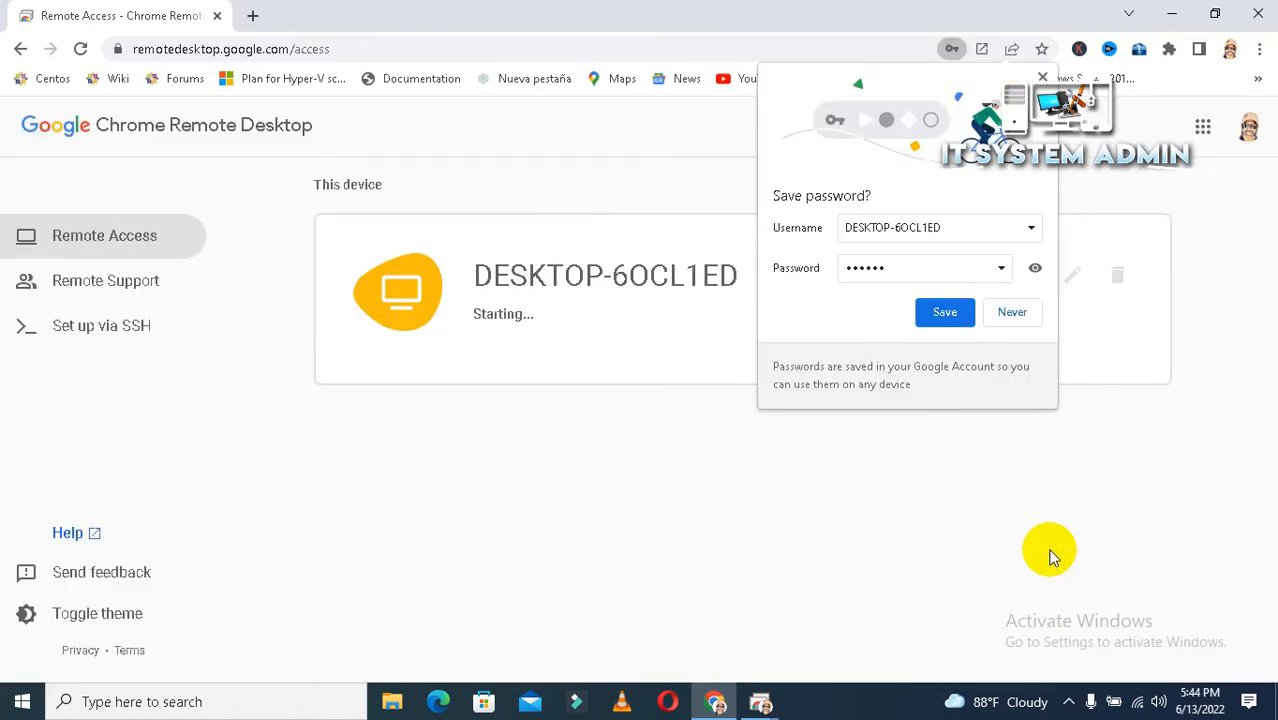
mouse_move(980, 500)
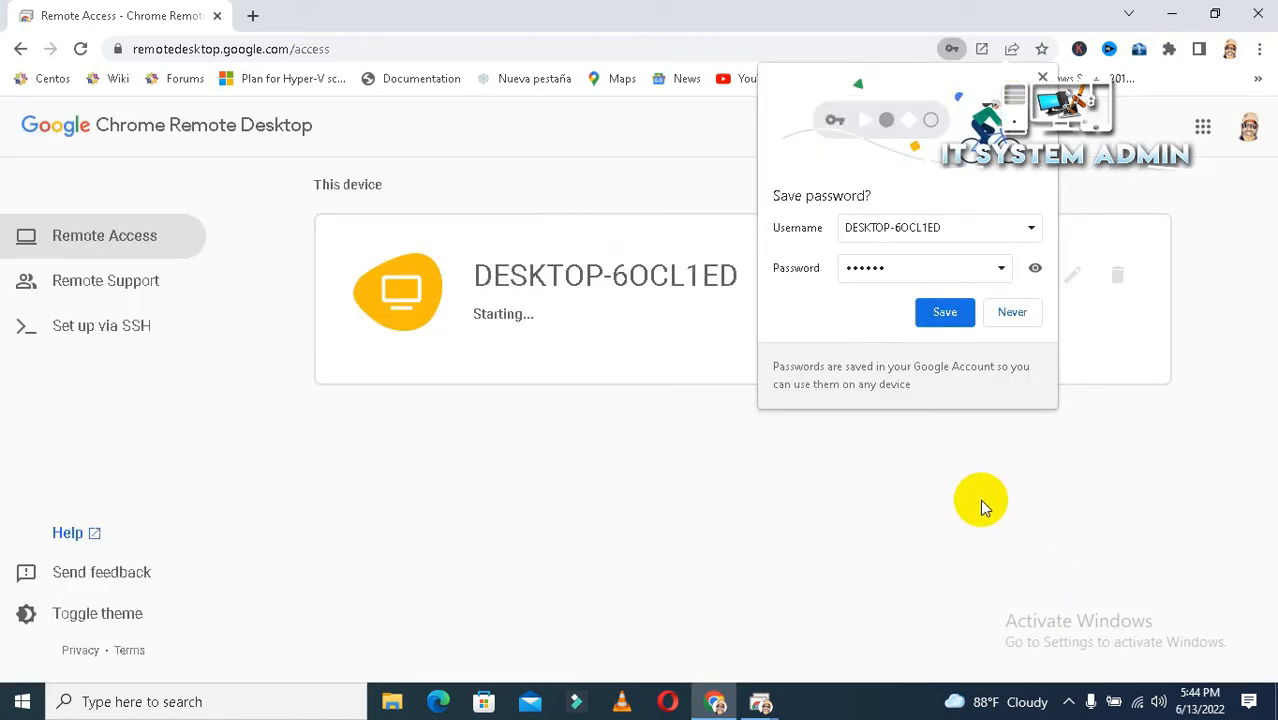
mouse_move(862, 178)
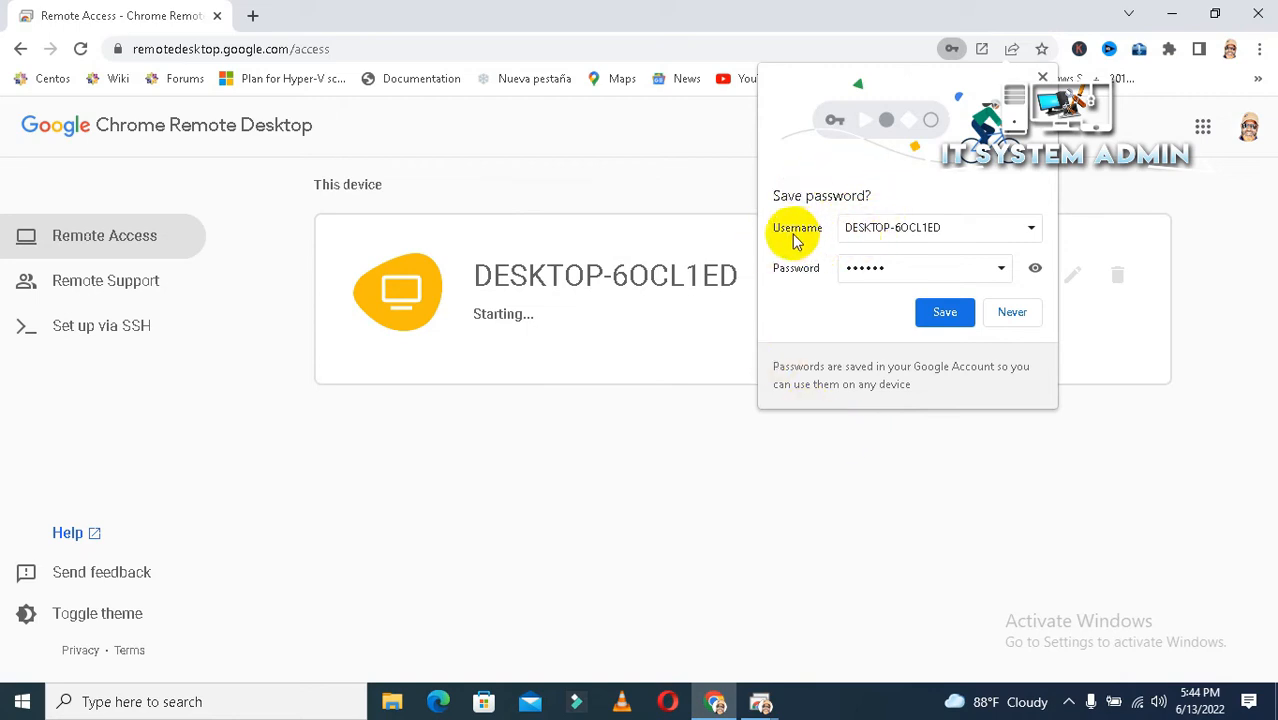
mouse_move(918, 248)
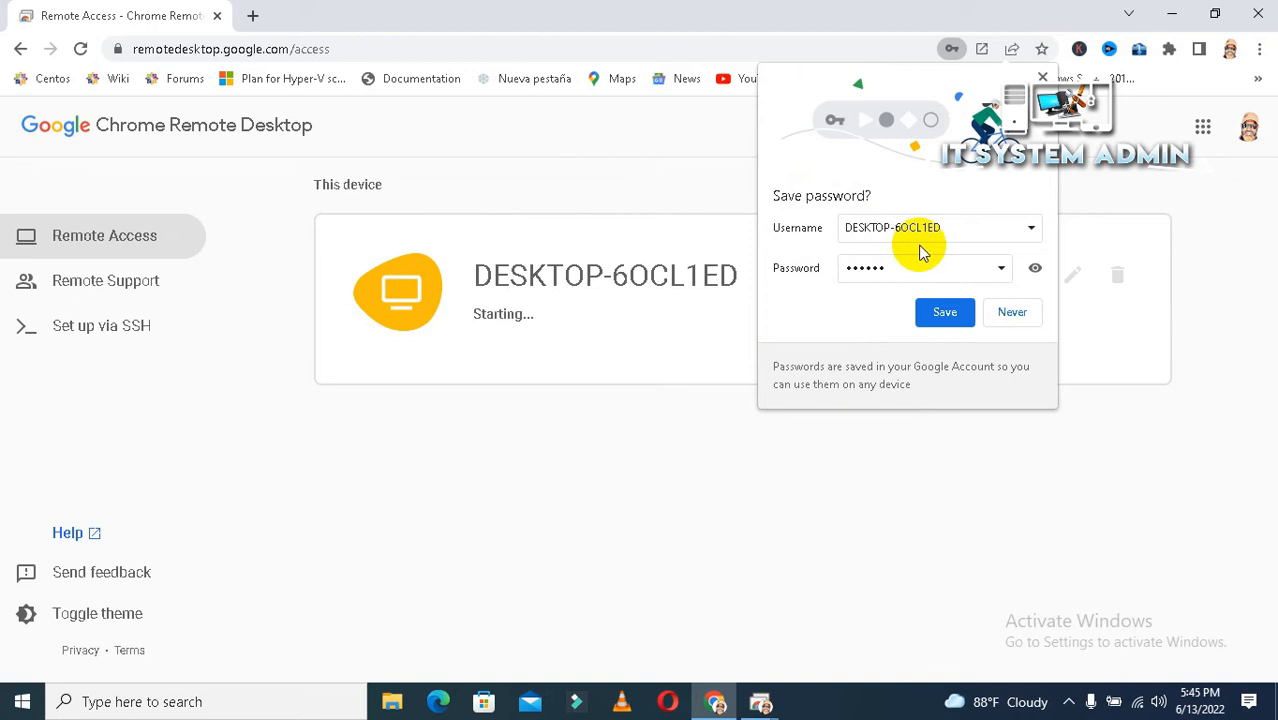
right_click(892, 228)
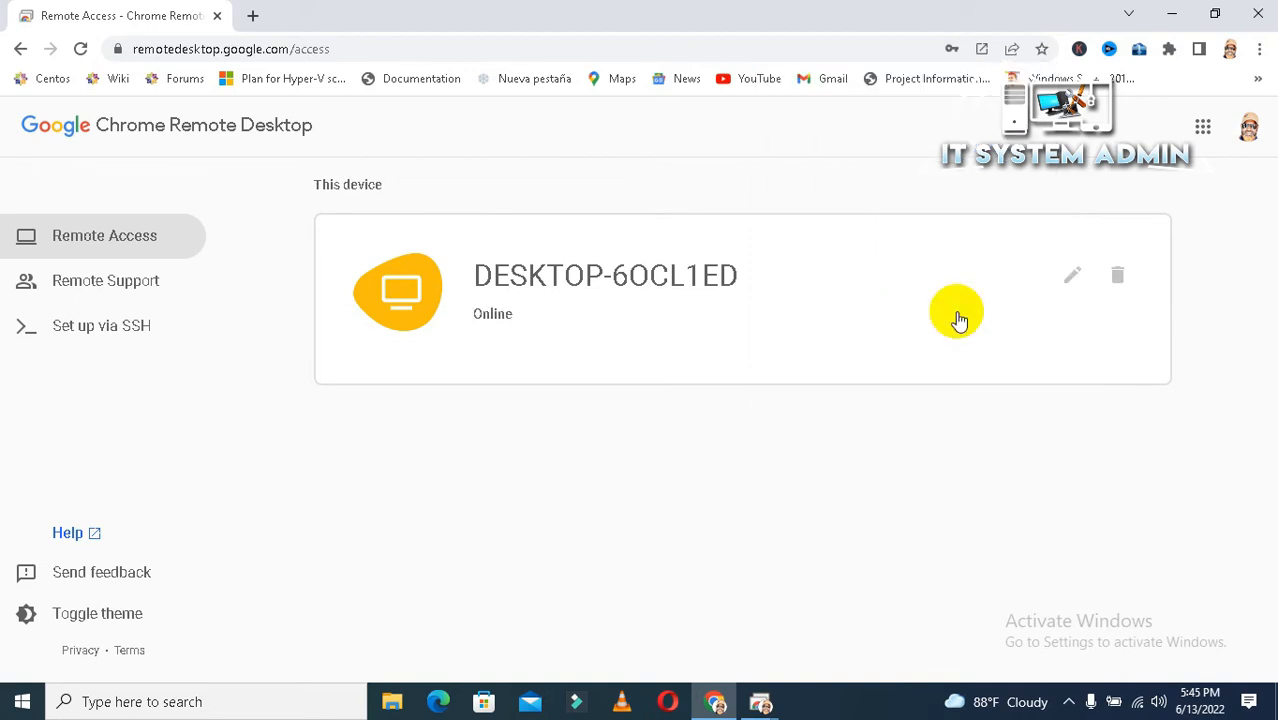
mouse_move(850, 430)
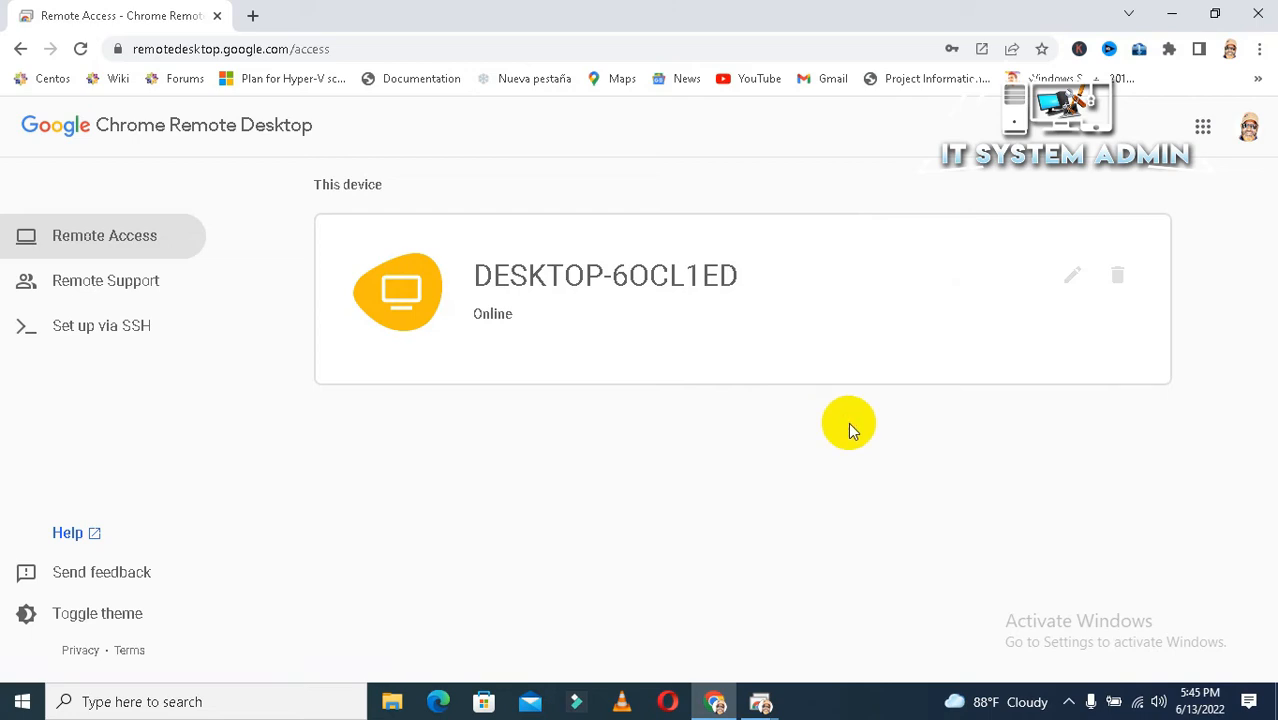
Click away from the device card before switching to the second computer's desktop.
left_click(604, 290)
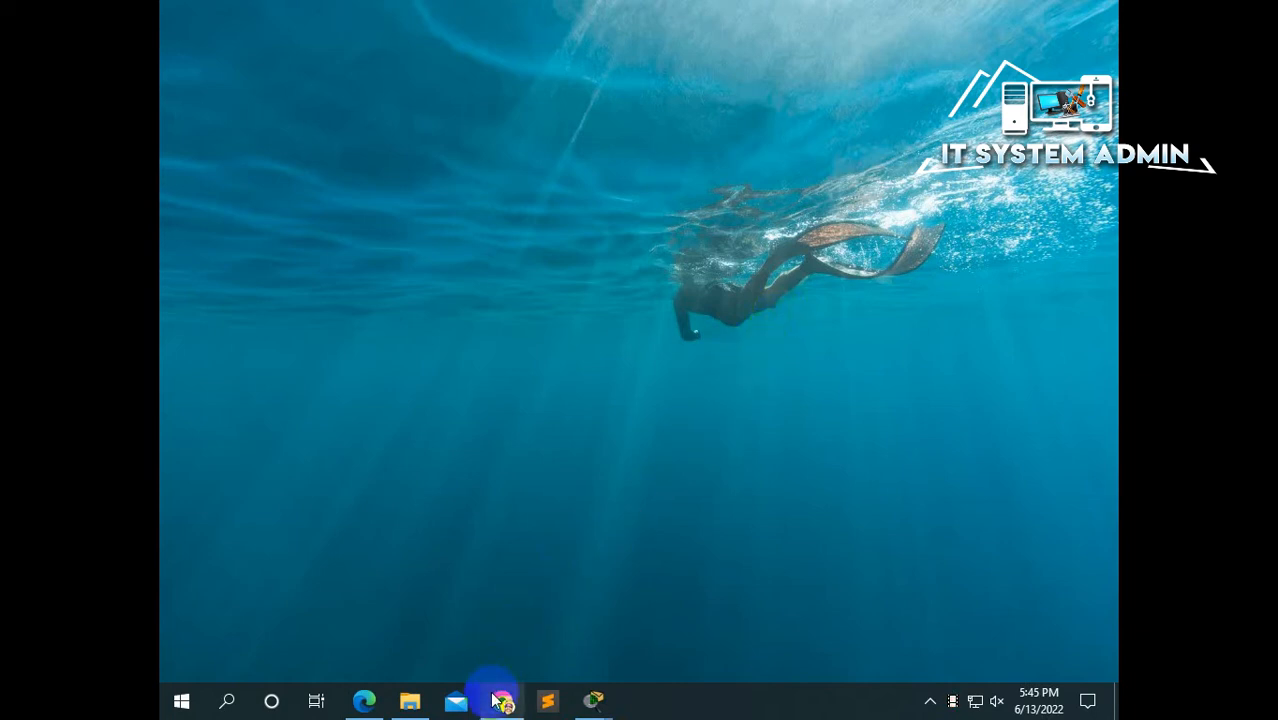
Launch Chrome on the second computer and replace the address bar URL to reach the Remote Desktop site.
left_click(504, 700)
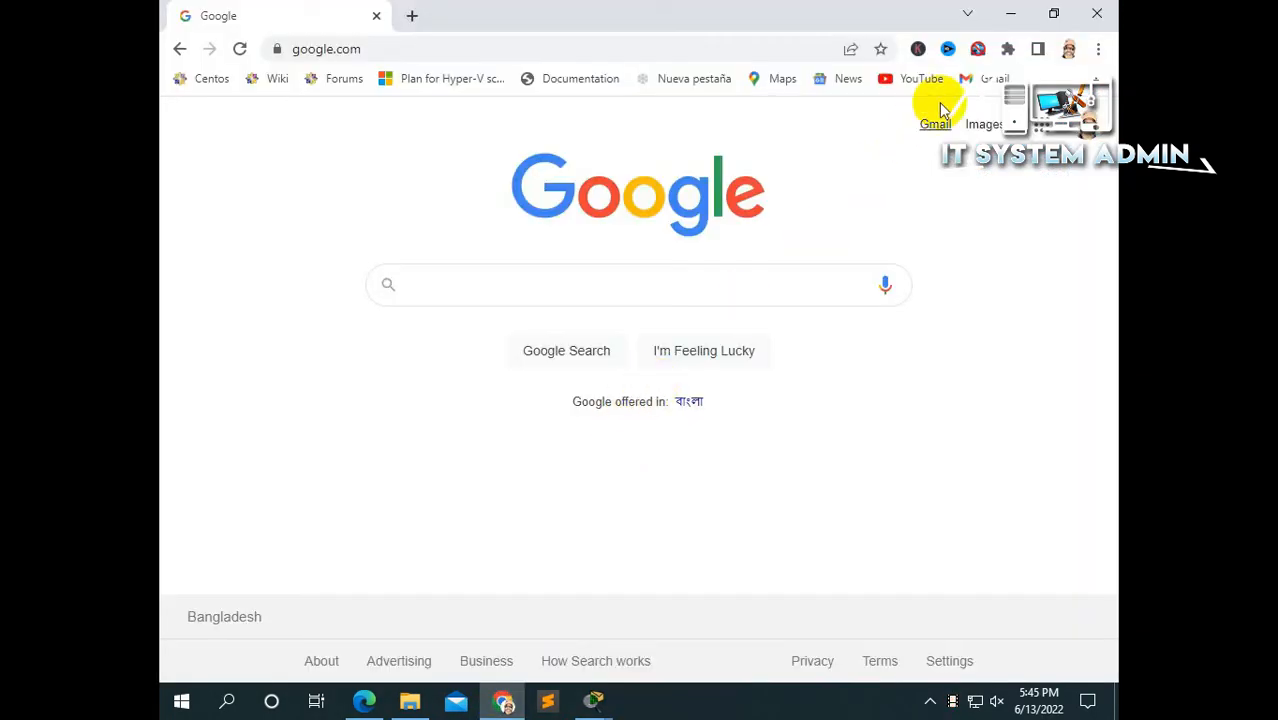
left_click(326, 48)
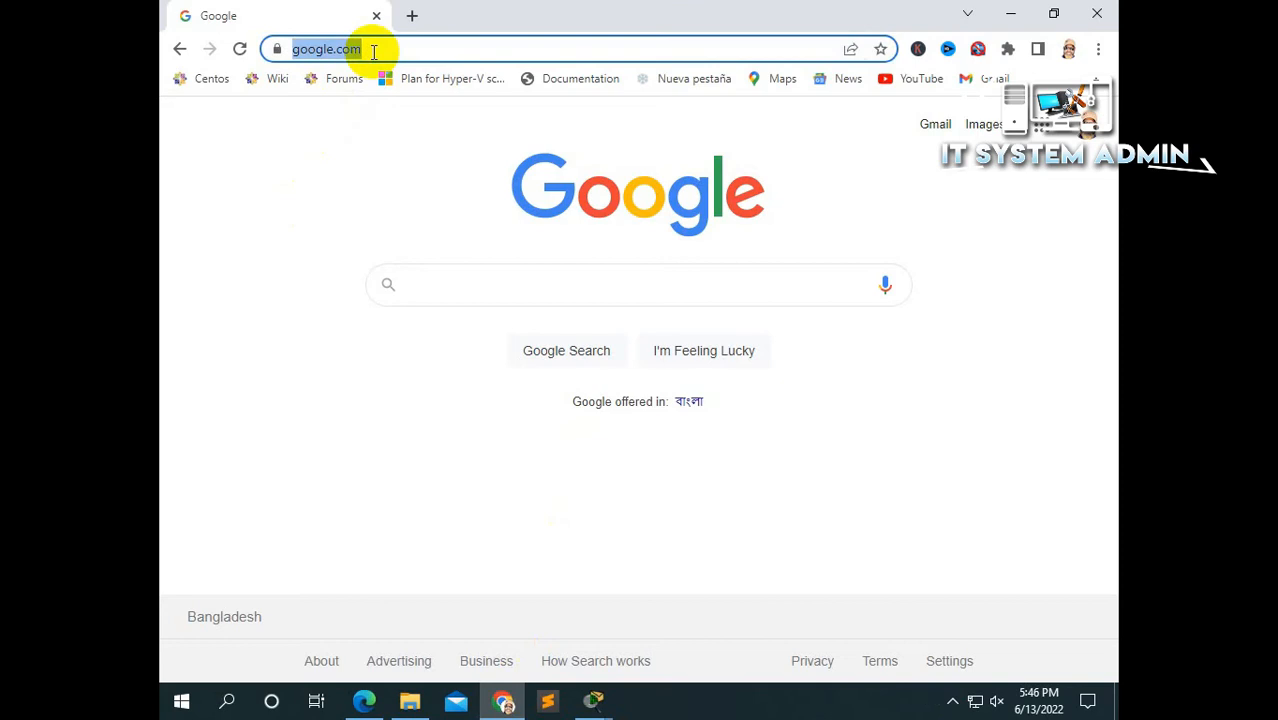
type("rapidtags.io/generator")
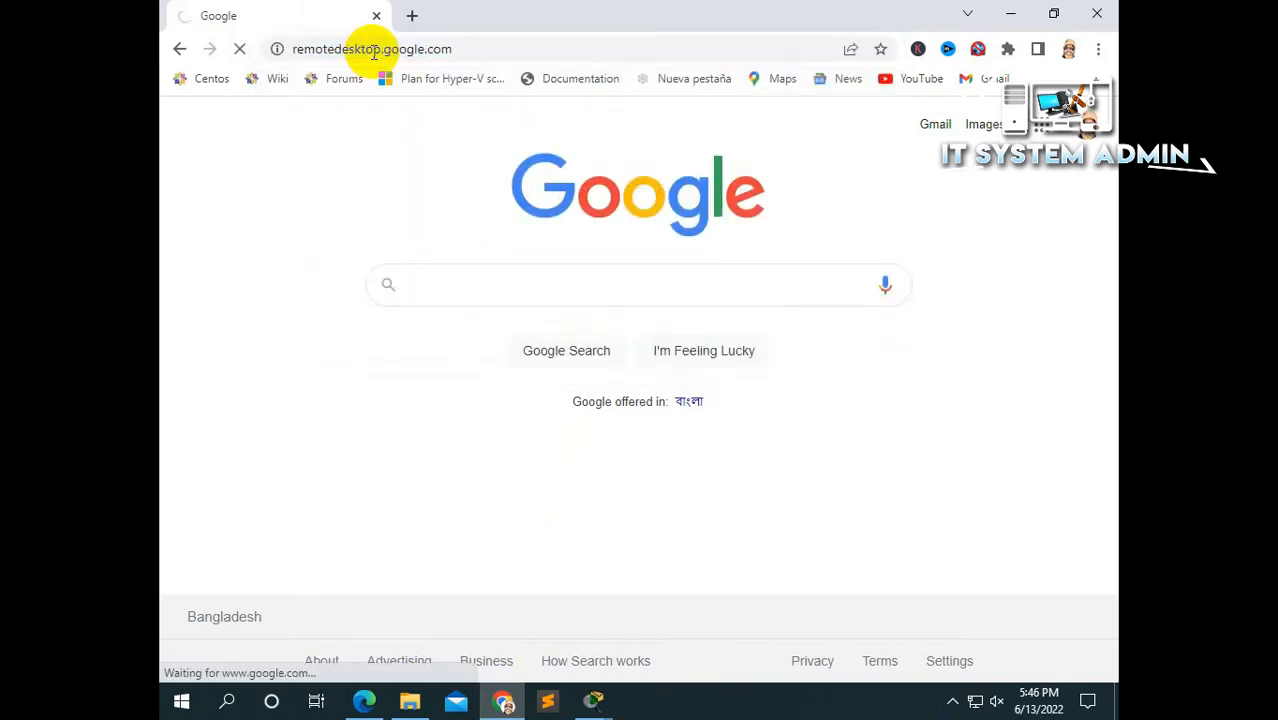
left_click(372, 48)
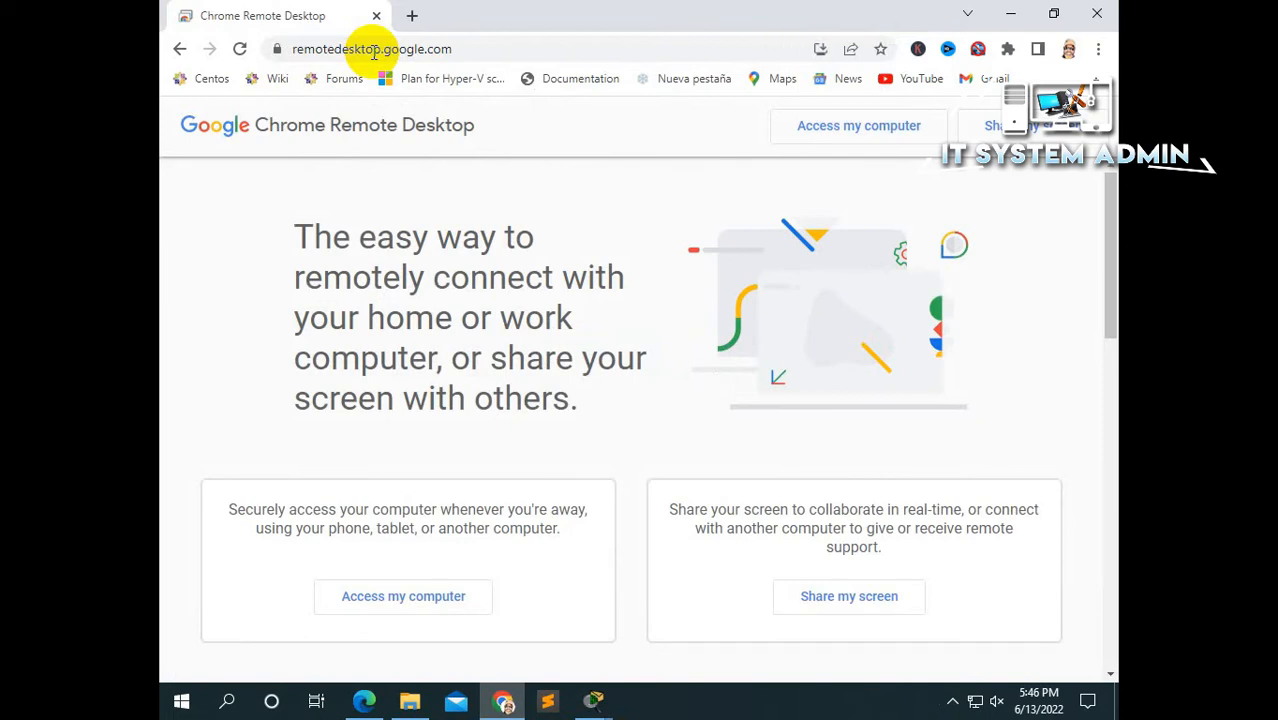
mouse_move(372, 184)
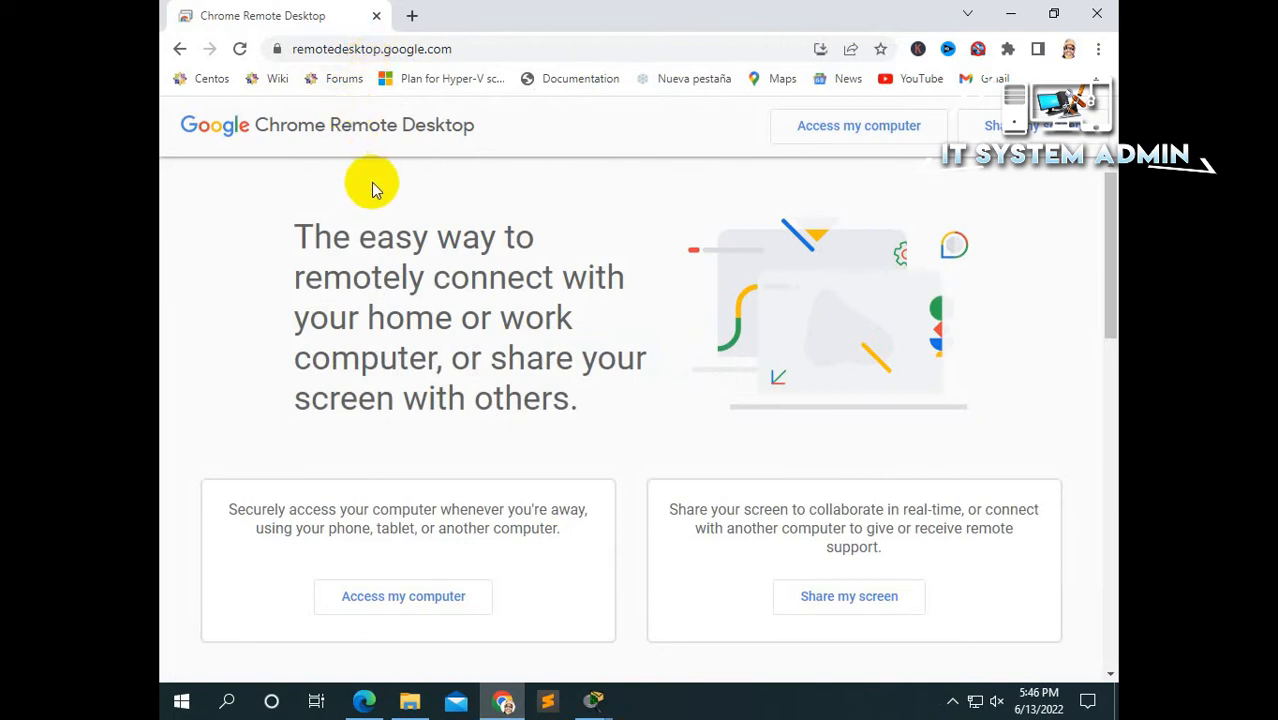
mouse_move(404, 596)
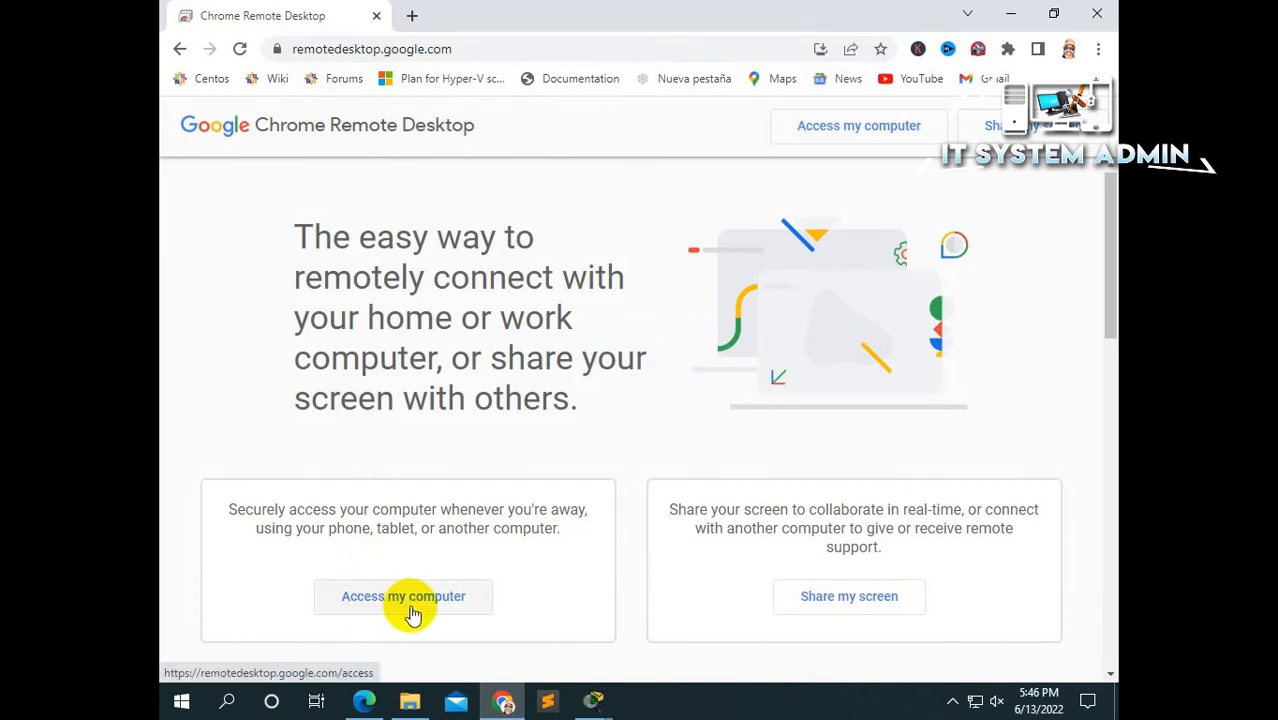
mouse_move(752, 592)
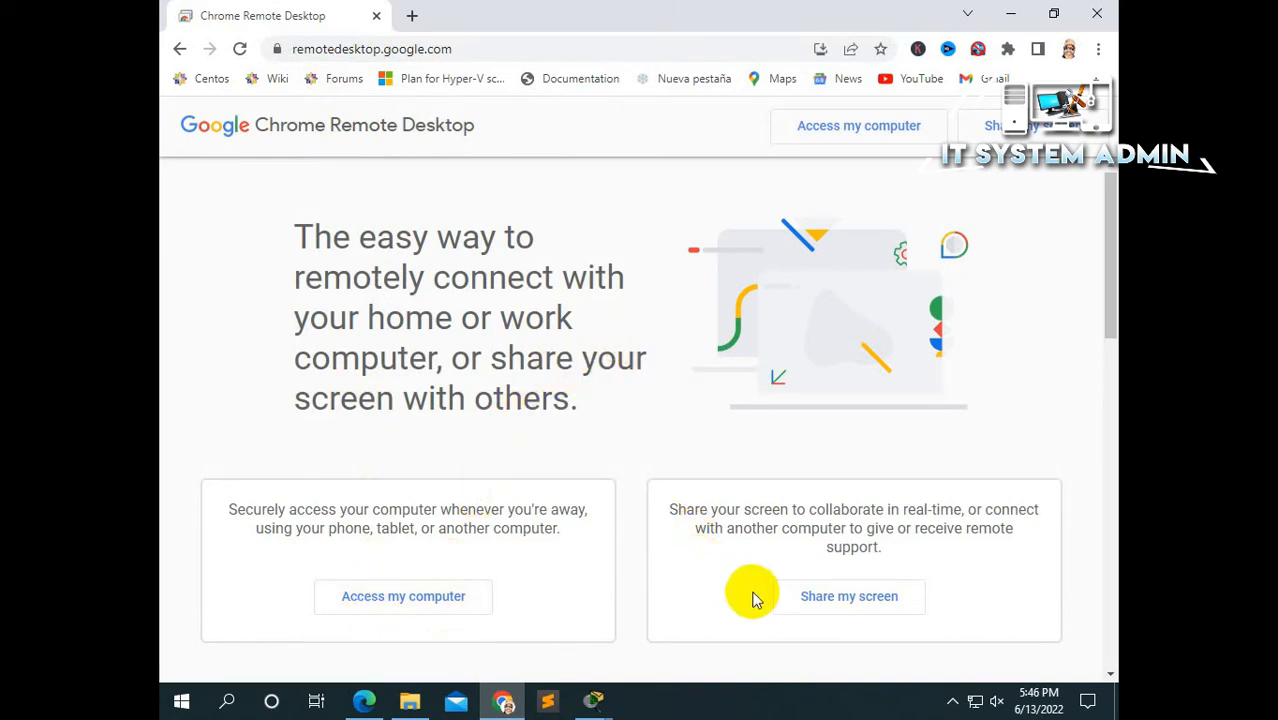
mouse_move(910, 600)
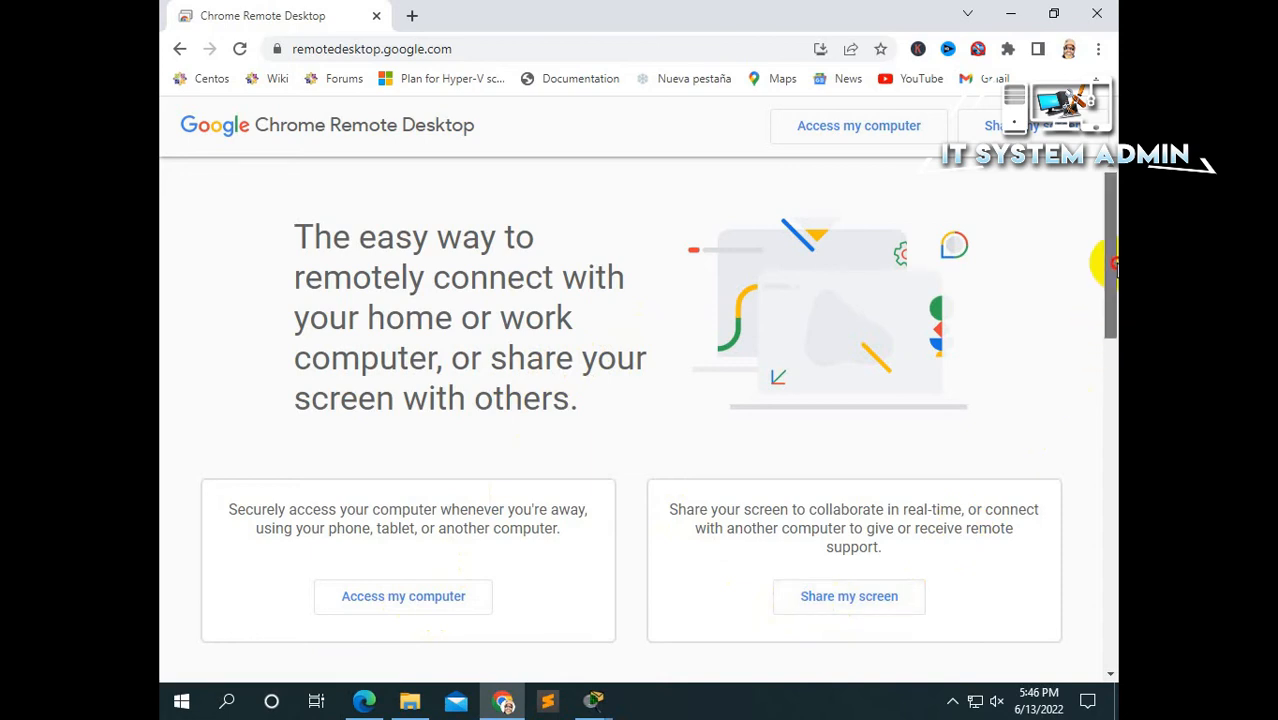
scroll("down", 3)
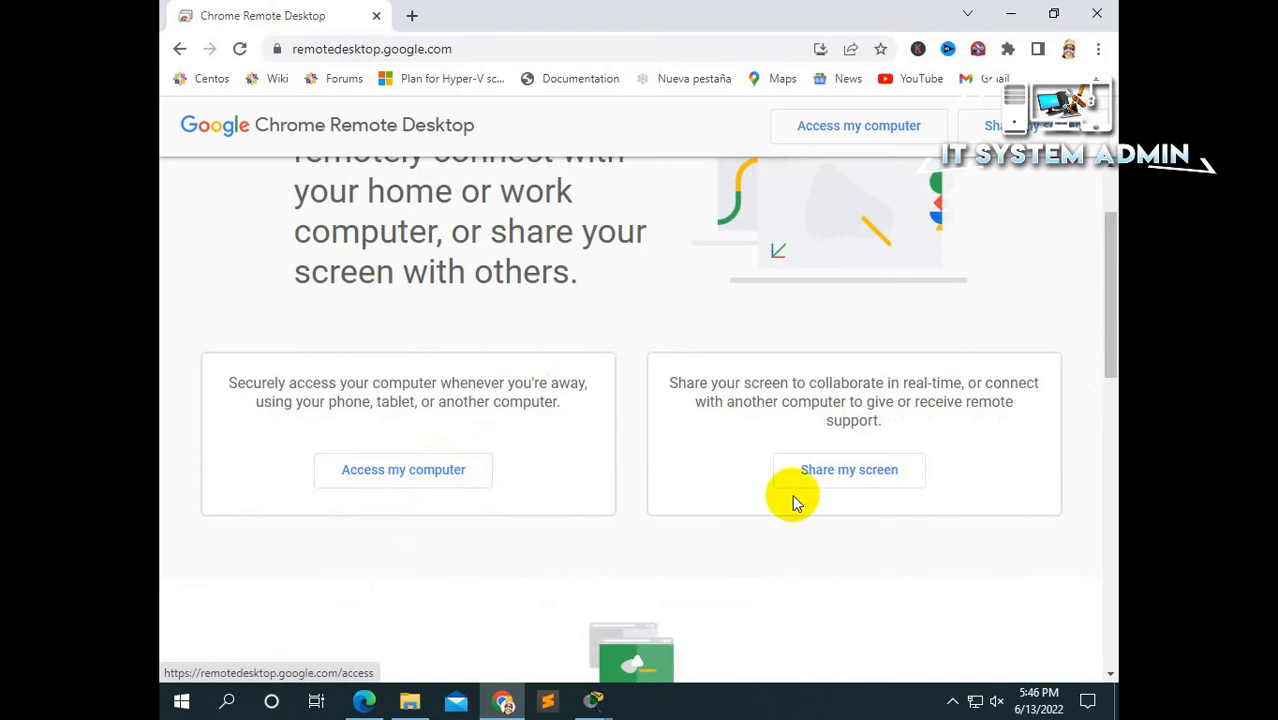
mouse_move(888, 132)
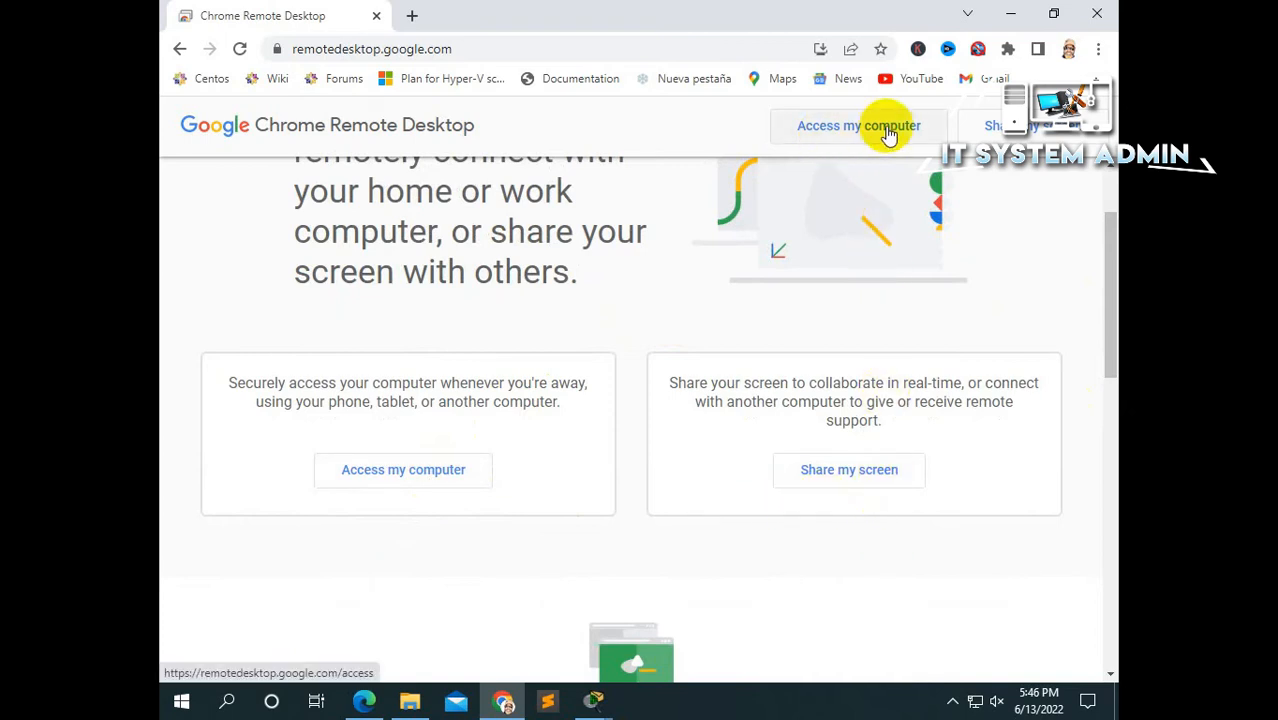
mouse_move(1018, 160)
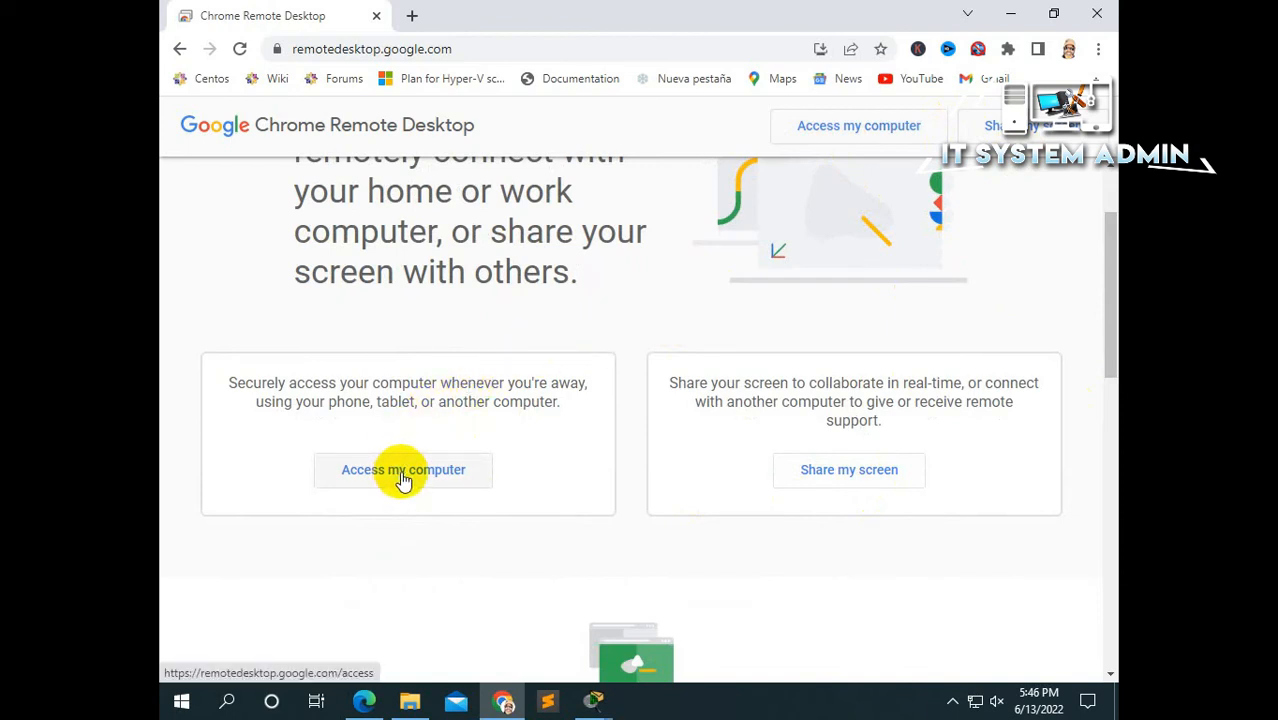
Open Access my computer, decline the app install with No thanks and close the reminder note.
left_click(404, 468)
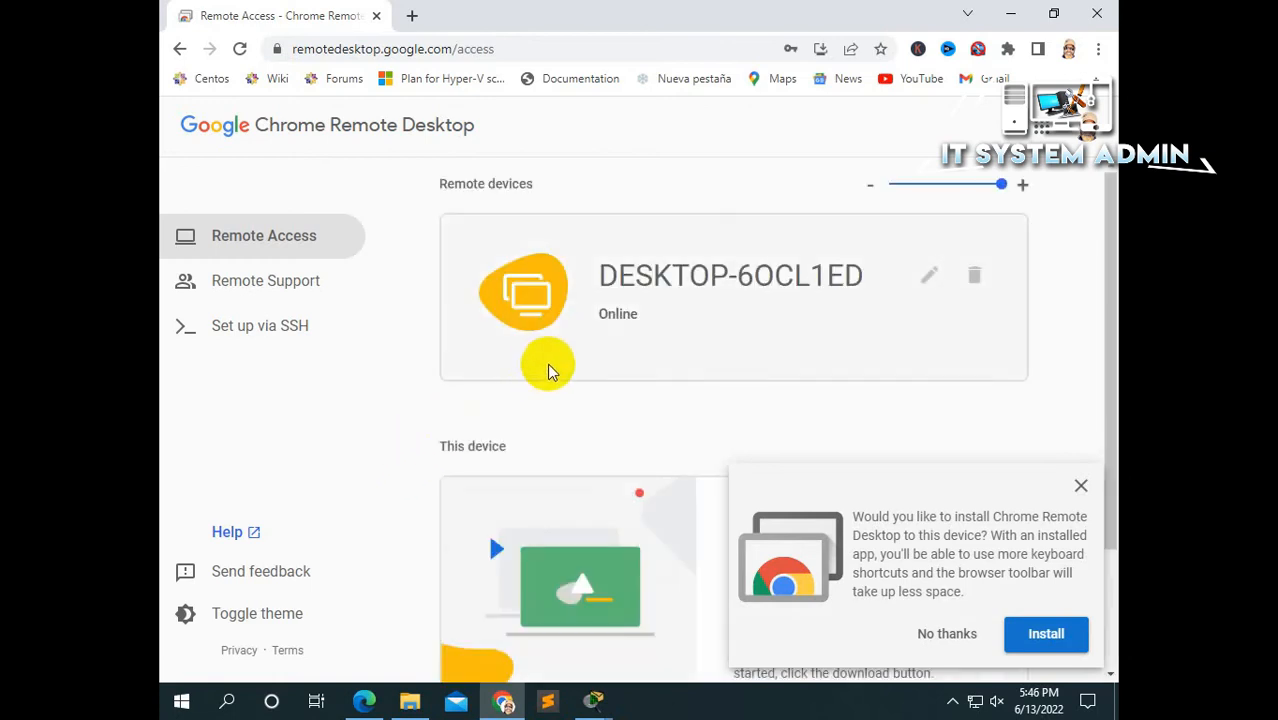
mouse_move(684, 320)
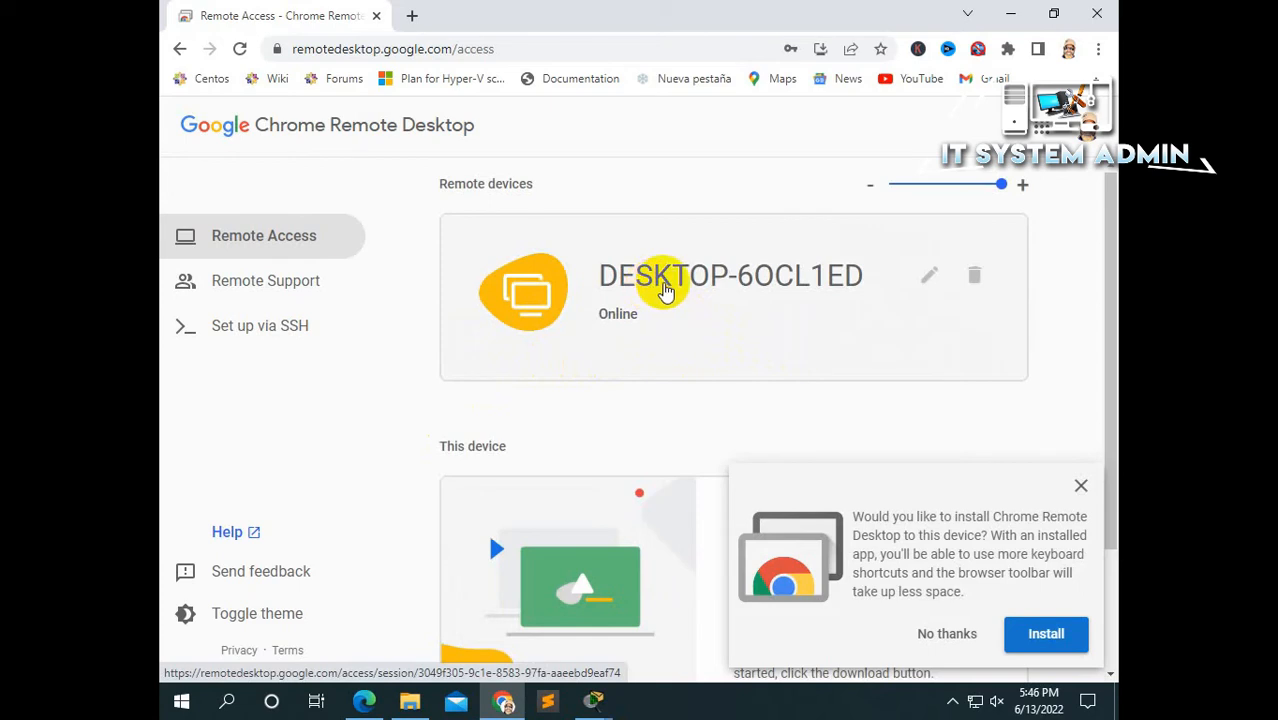
mouse_move(770, 294)
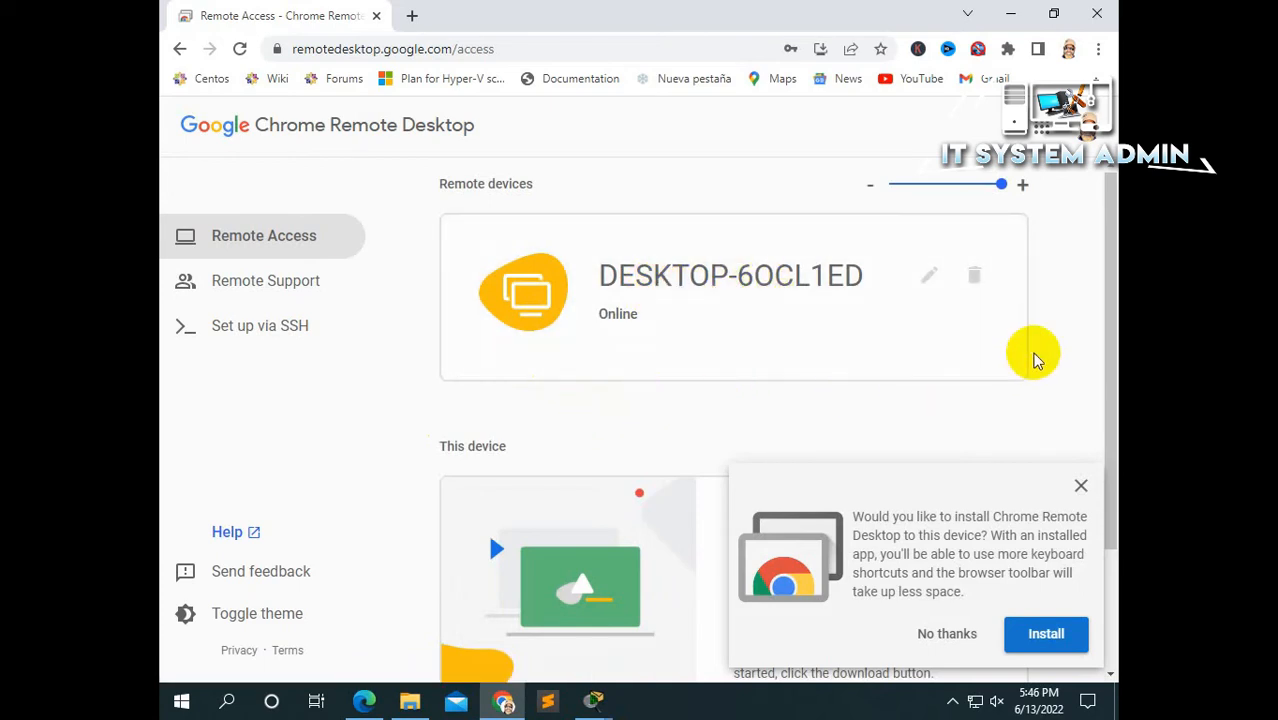
scroll("down", 3)
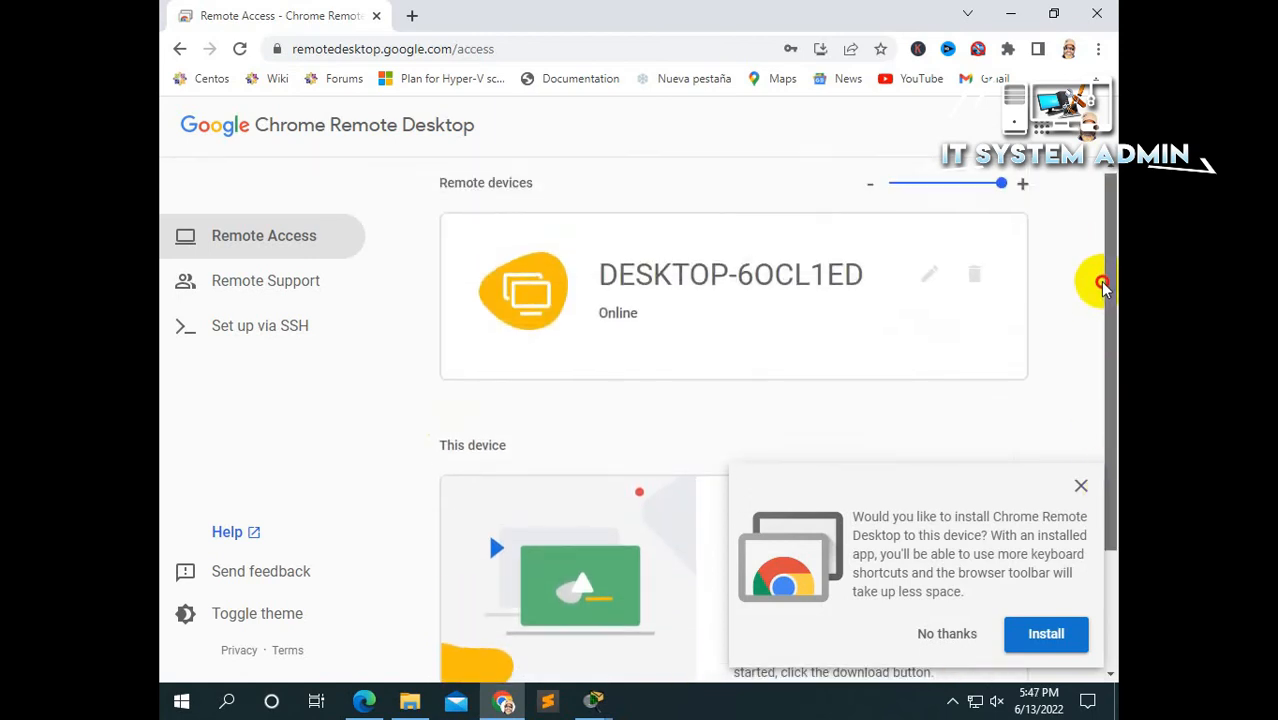
scroll("down", 3)
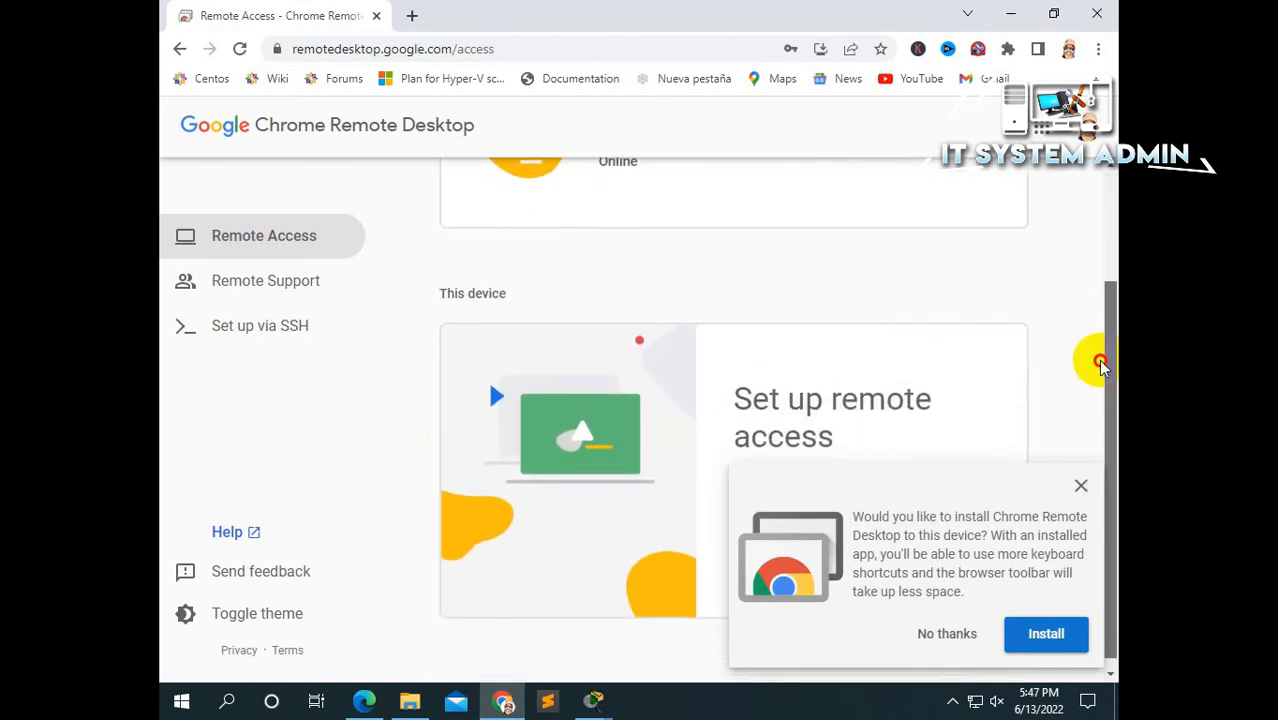
mouse_move(936, 510)
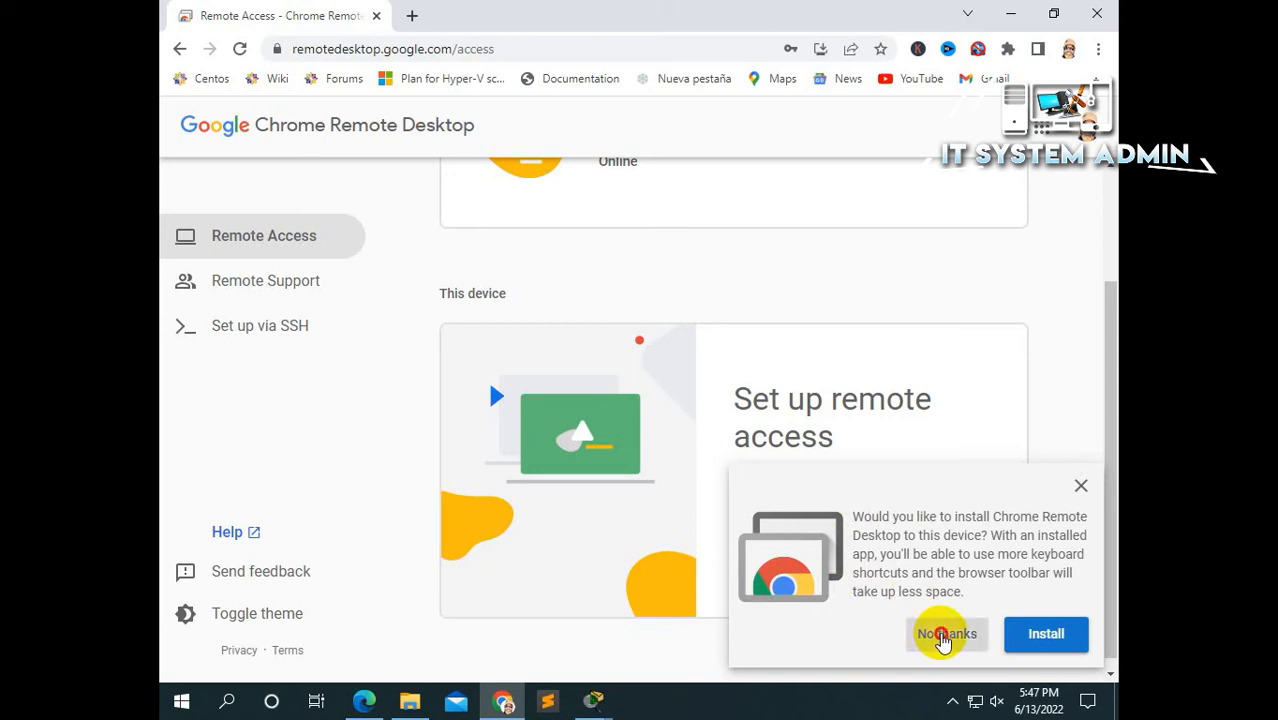
left_click(946, 632)
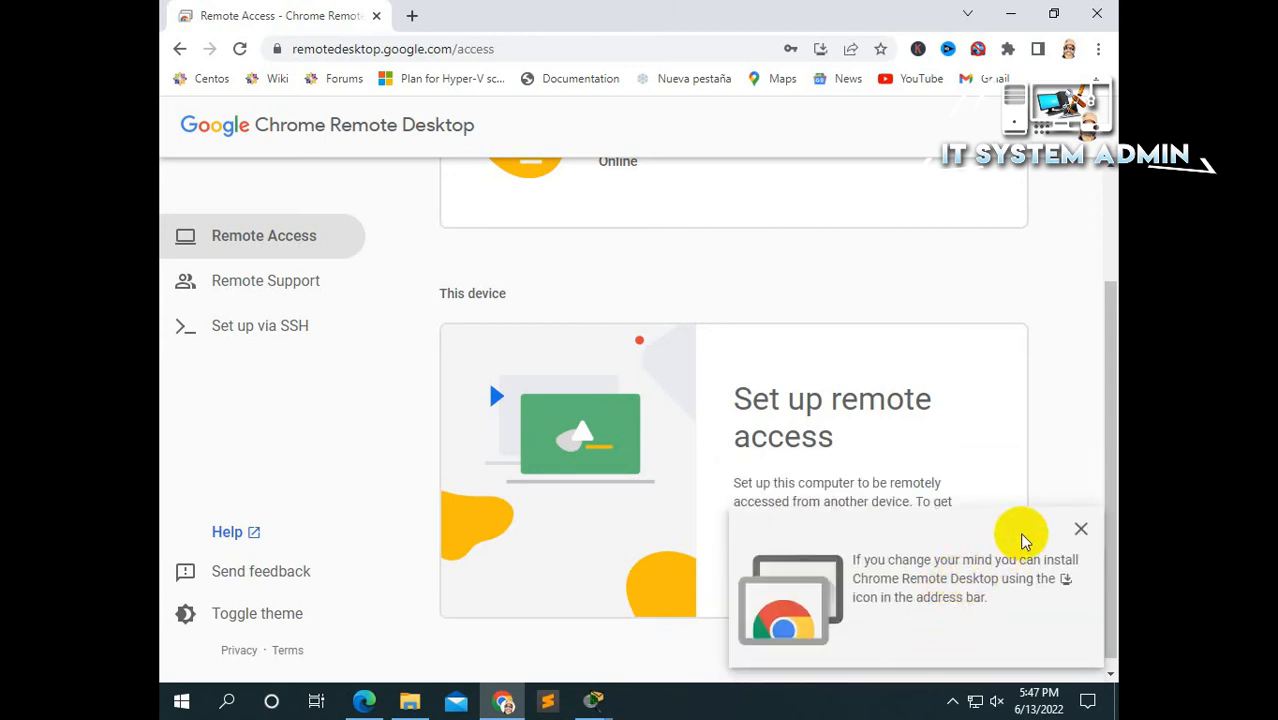
mouse_move(964, 570)
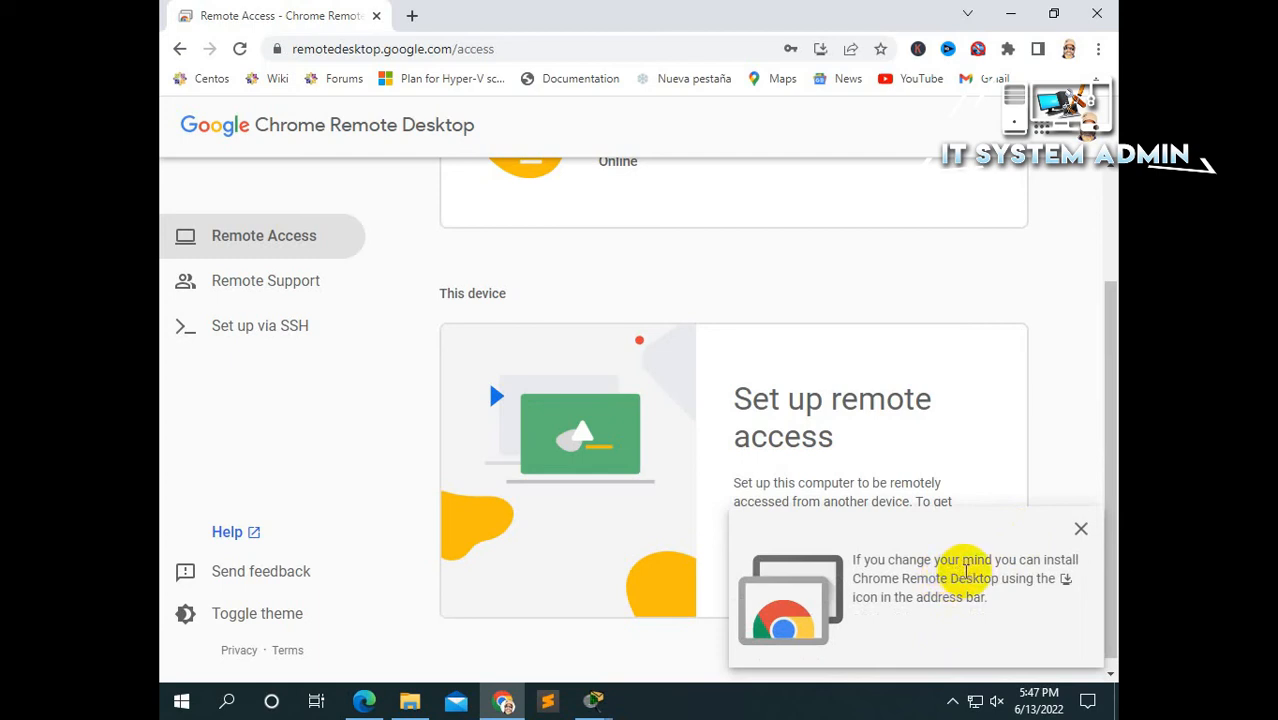
mouse_move(990, 600)
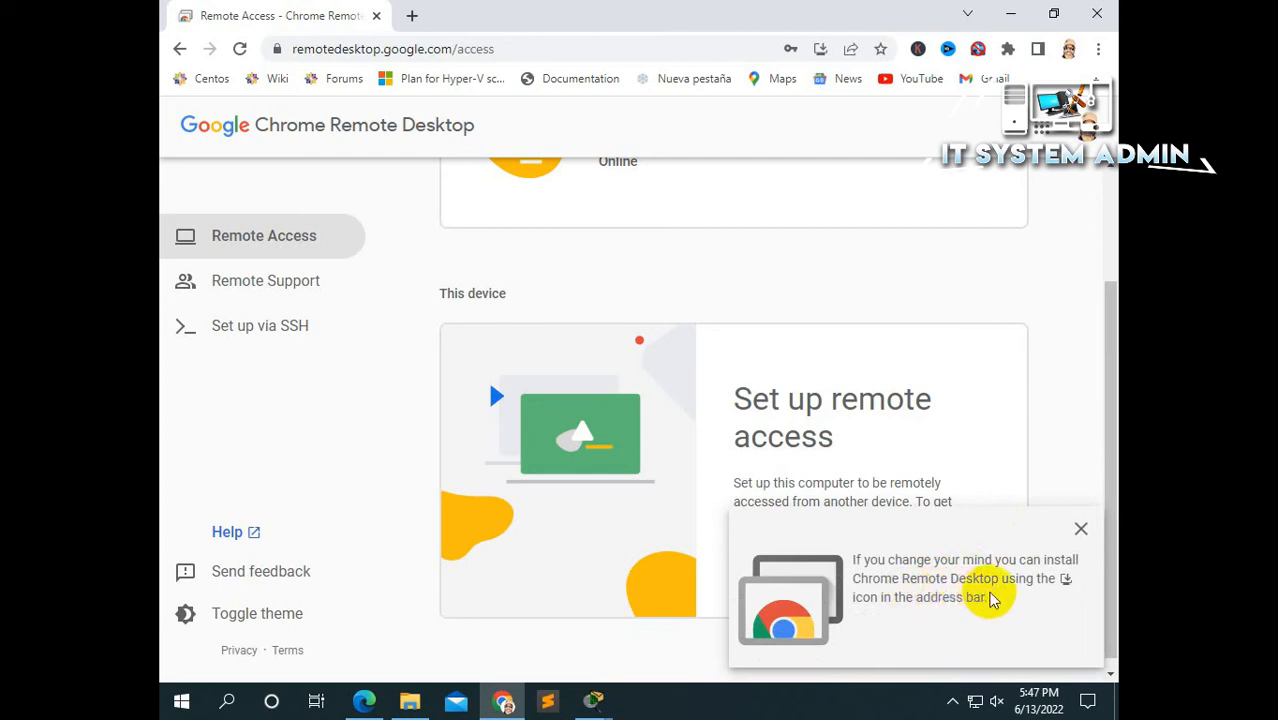
mouse_move(1070, 540)
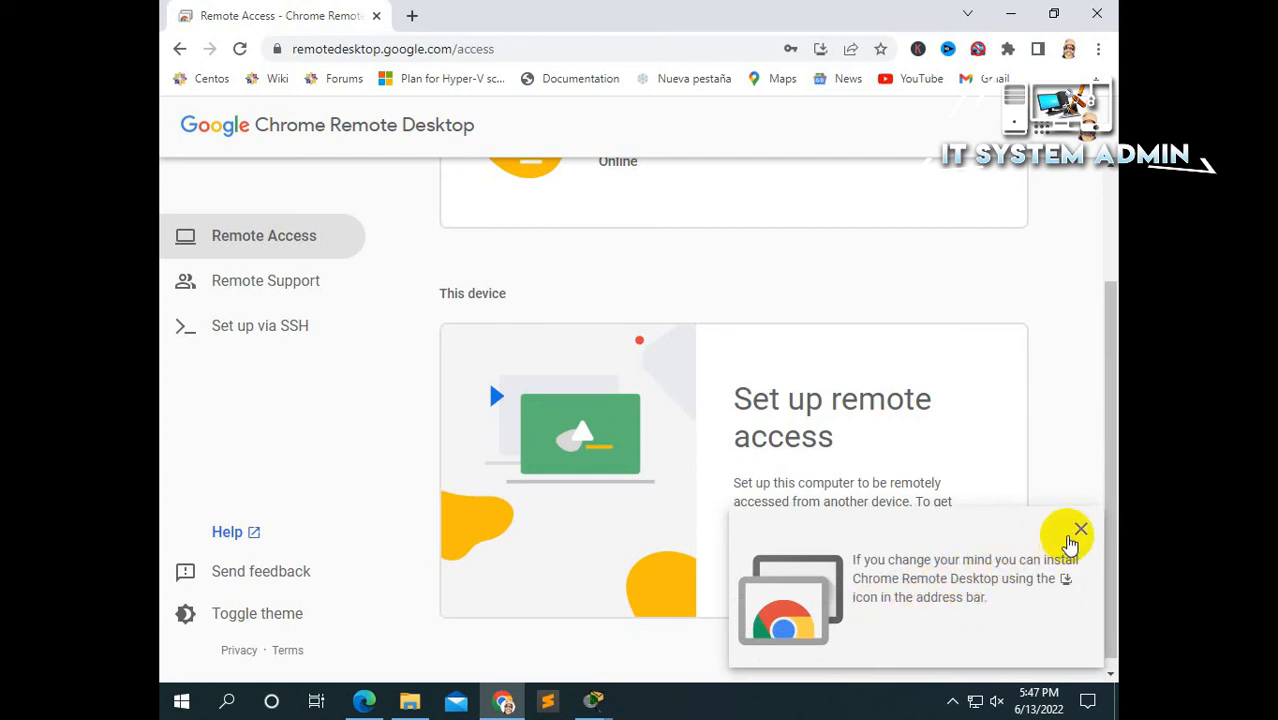
left_click(1080, 528)
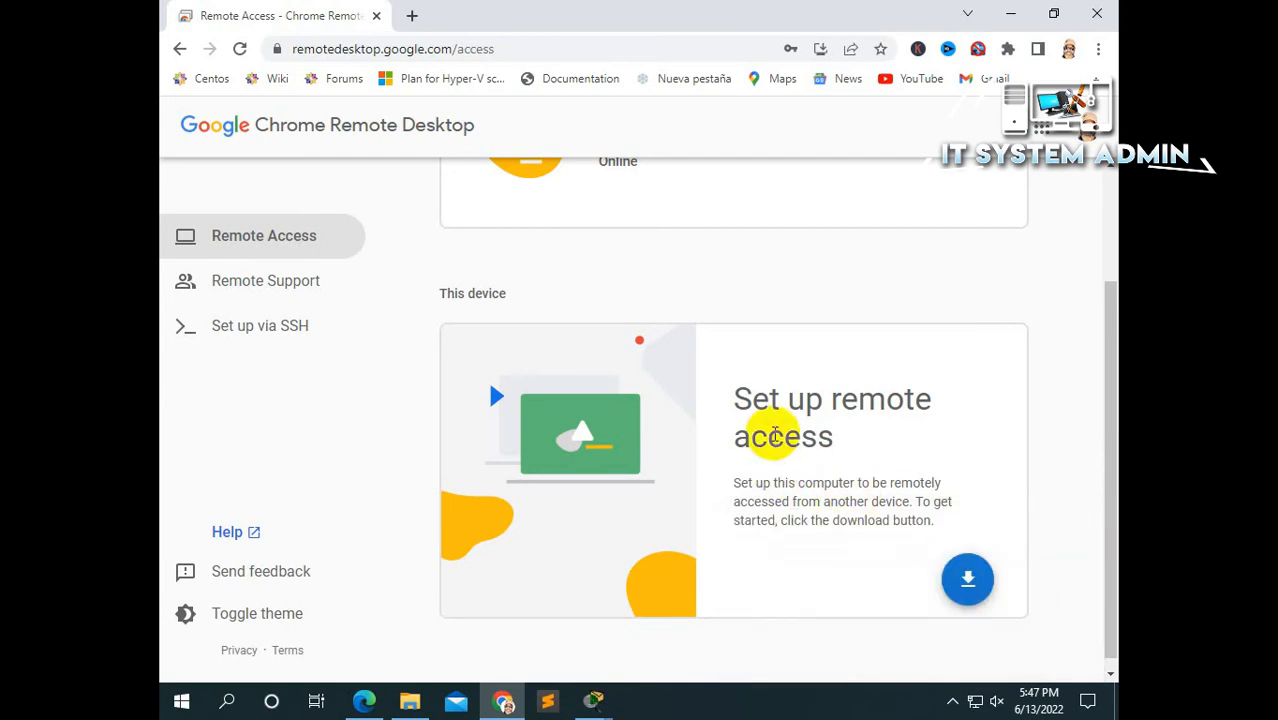
mouse_move(564, 356)
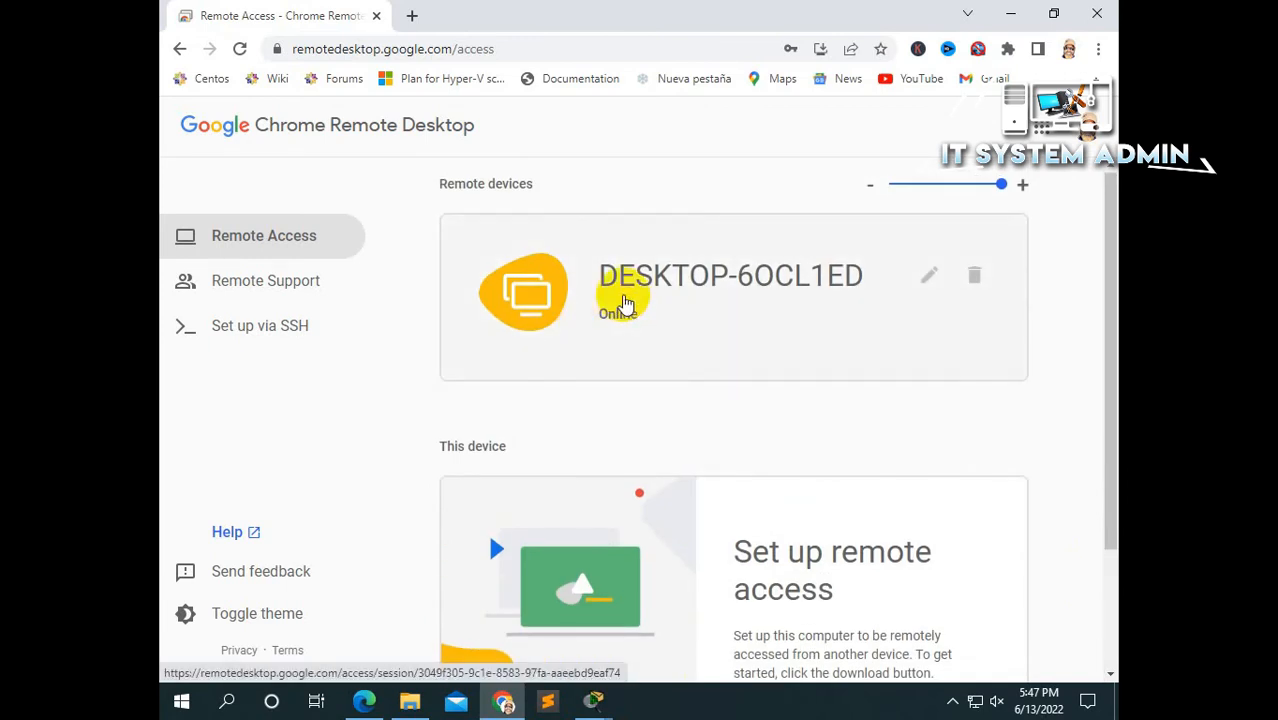
mouse_move(664, 288)
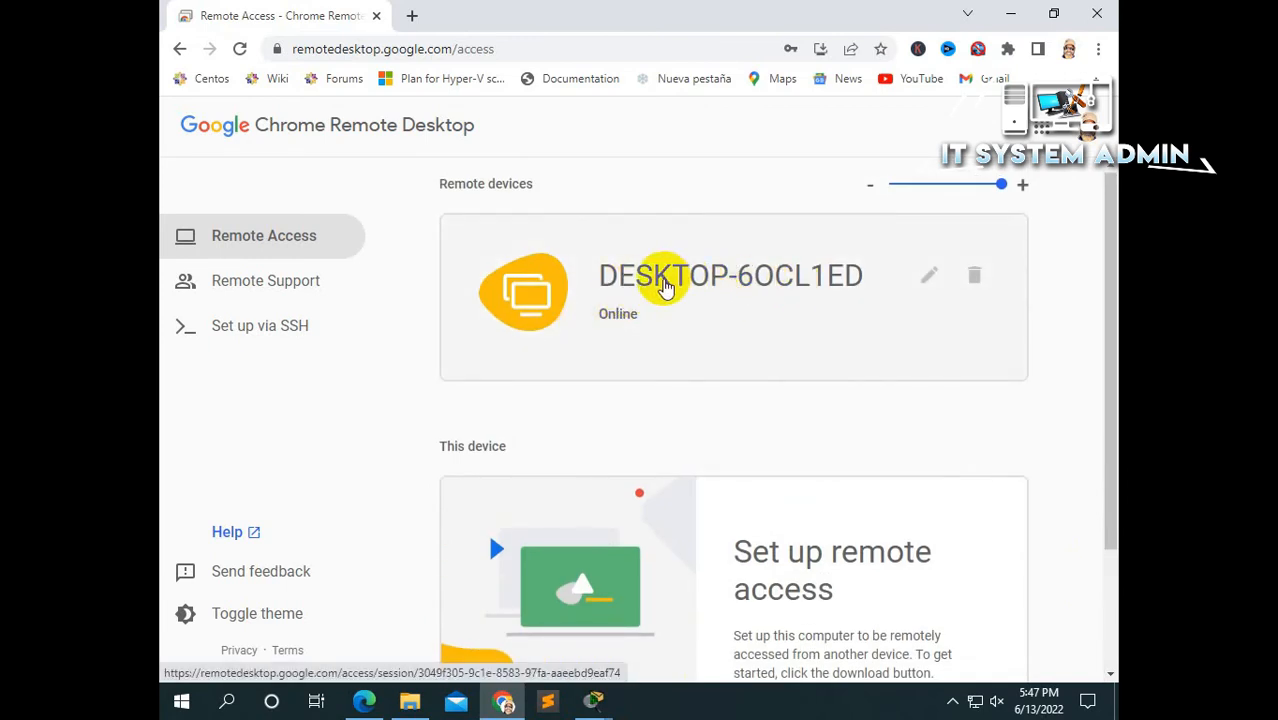
mouse_move(690, 296)
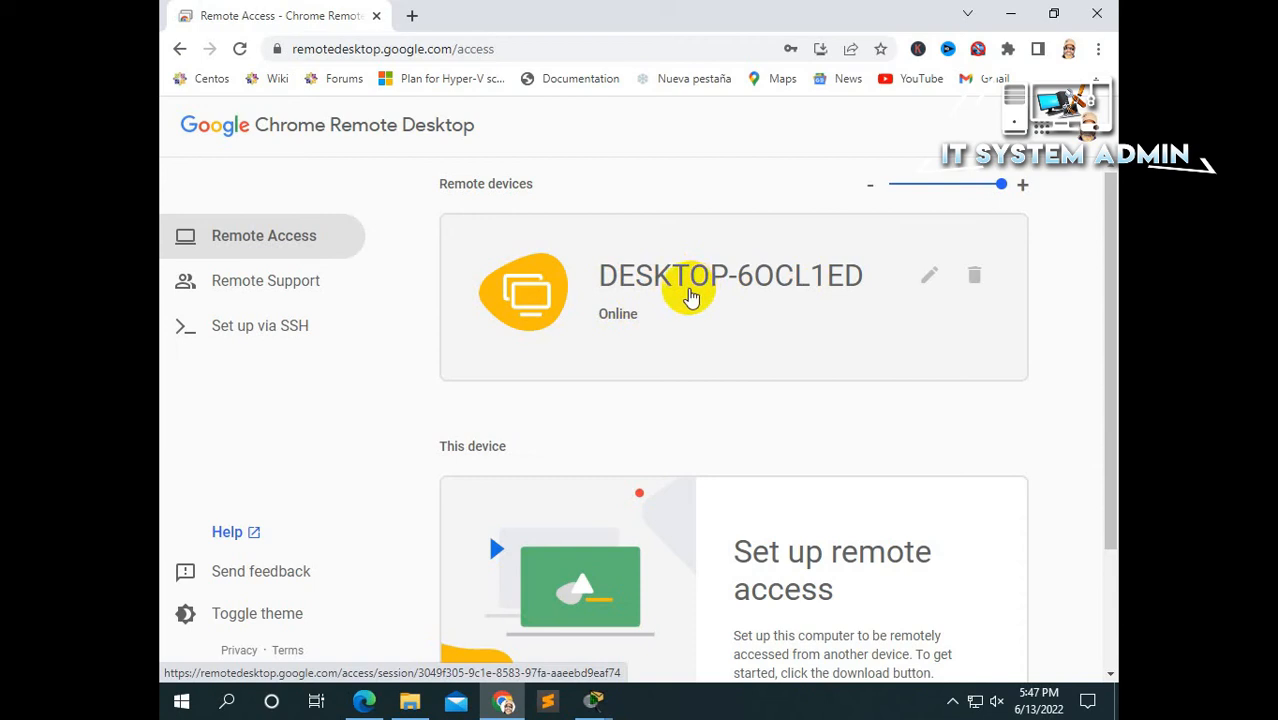
Start a session with the remote device DESKTOP-6OCL1ED from the Remote devices list.
left_click(730, 290)
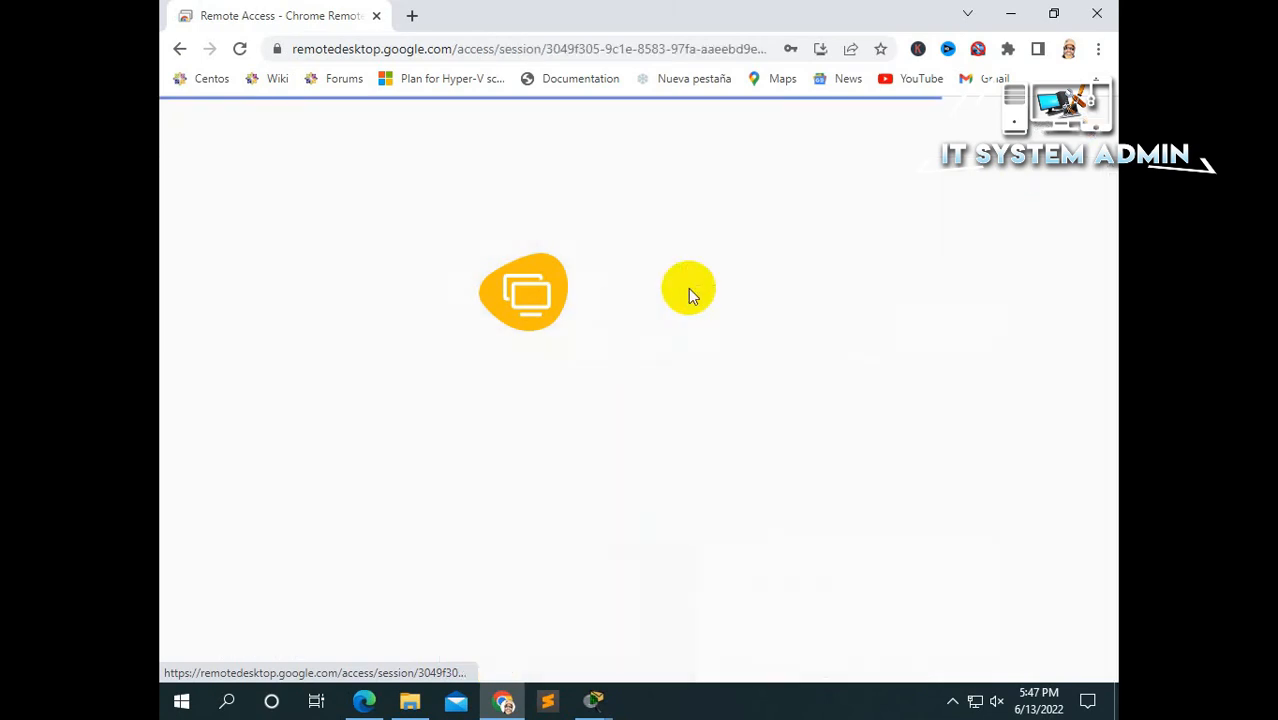
left_click(524, 292)
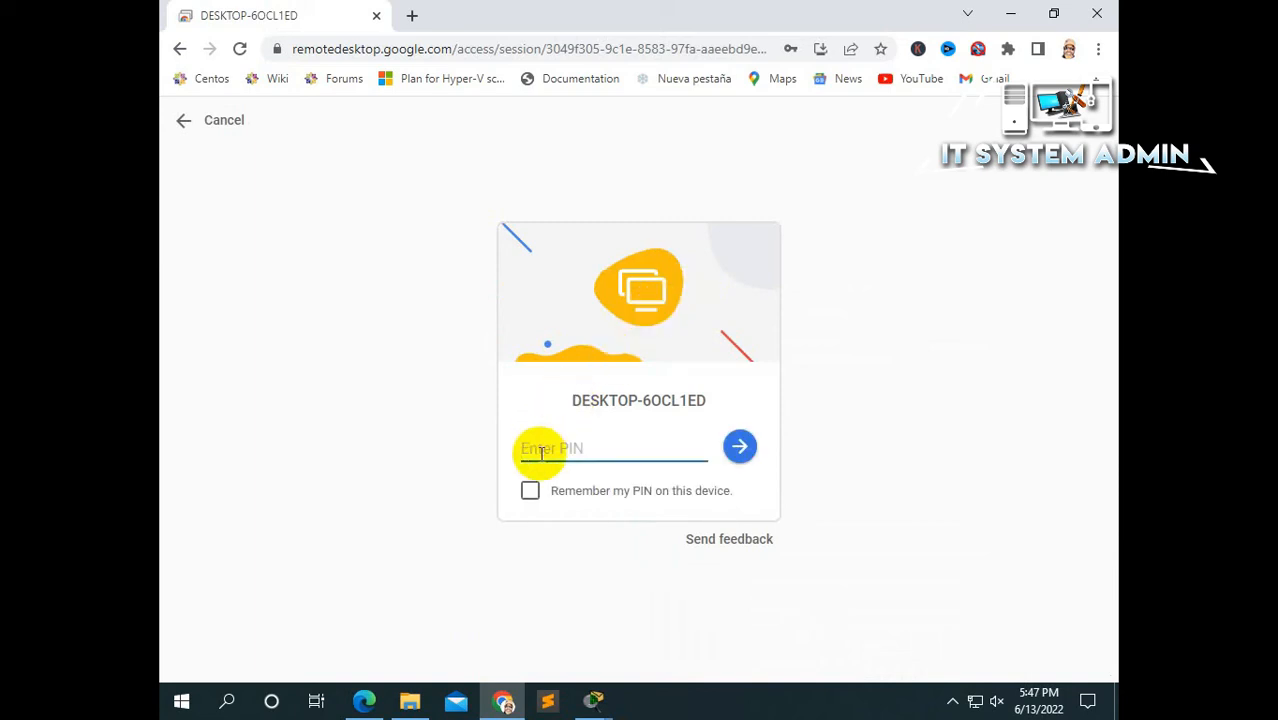
Enter the remote computer's PIN and submit it to connect.
left_click(612, 448)
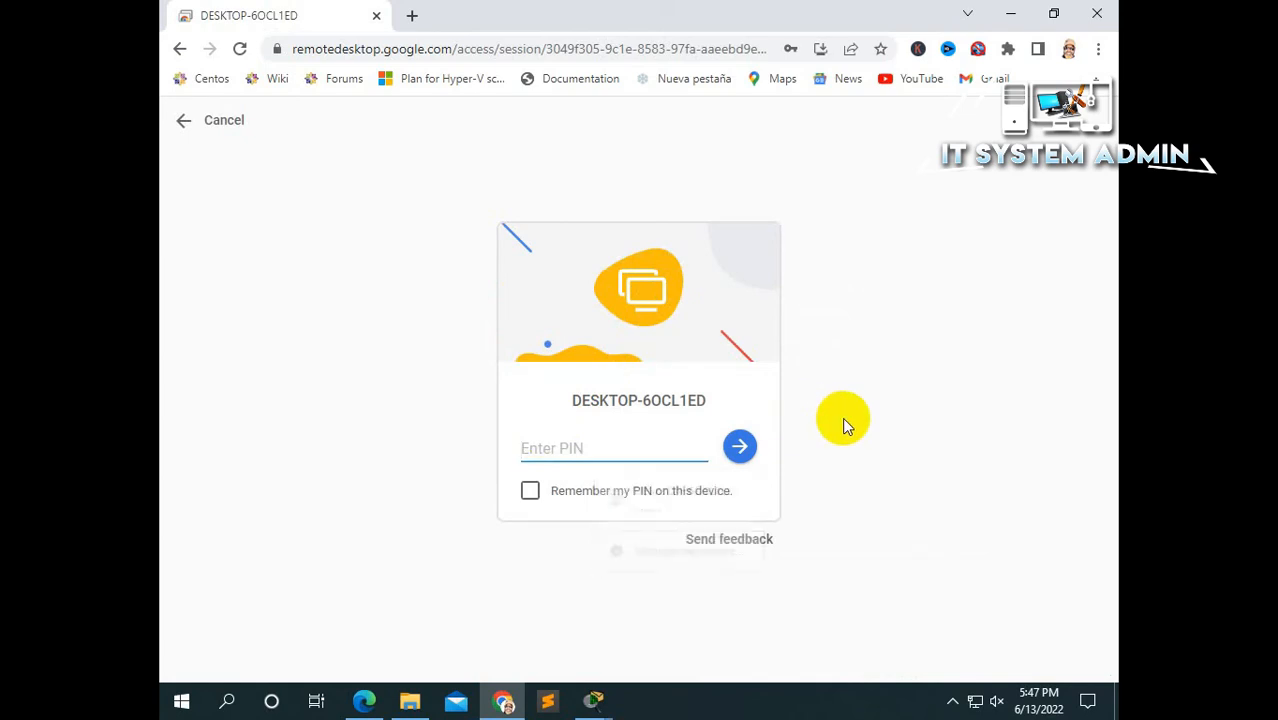
left_click(600, 448)
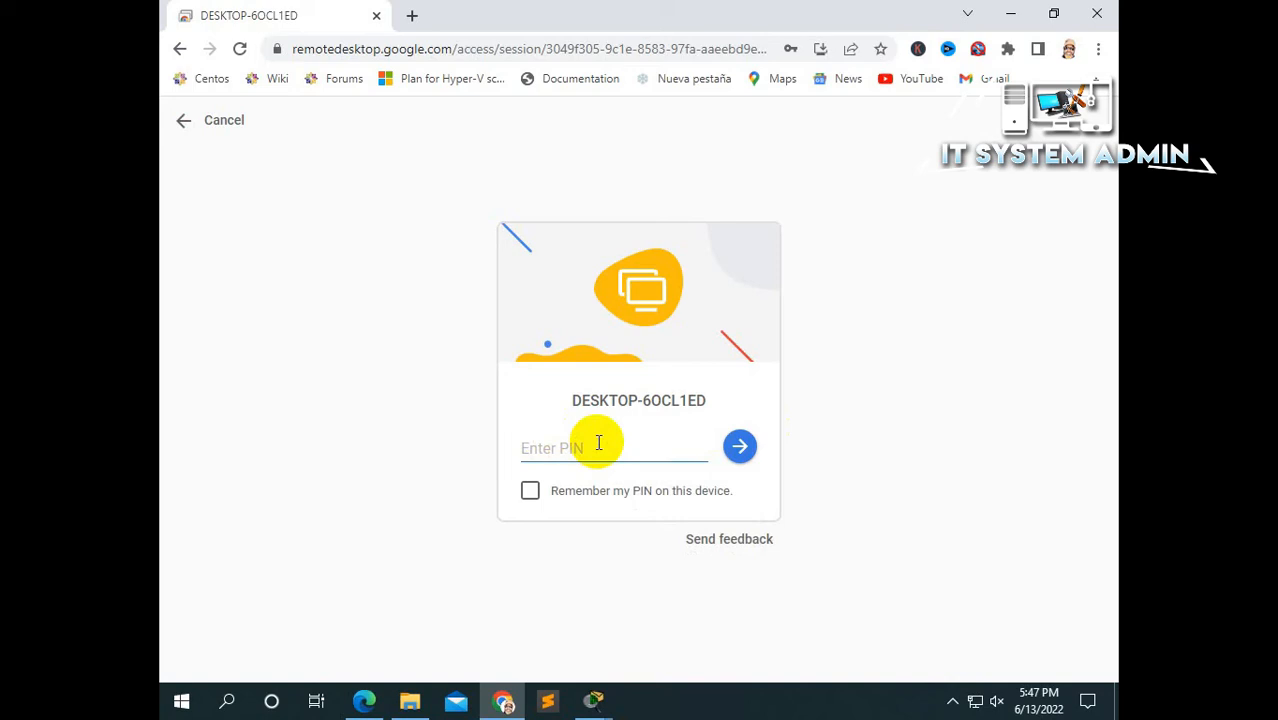
mouse_move(738, 364)
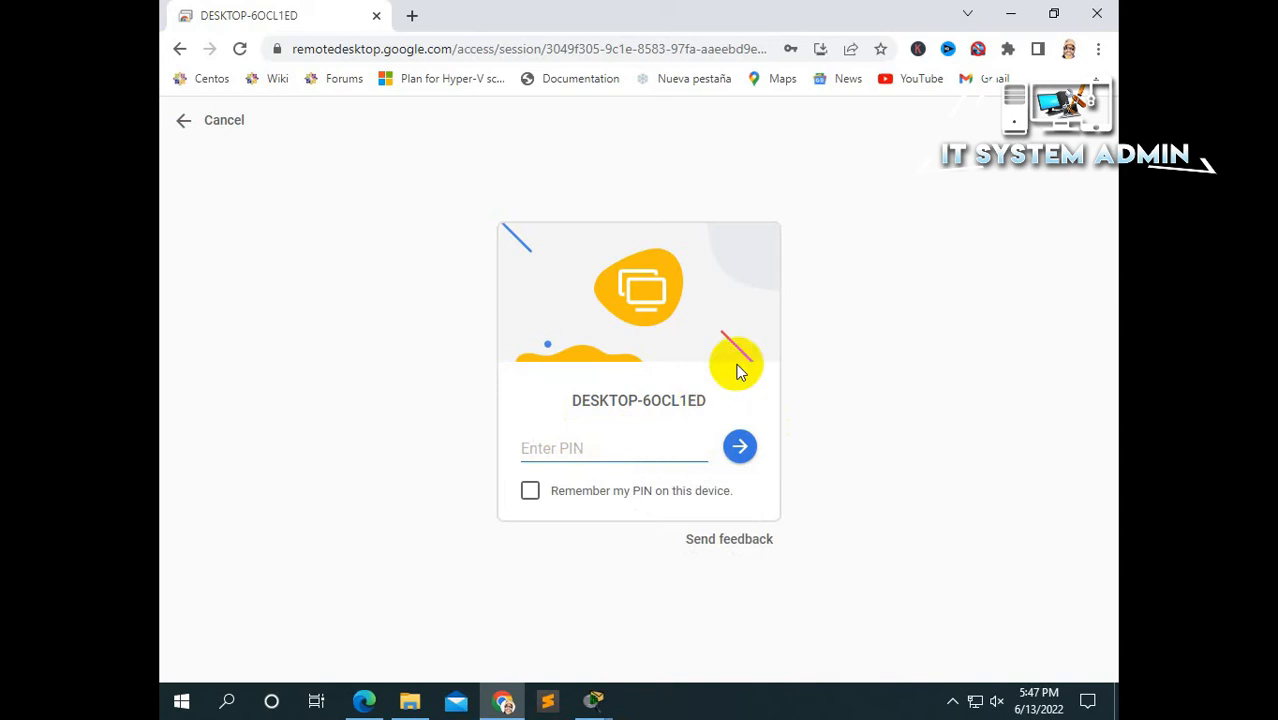
left_click(740, 448)
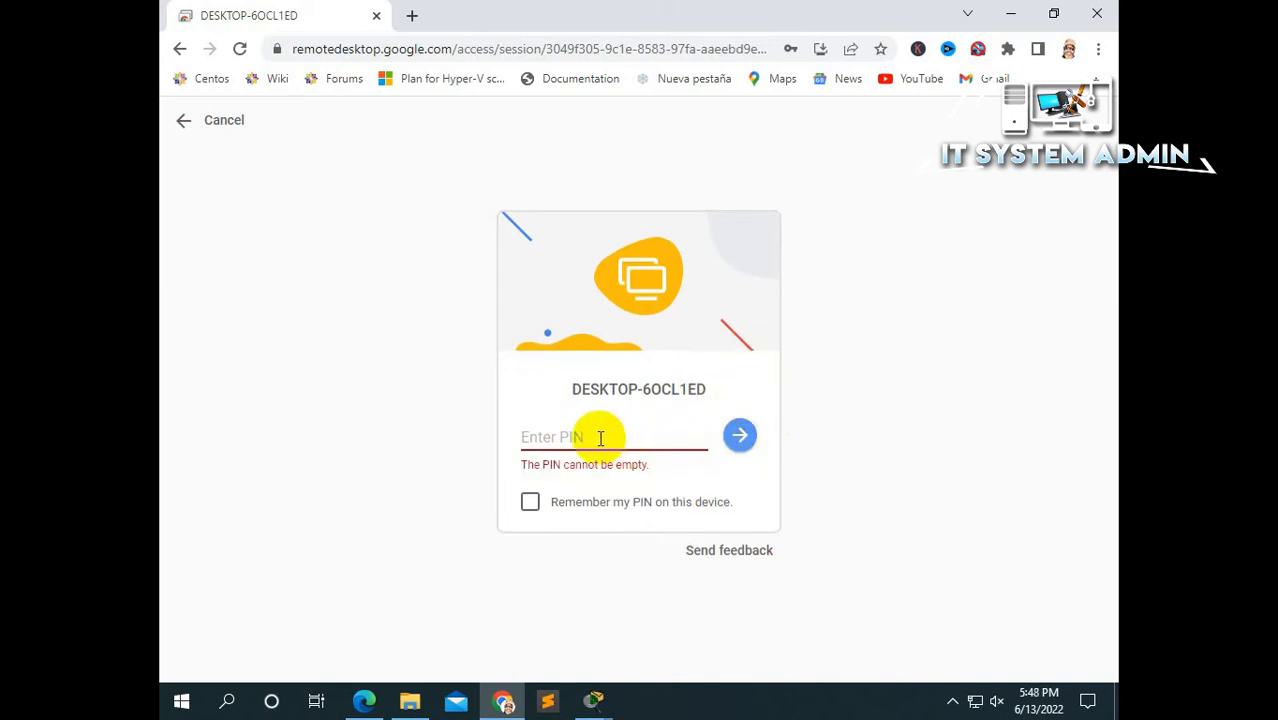
left_click(596, 436)
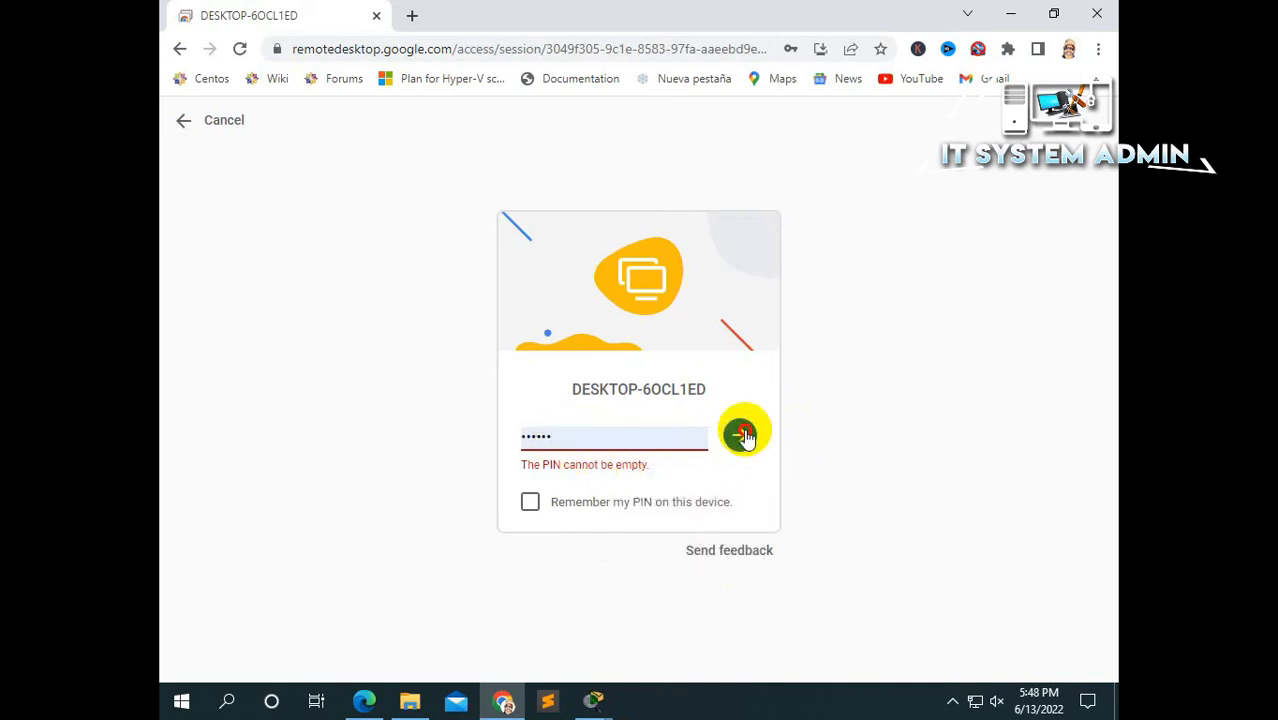
left_click(744, 436)
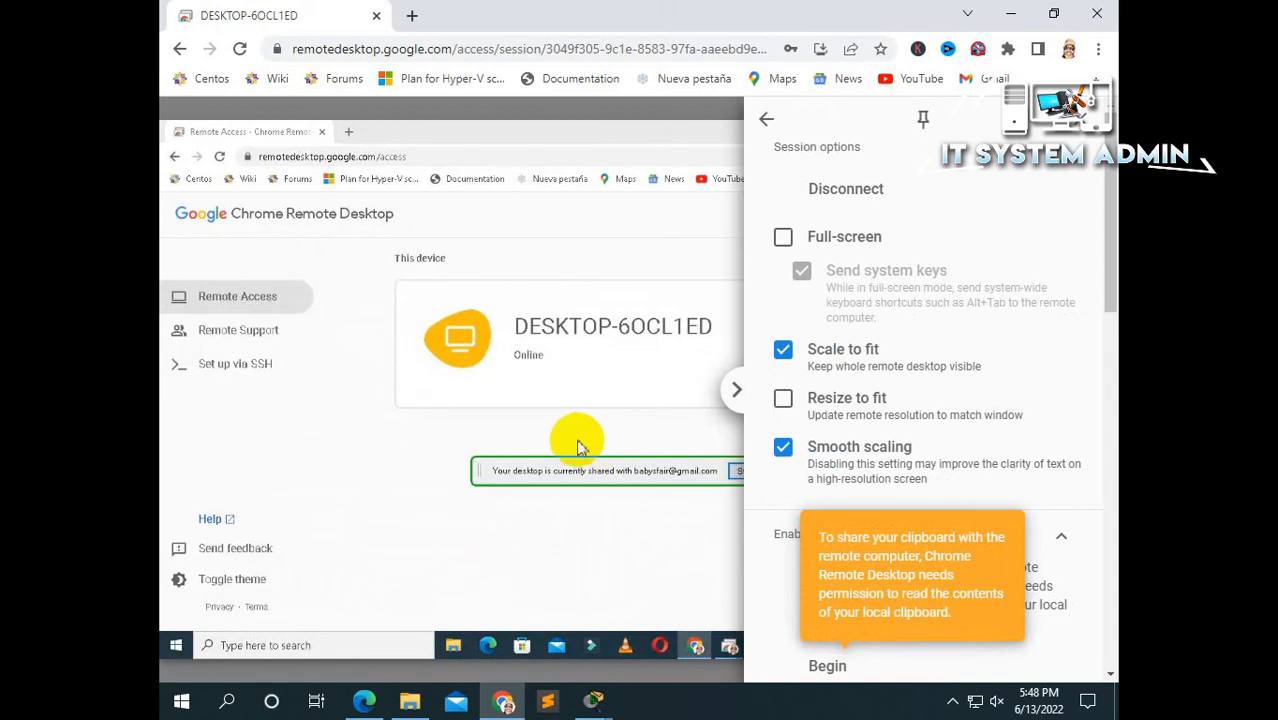
mouse_move(364, 228)
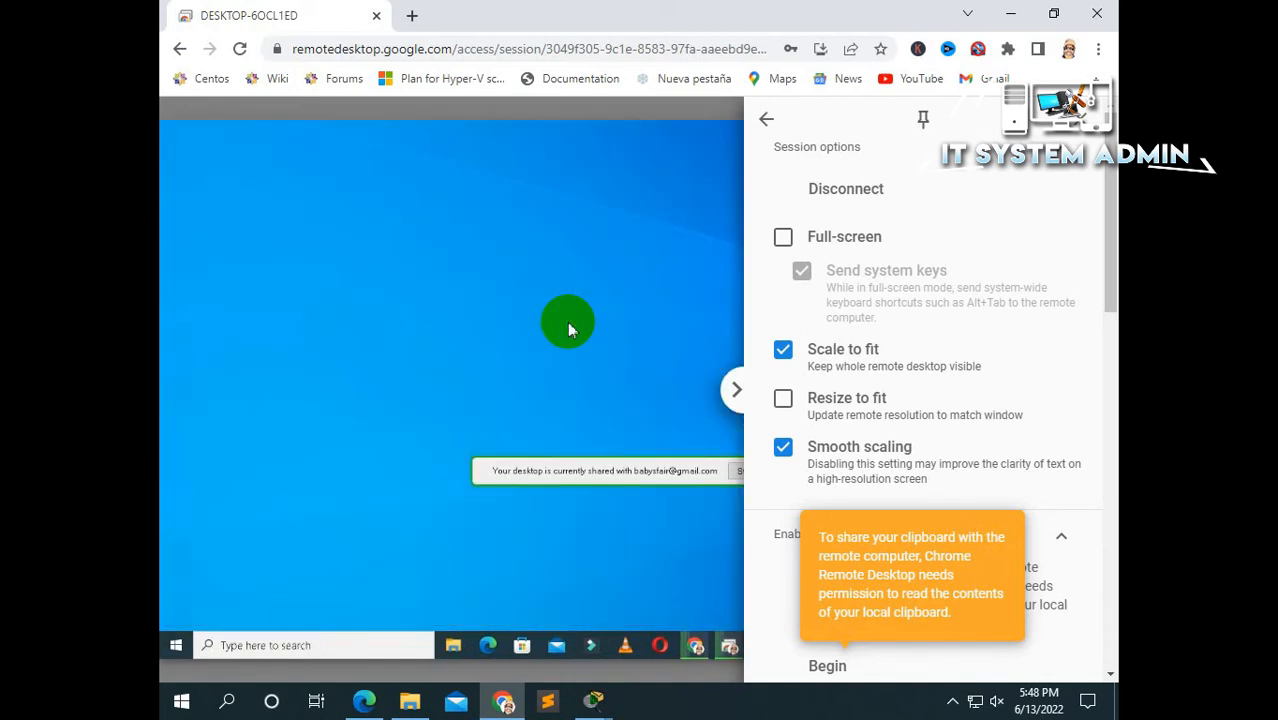
mouse_move(792, 184)
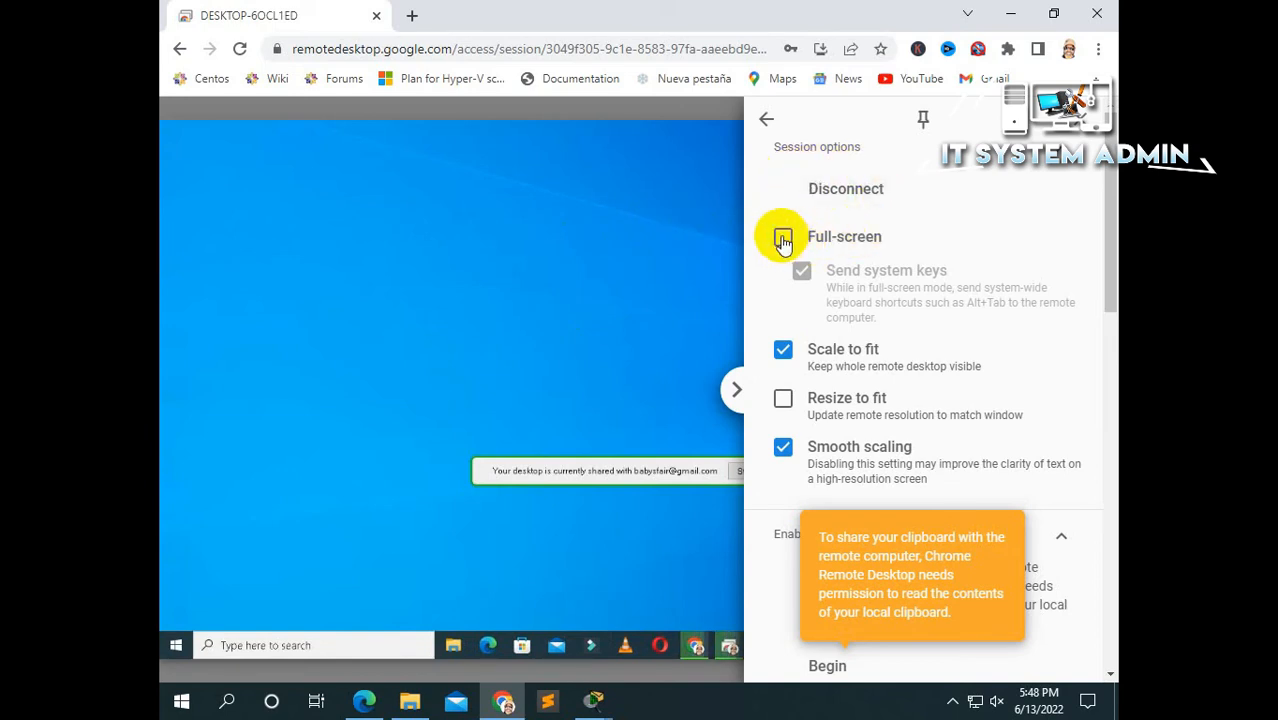
Tick Full-screen in Session options so the remote desktop fills the screen.
left_click(784, 242)
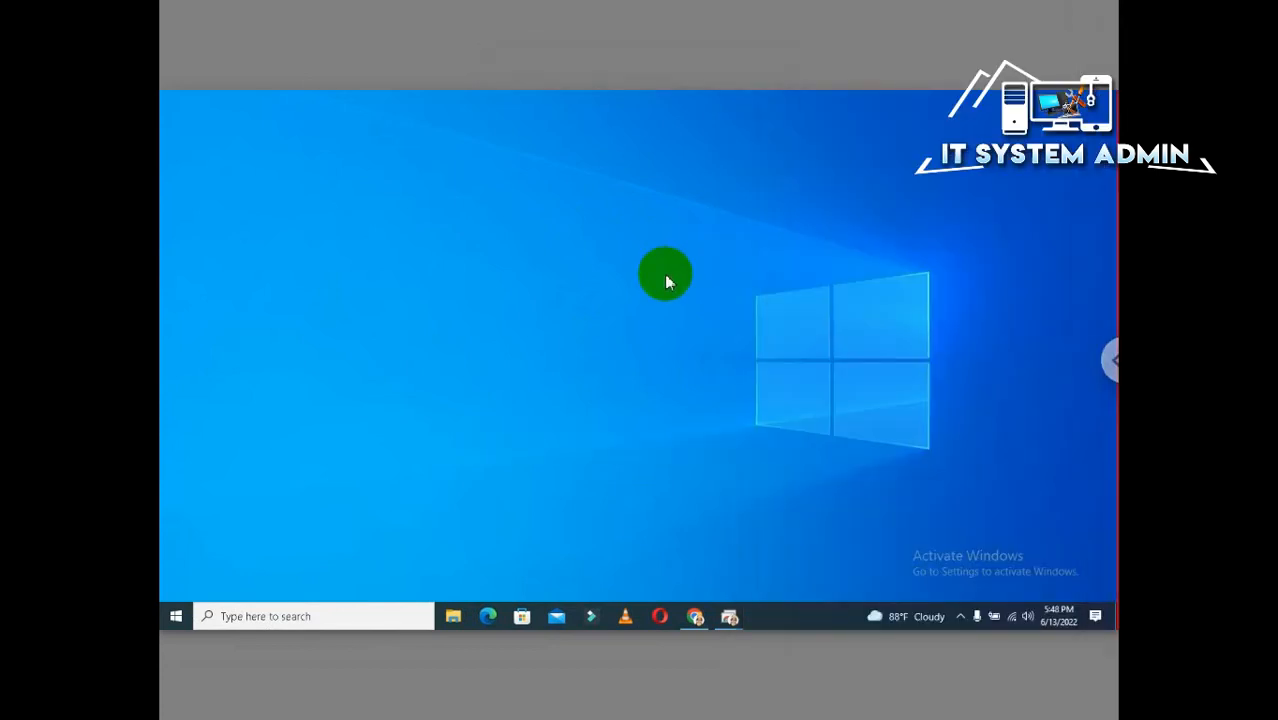
mouse_move(668, 288)
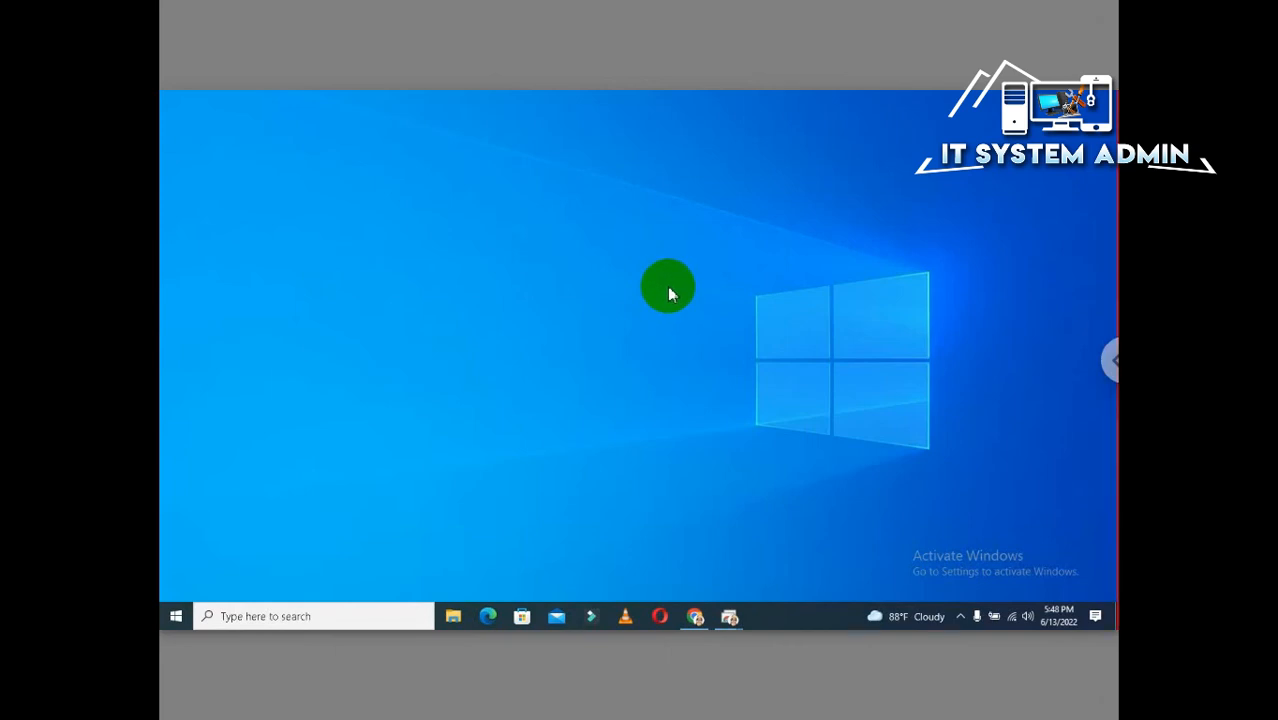
mouse_move(484, 384)
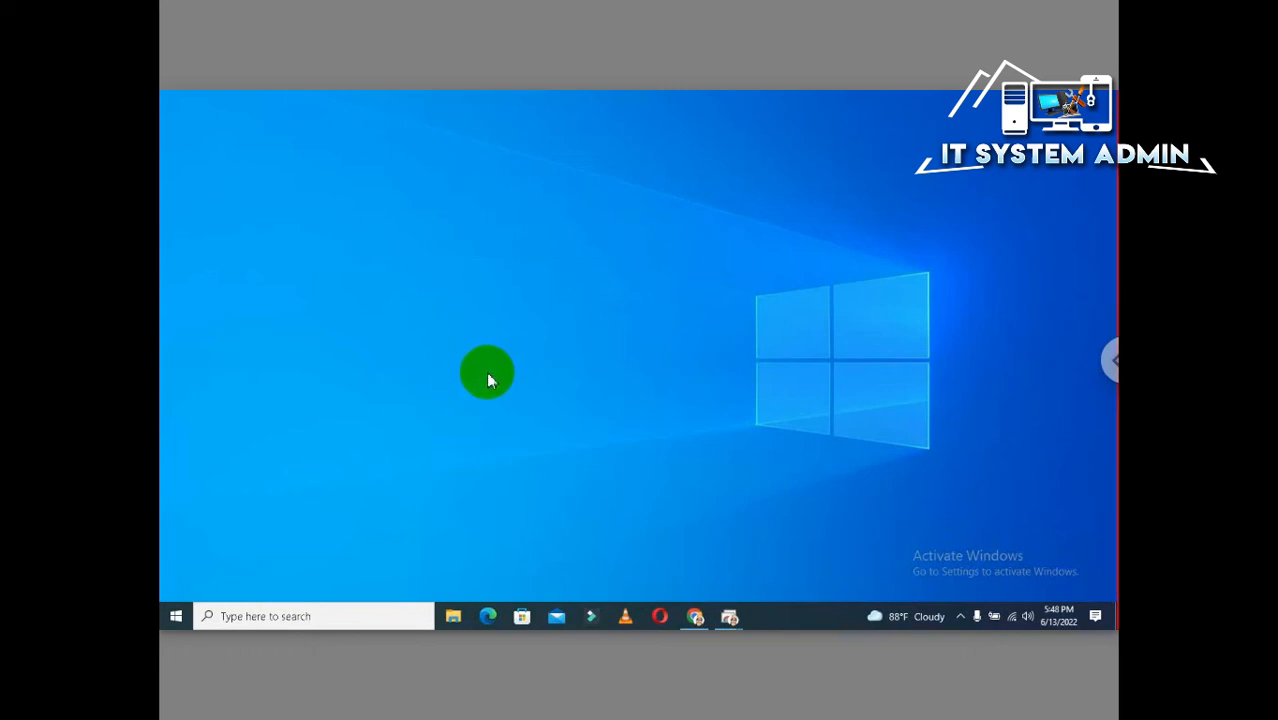
mouse_move(480, 370)
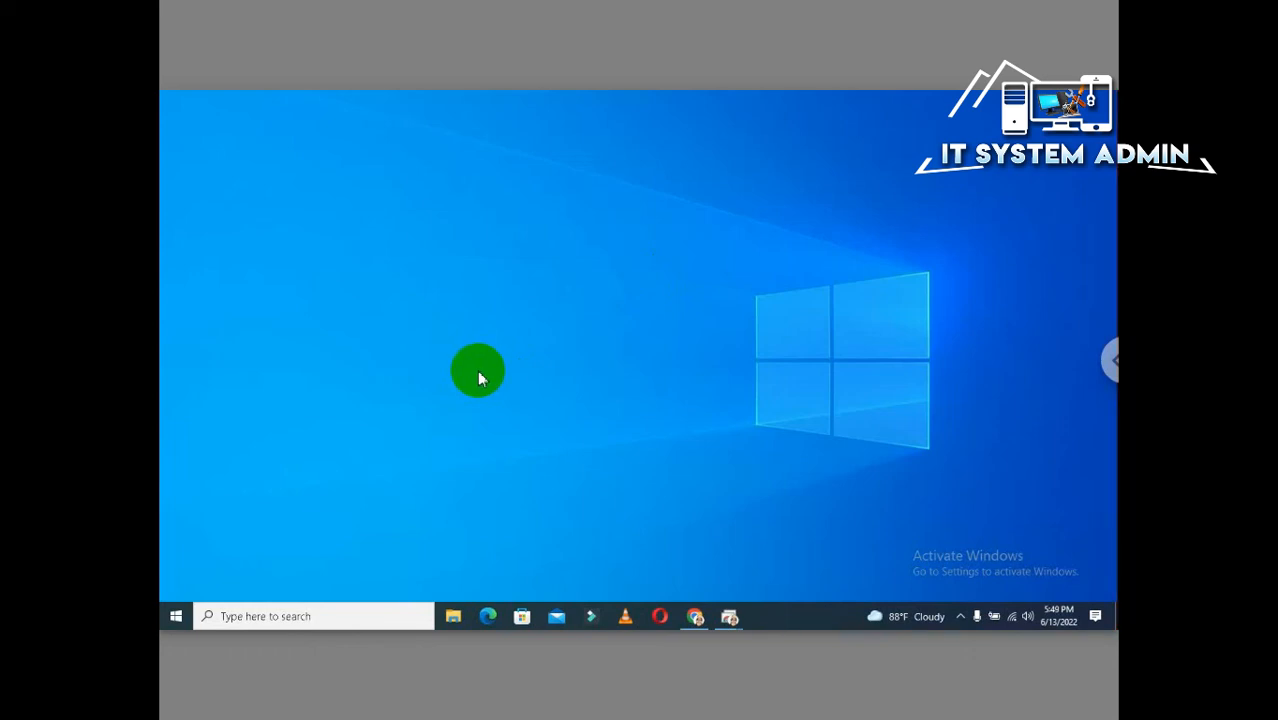
mouse_move(464, 384)
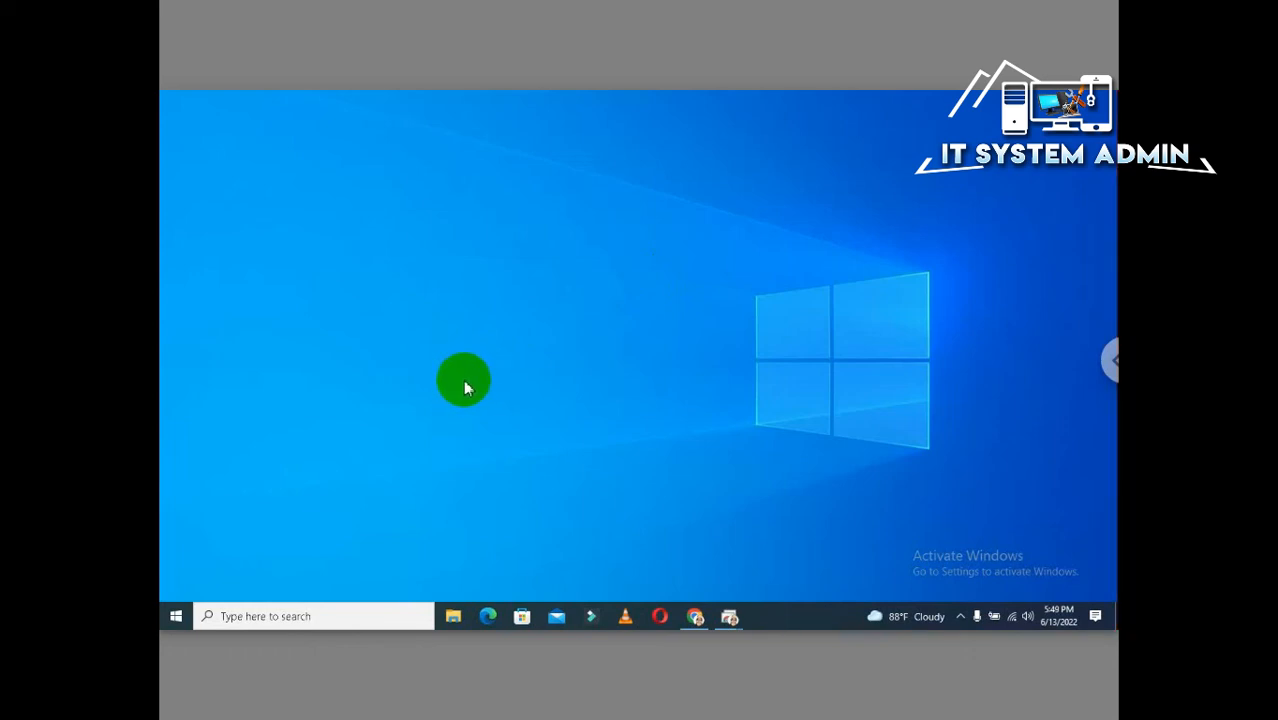
mouse_move(448, 452)
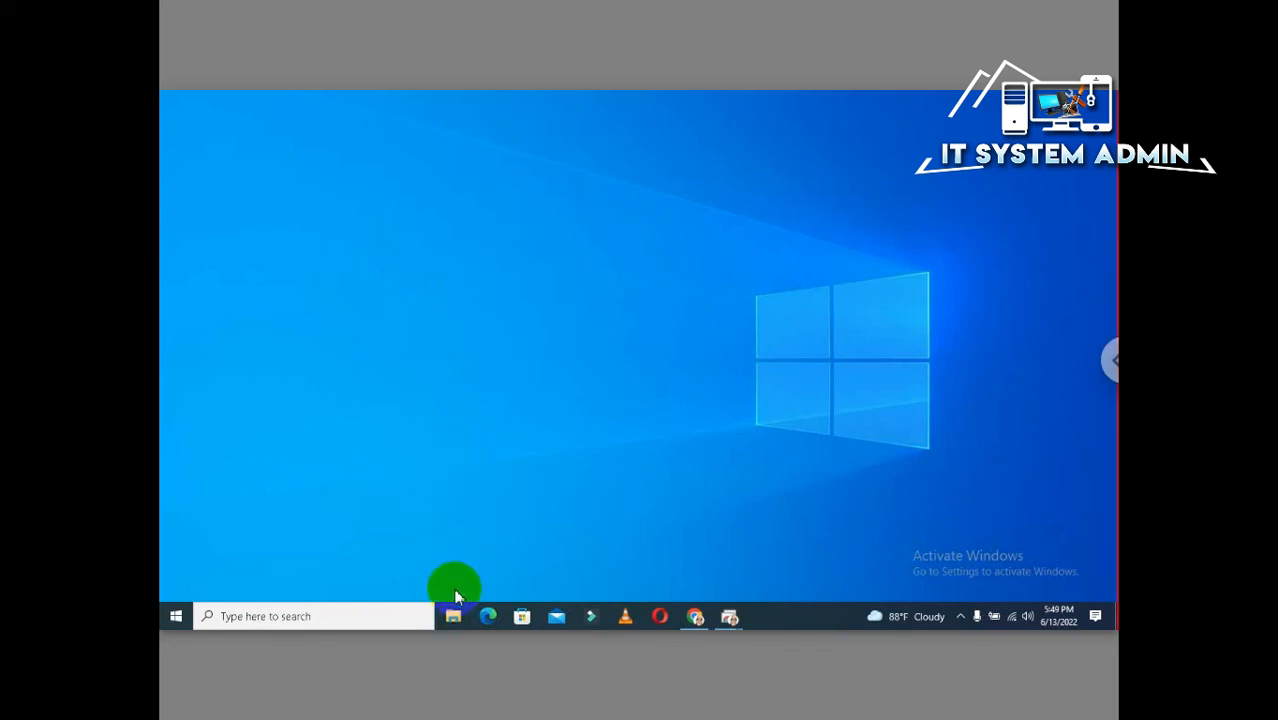
Browse Local Disk (D:), New Volume (F:) and another folder in the remote File Explorer.
left_click(452, 616)
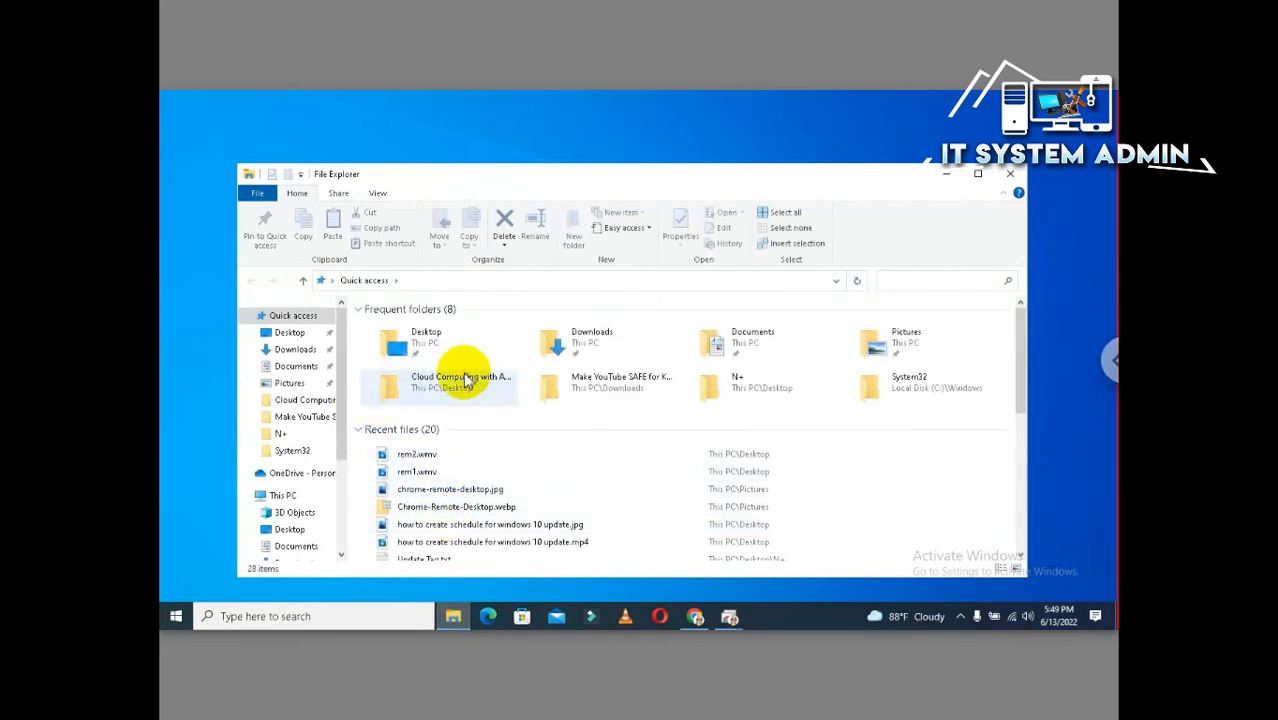
mouse_move(770, 336)
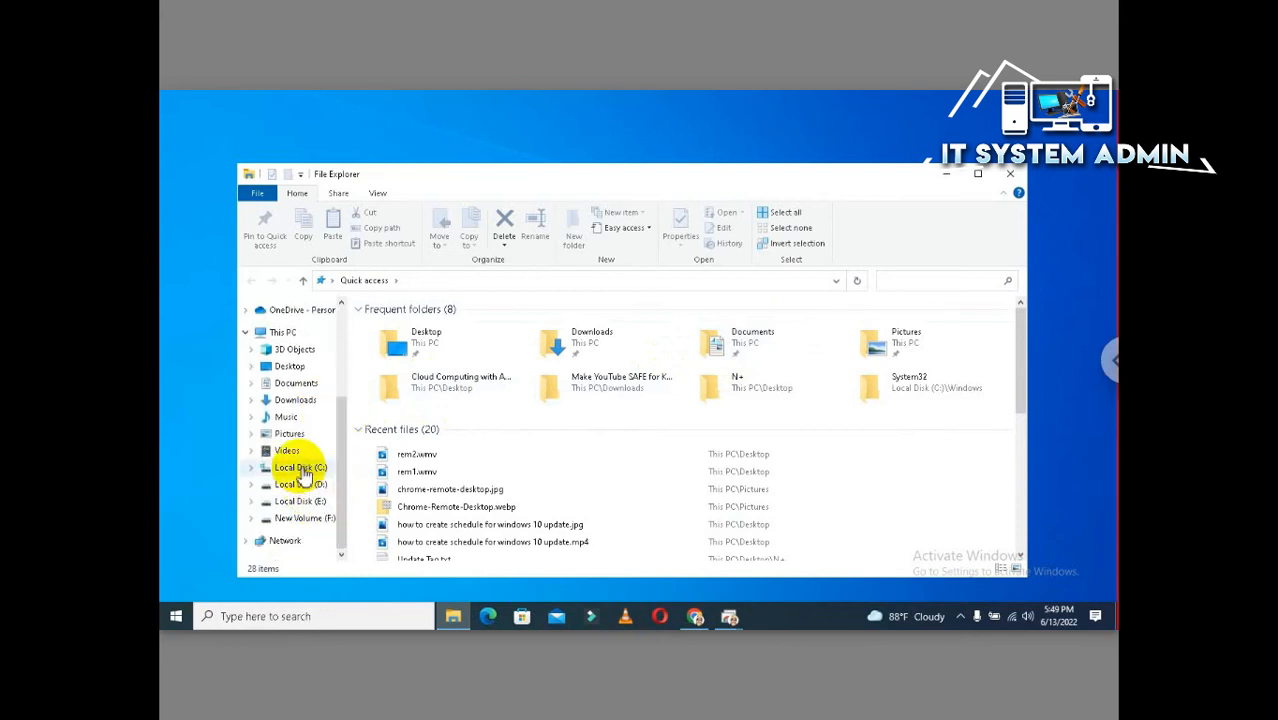
left_click(294, 484)
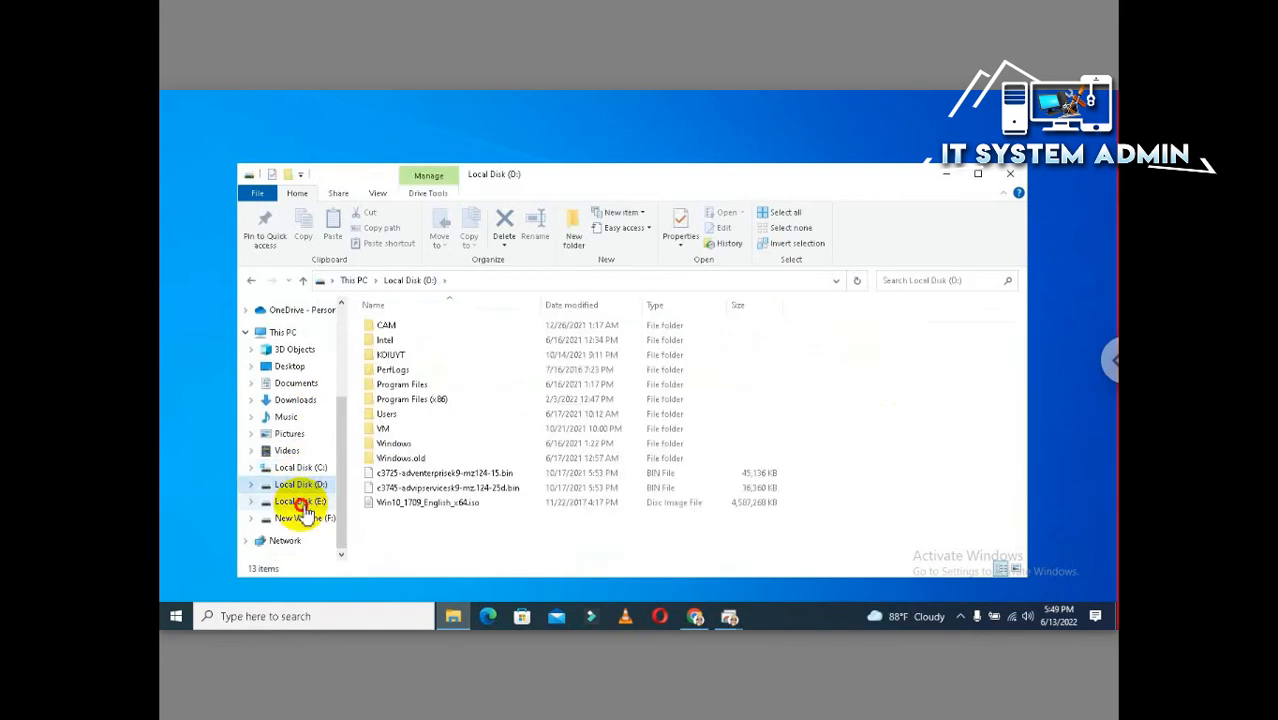
left_click(304, 516)
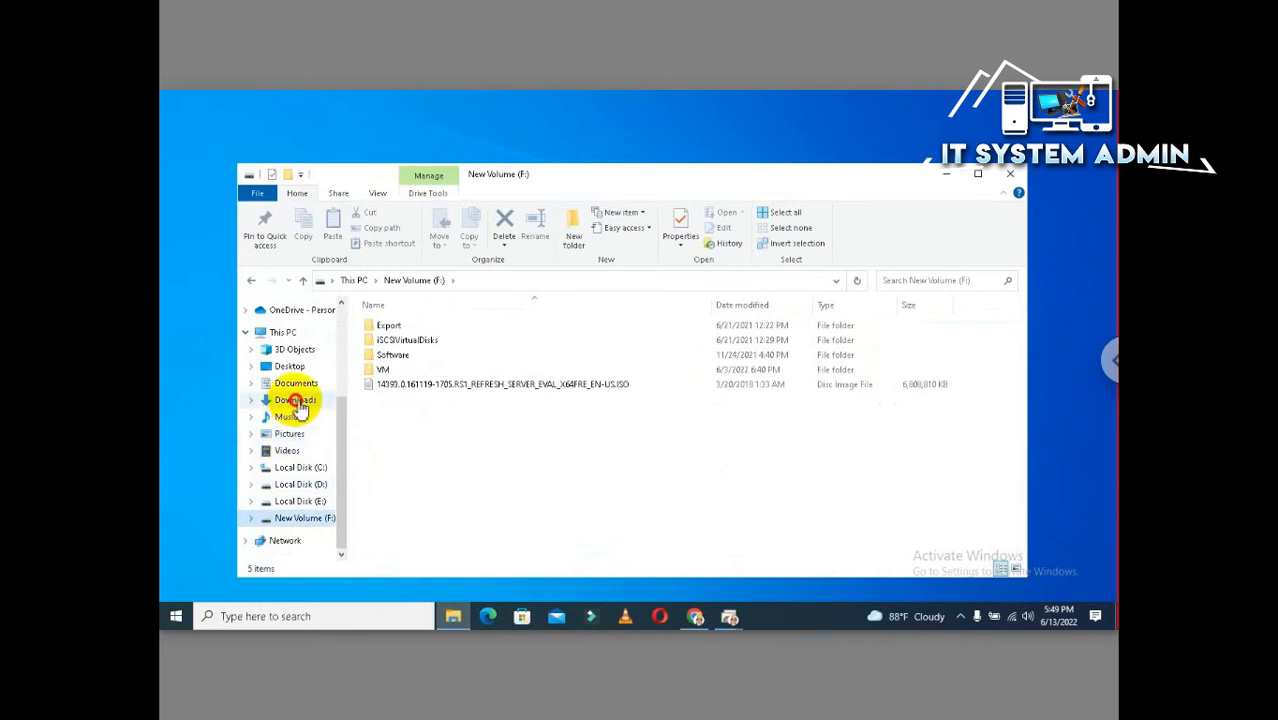
left_click(296, 384)
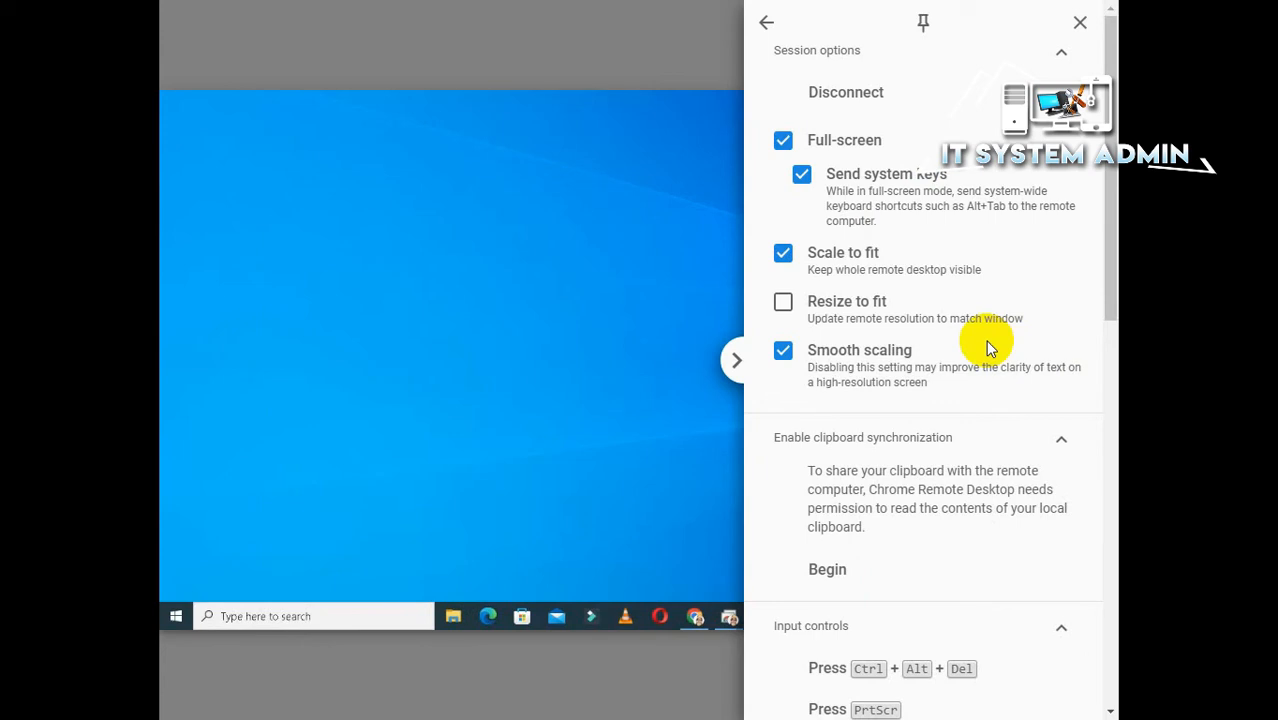
mouse_move(904, 258)
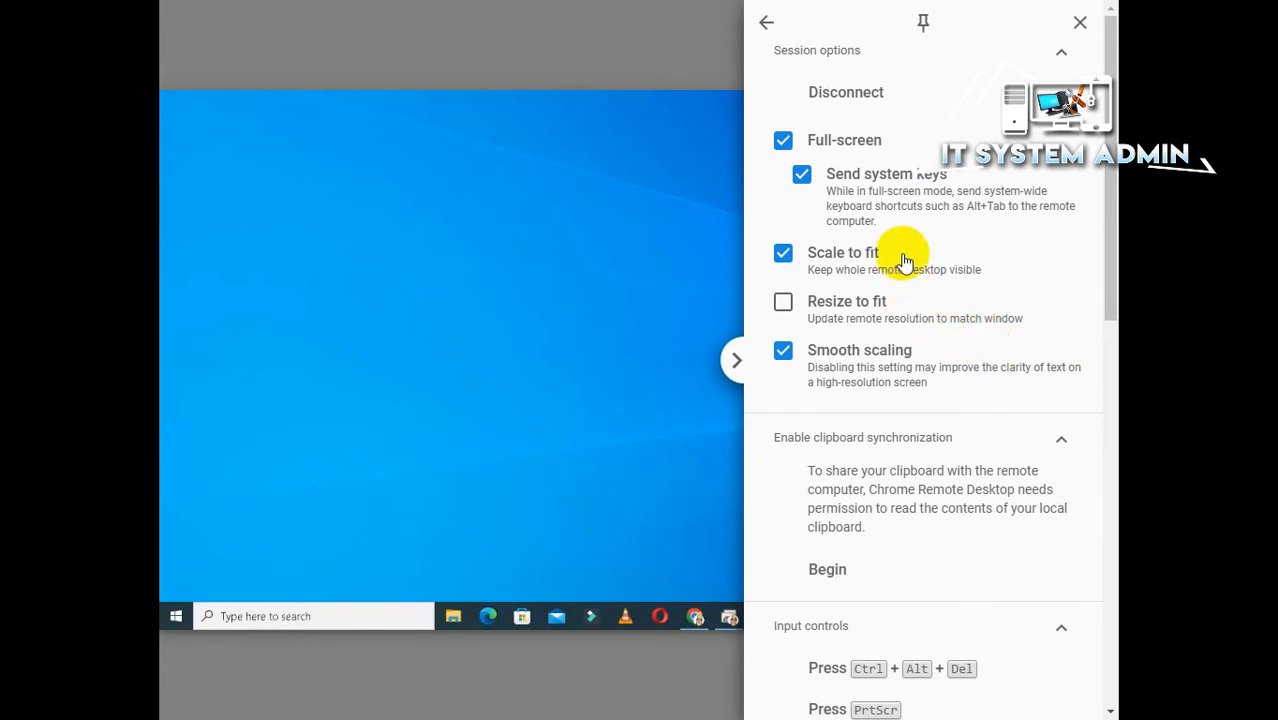
Scroll the session options panel down to the File transfer section.
scroll("down", 3)
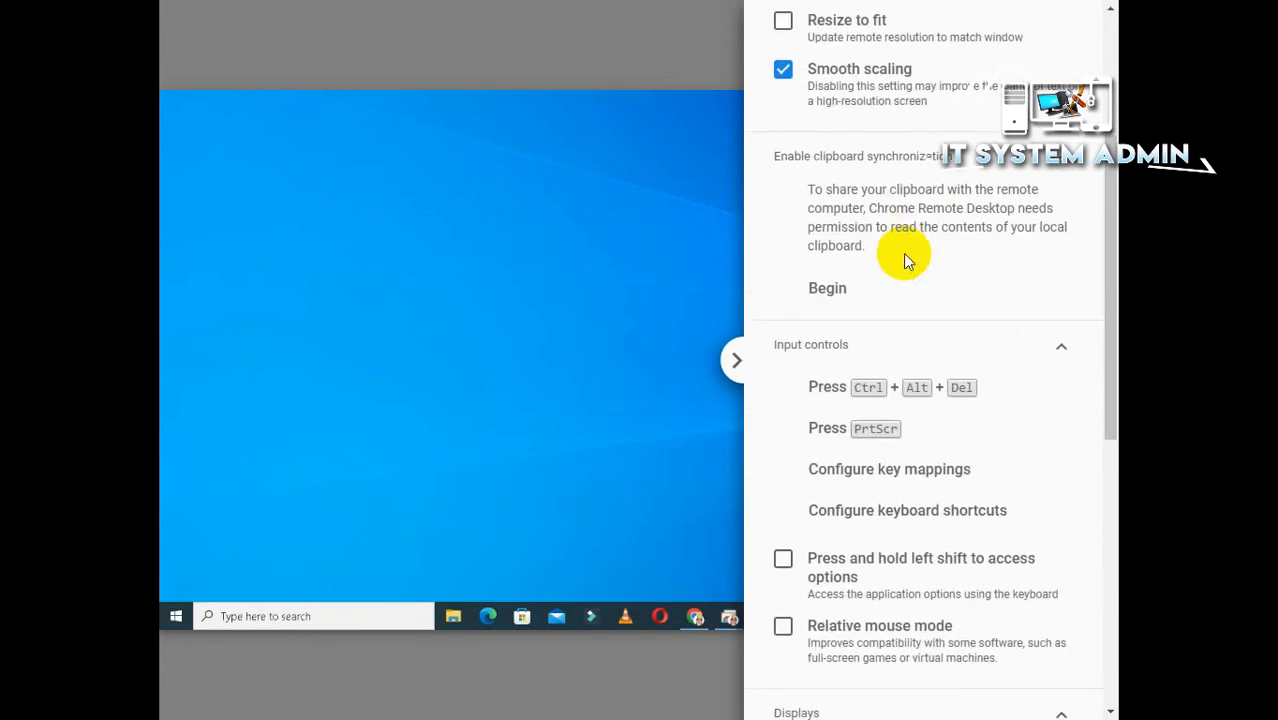
scroll("down", 3)
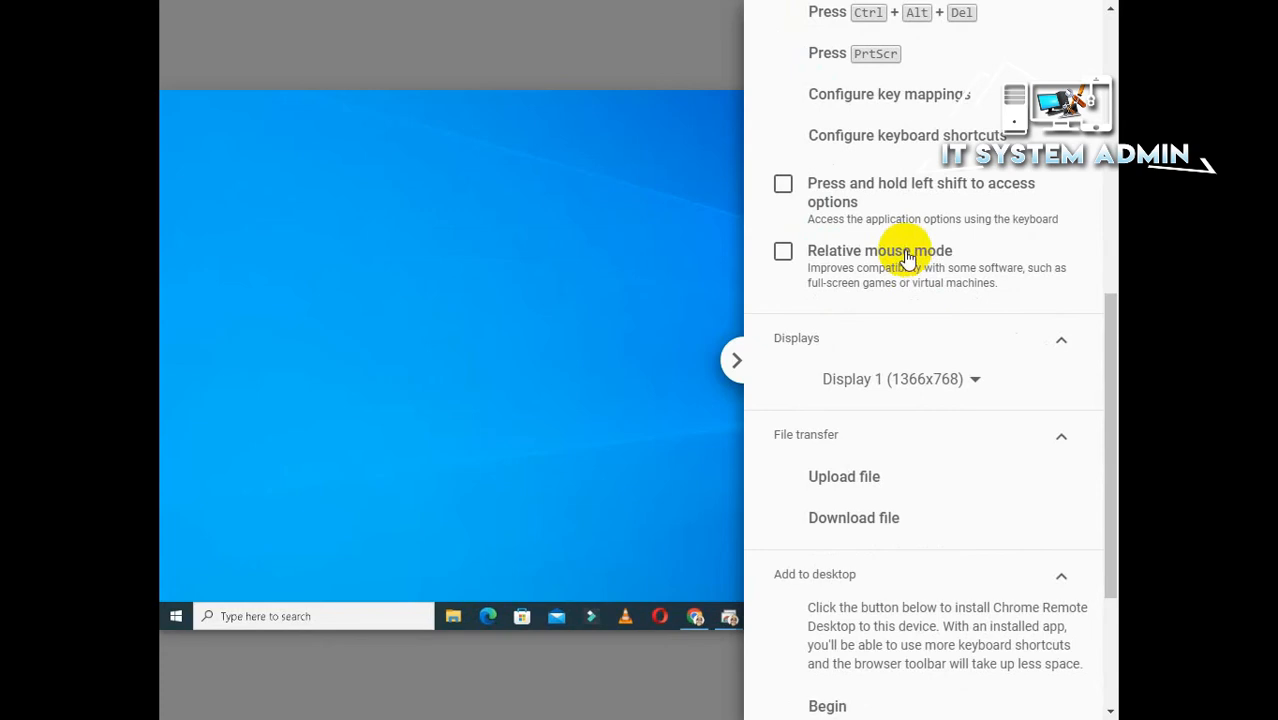
scroll("down", 3)
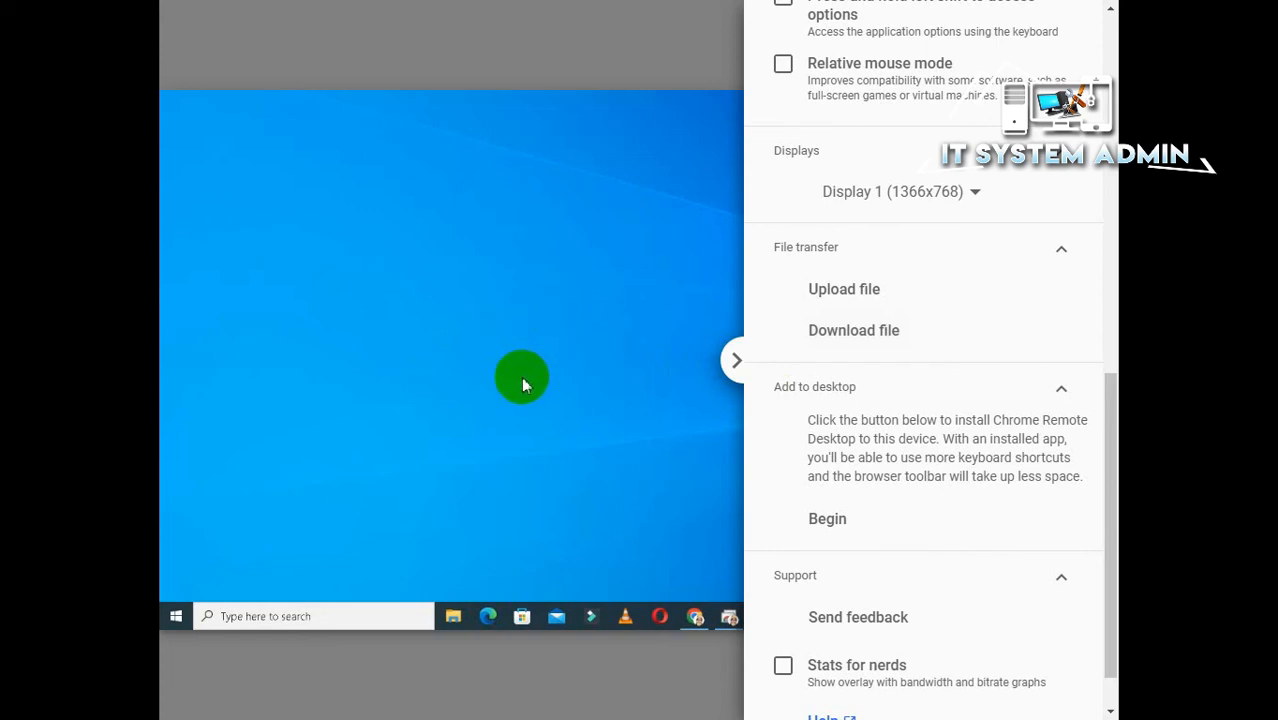
mouse_move(800, 310)
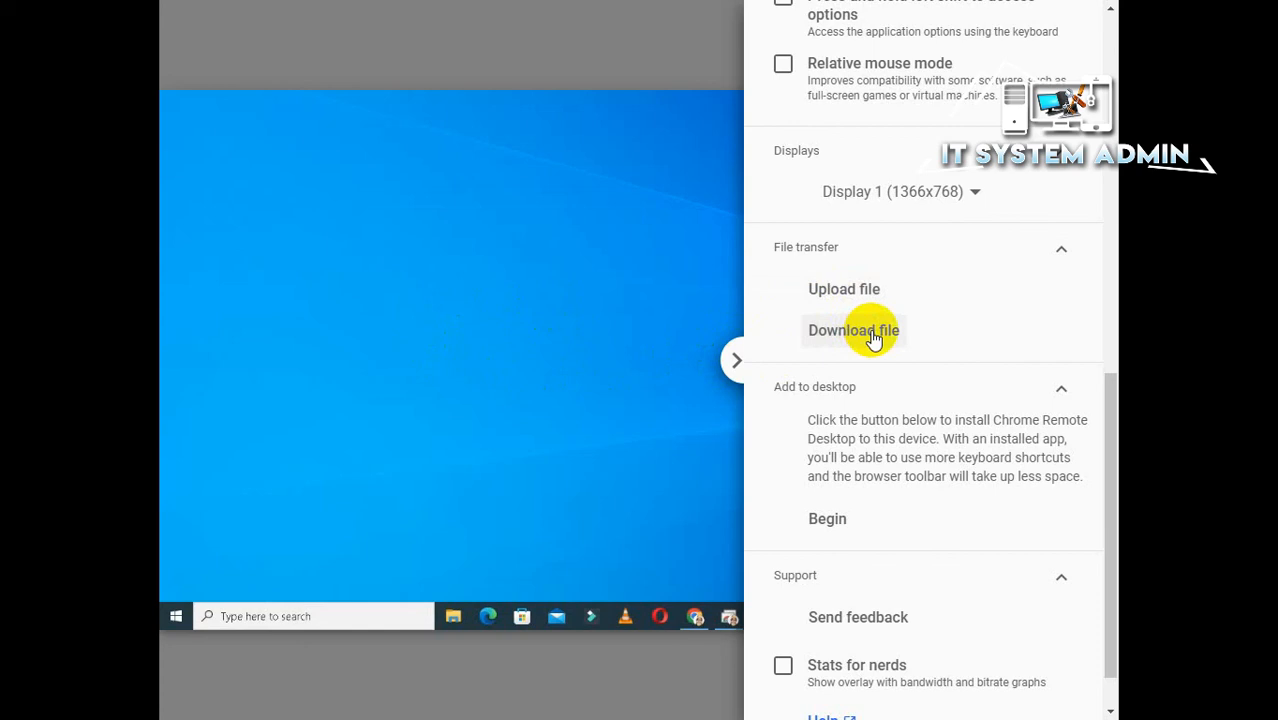
Download Configure Work Folder in Windows Server 2016.pdf from the remote Documents folder.
left_click(736, 360)
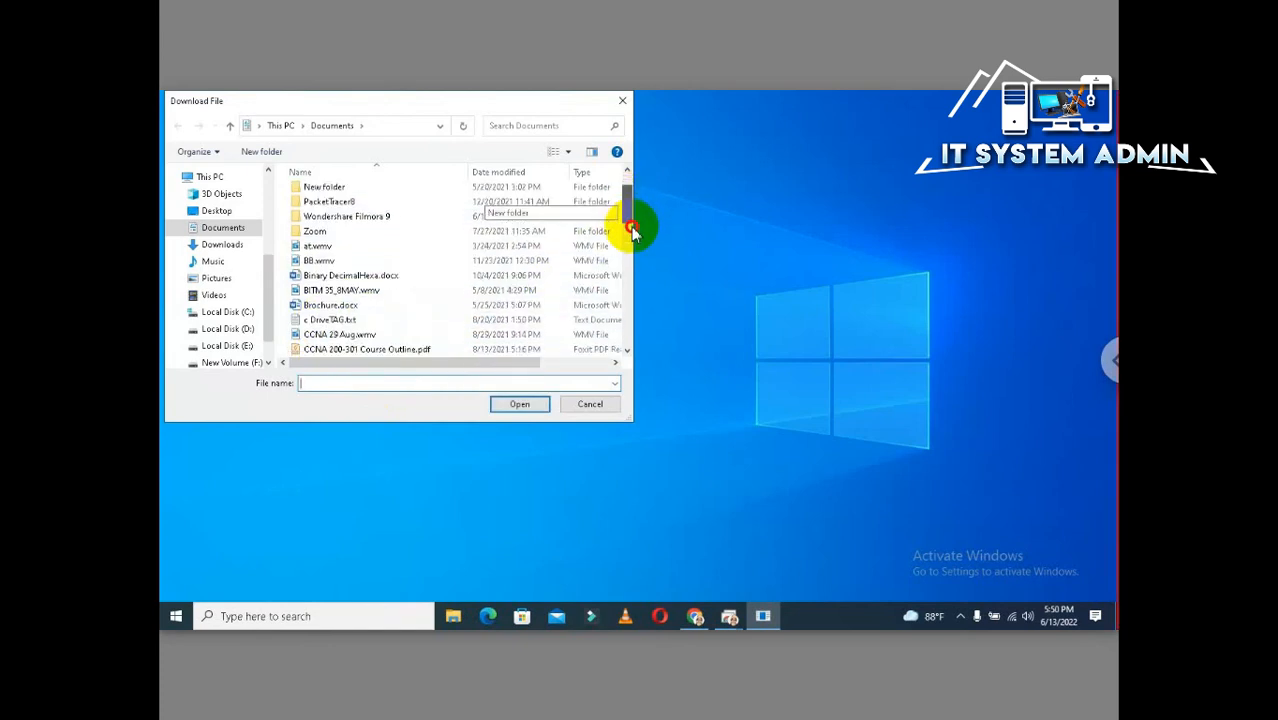
scroll("down", 3)
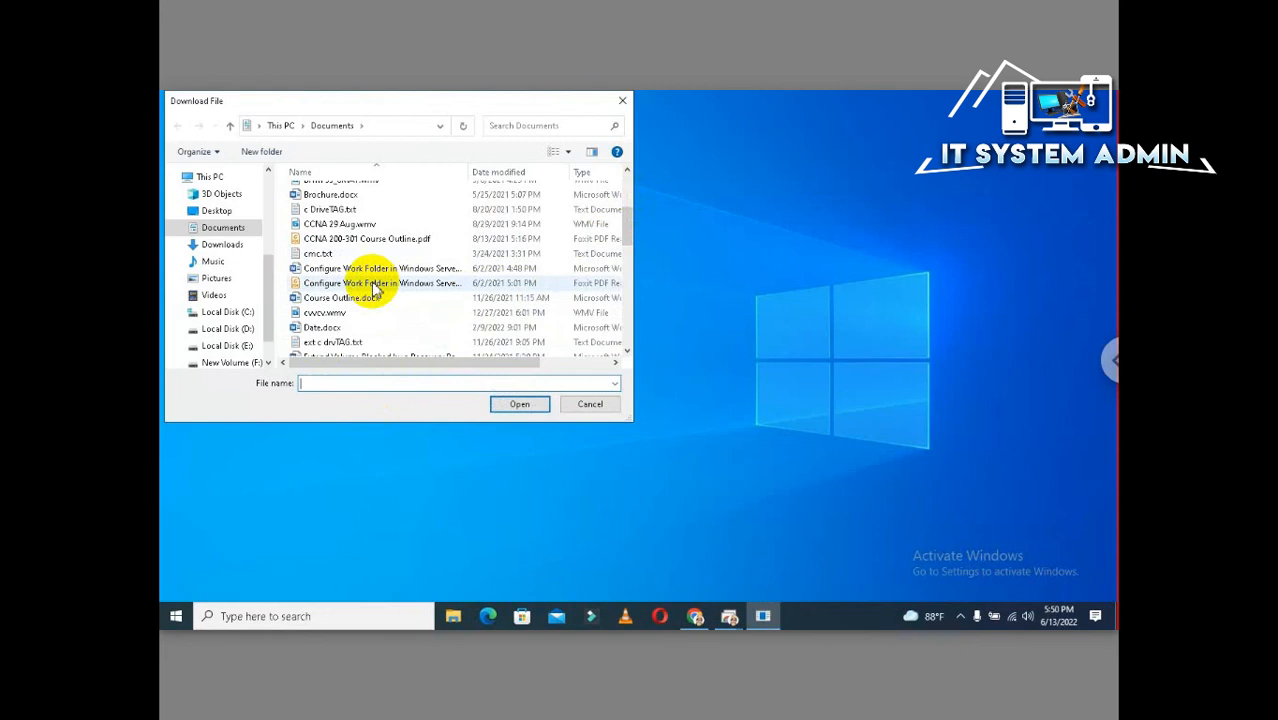
left_click(384, 284)
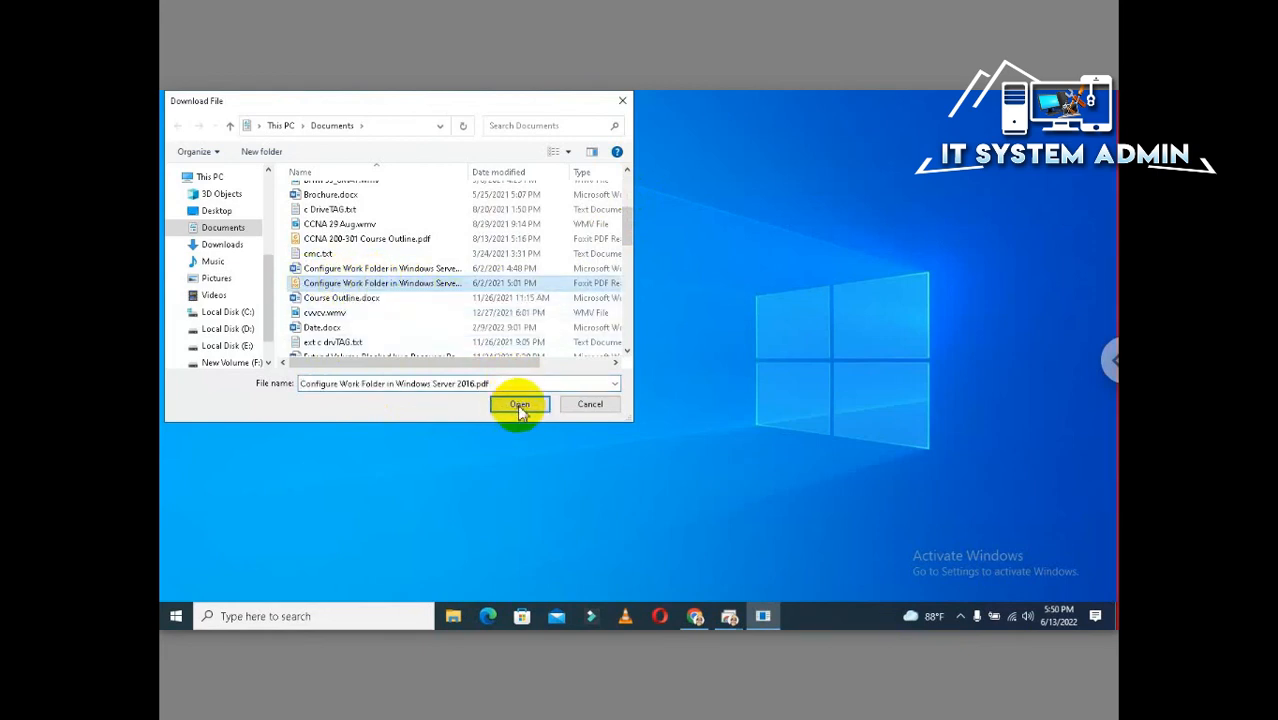
left_click(520, 404)
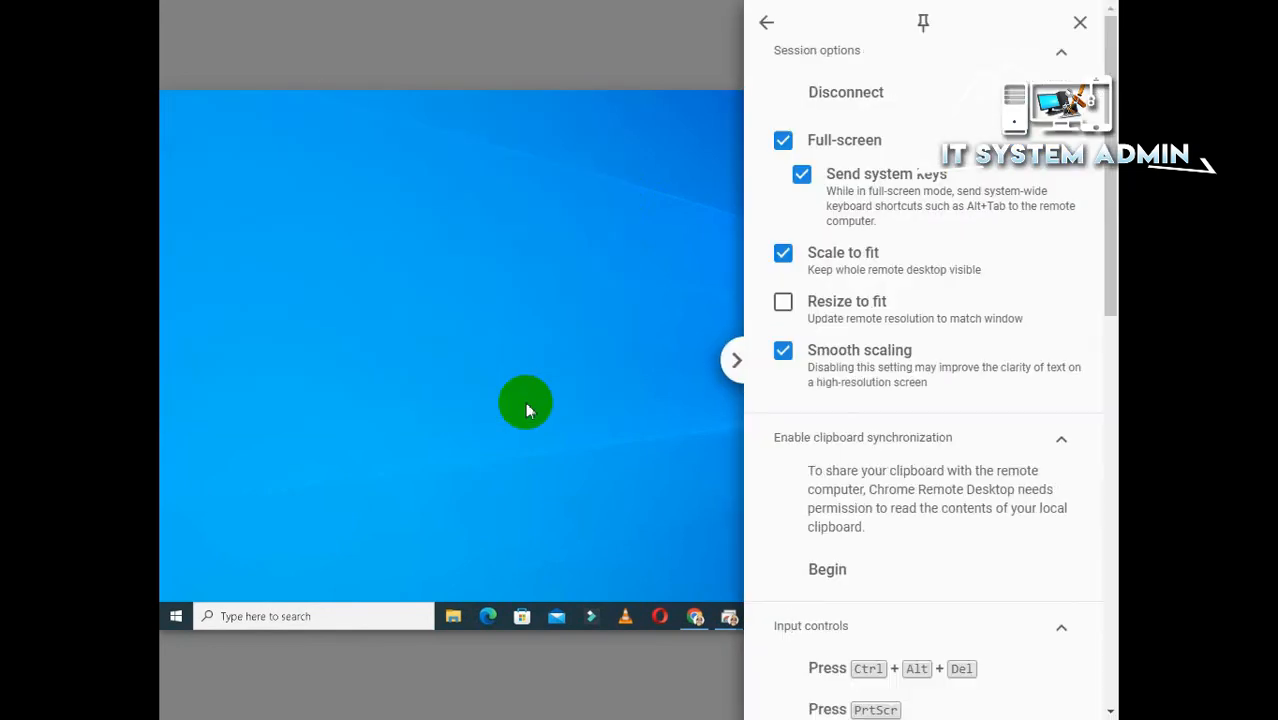
mouse_move(508, 408)
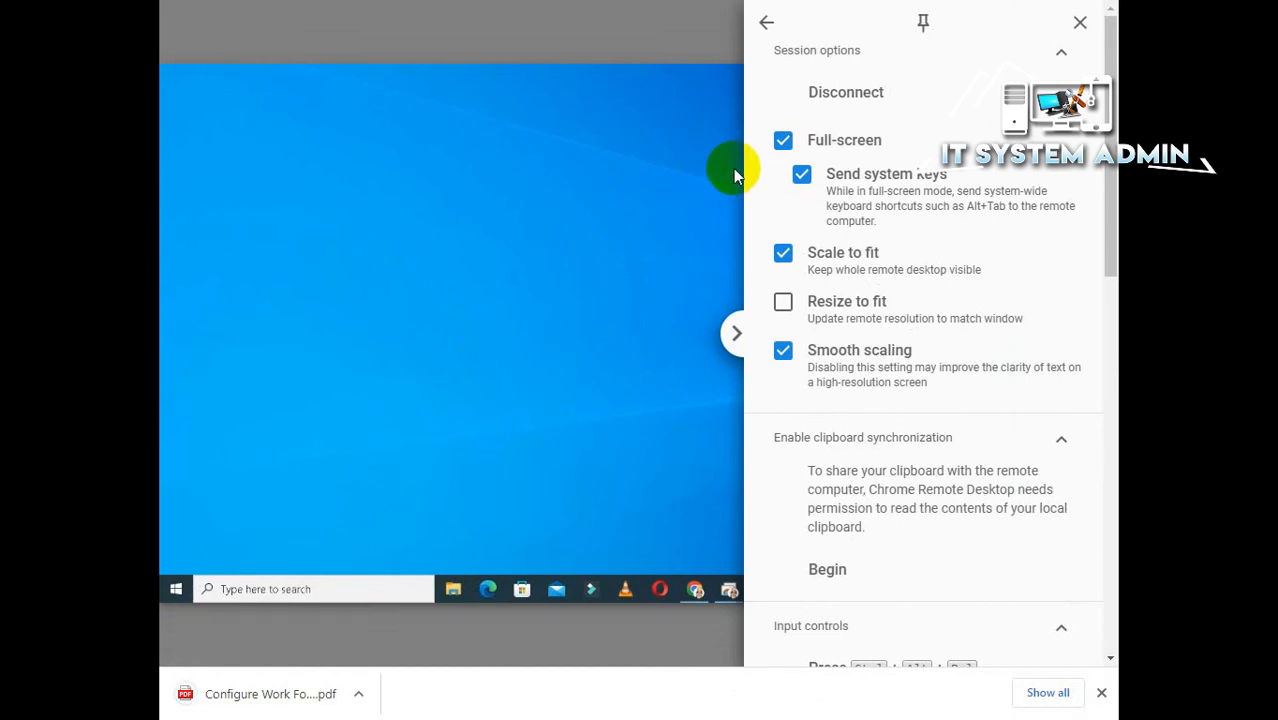
mouse_move(766, 24)
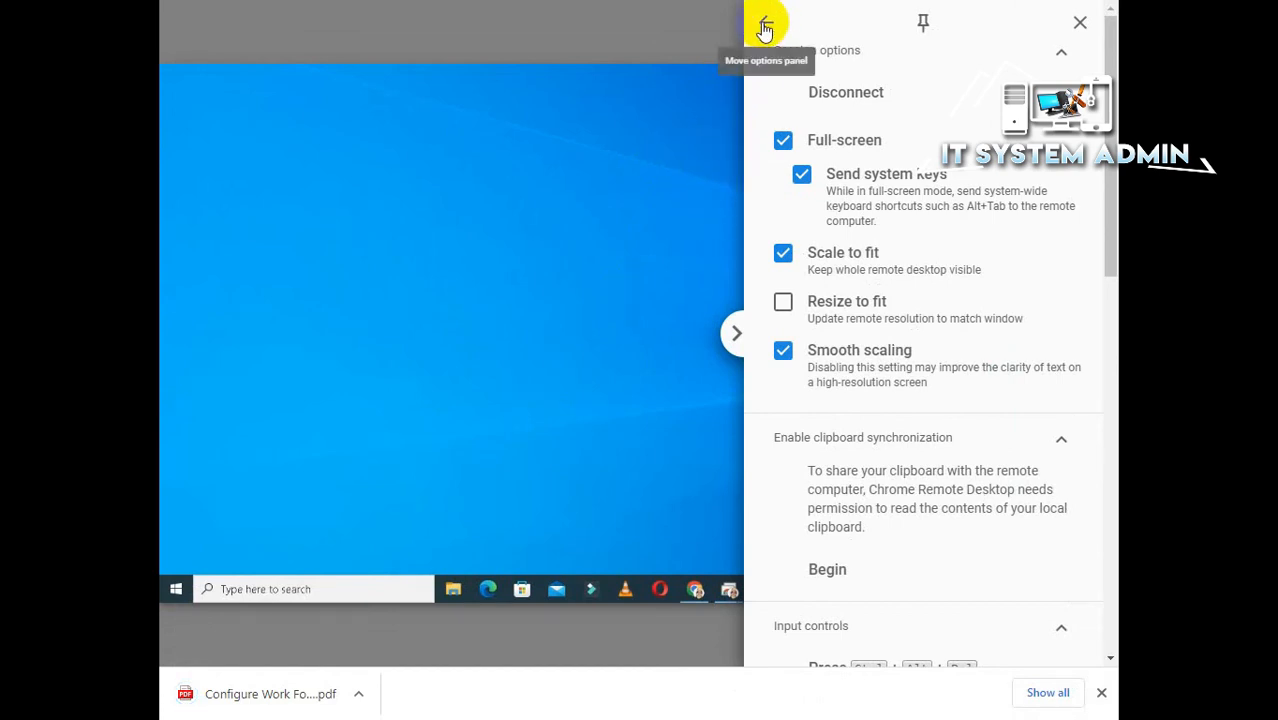
Move the options panel aside and show Chrome's Downloads page listing the Work Folder PDF.
left_click(764, 24)
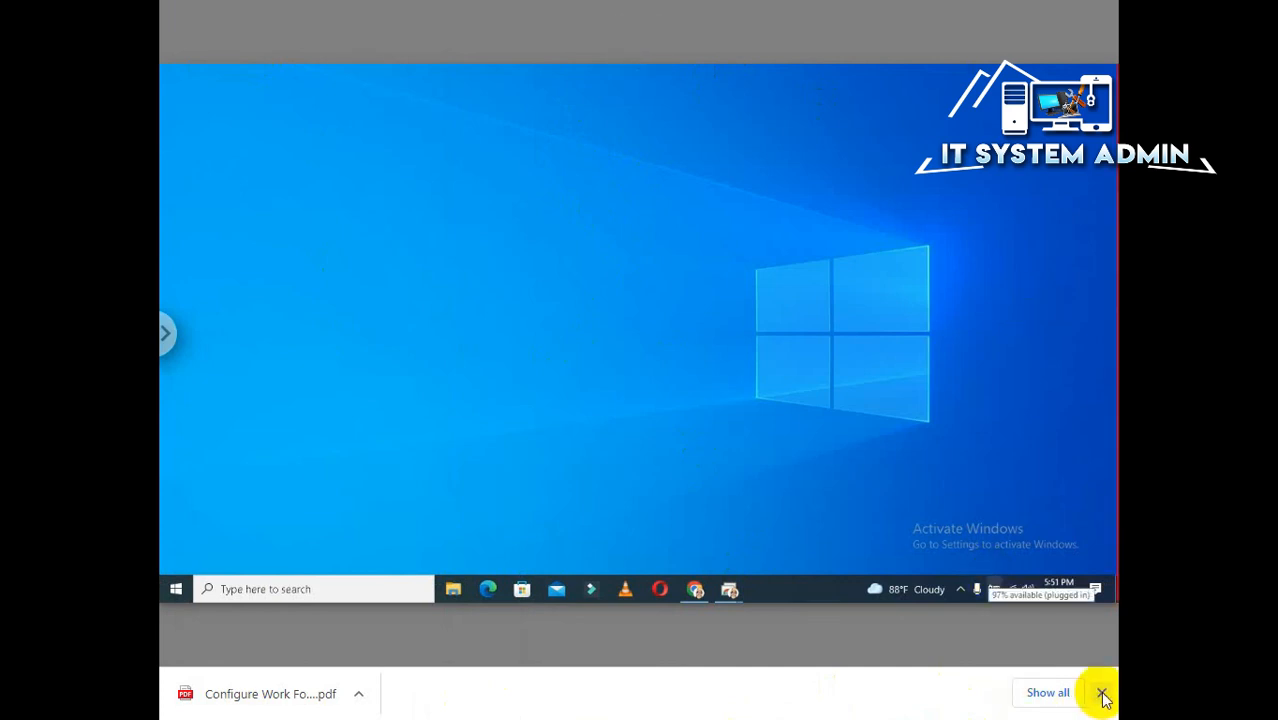
left_click(1048, 692)
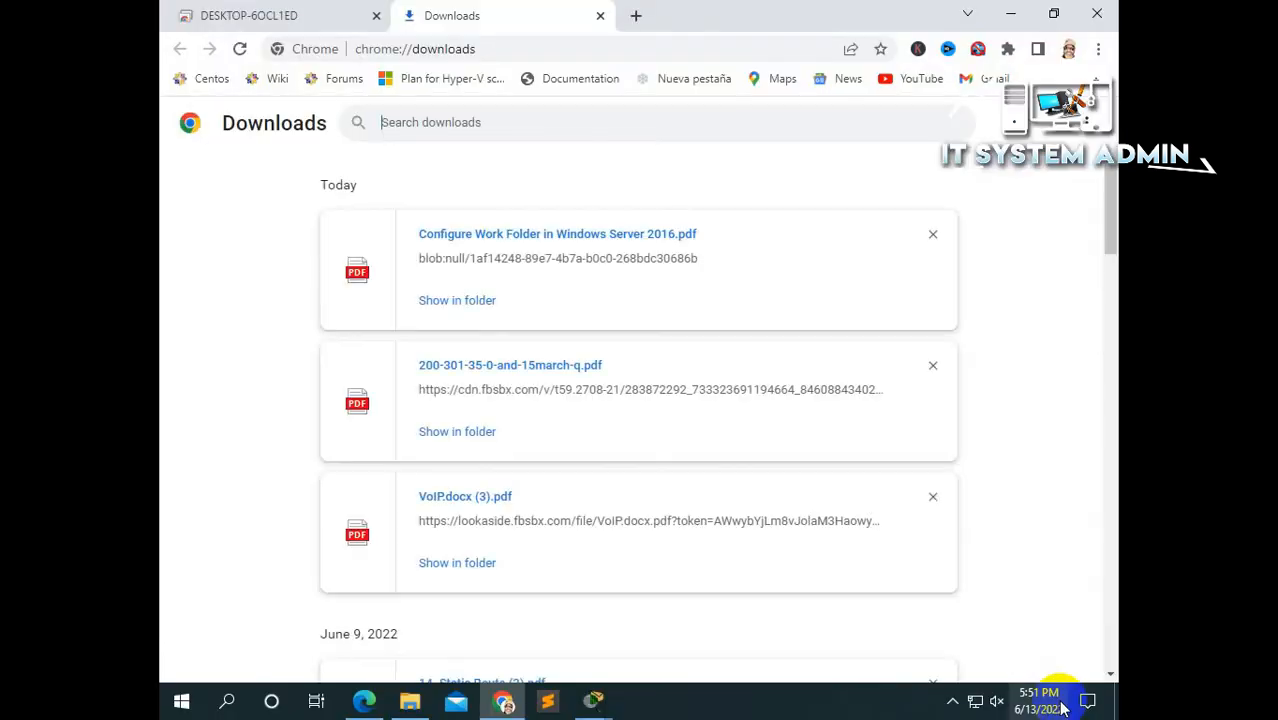
mouse_move(530, 284)
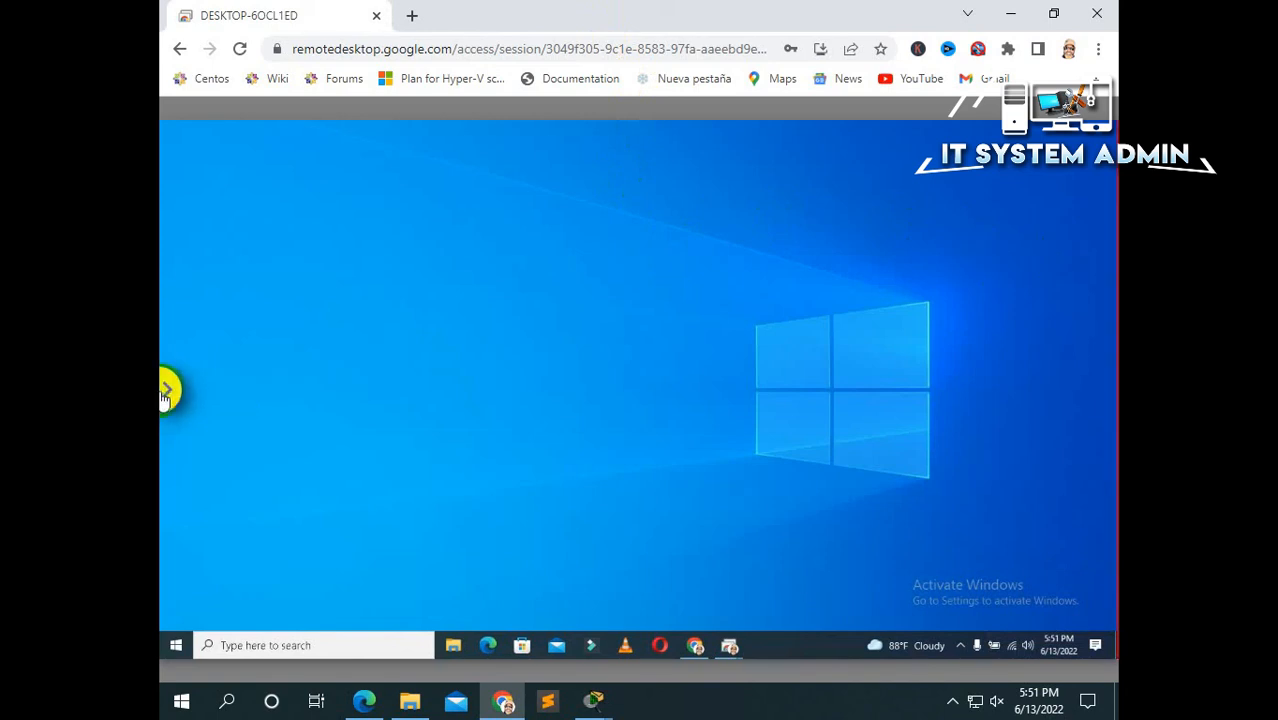
Reopen session options and choose Upload file to bring up the local file picker.
left_click(168, 388)
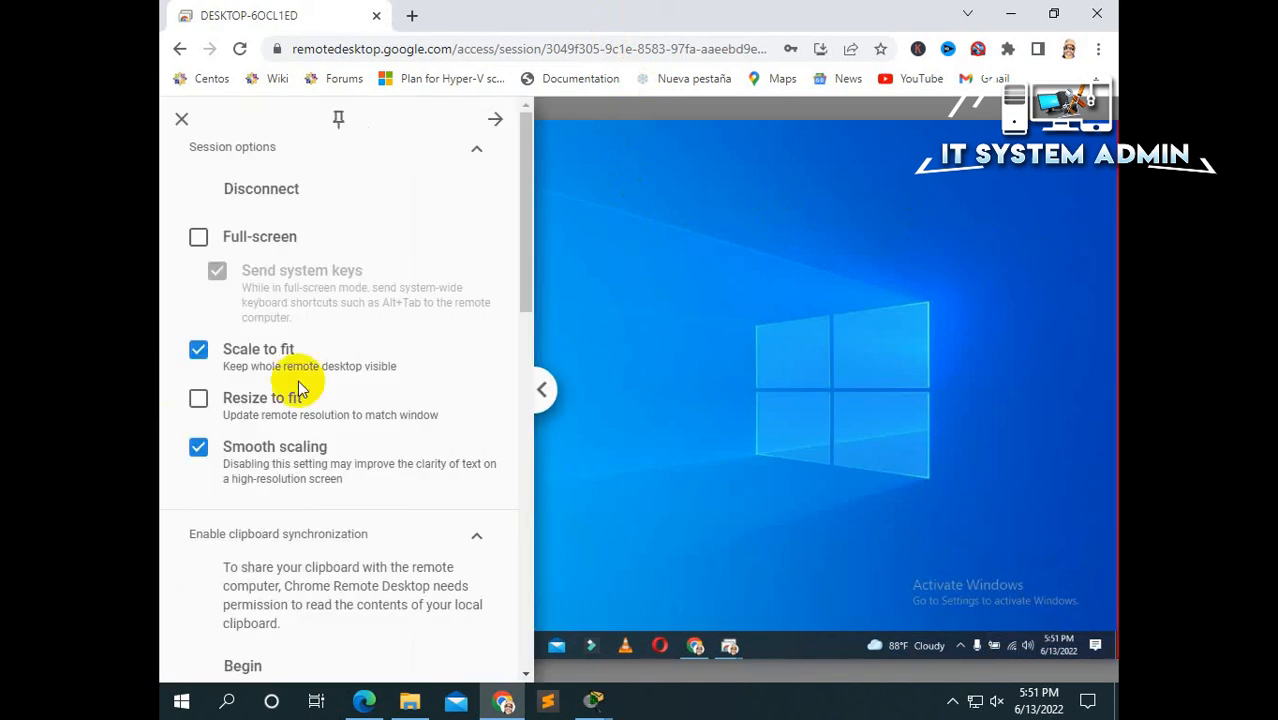
mouse_move(516, 390)
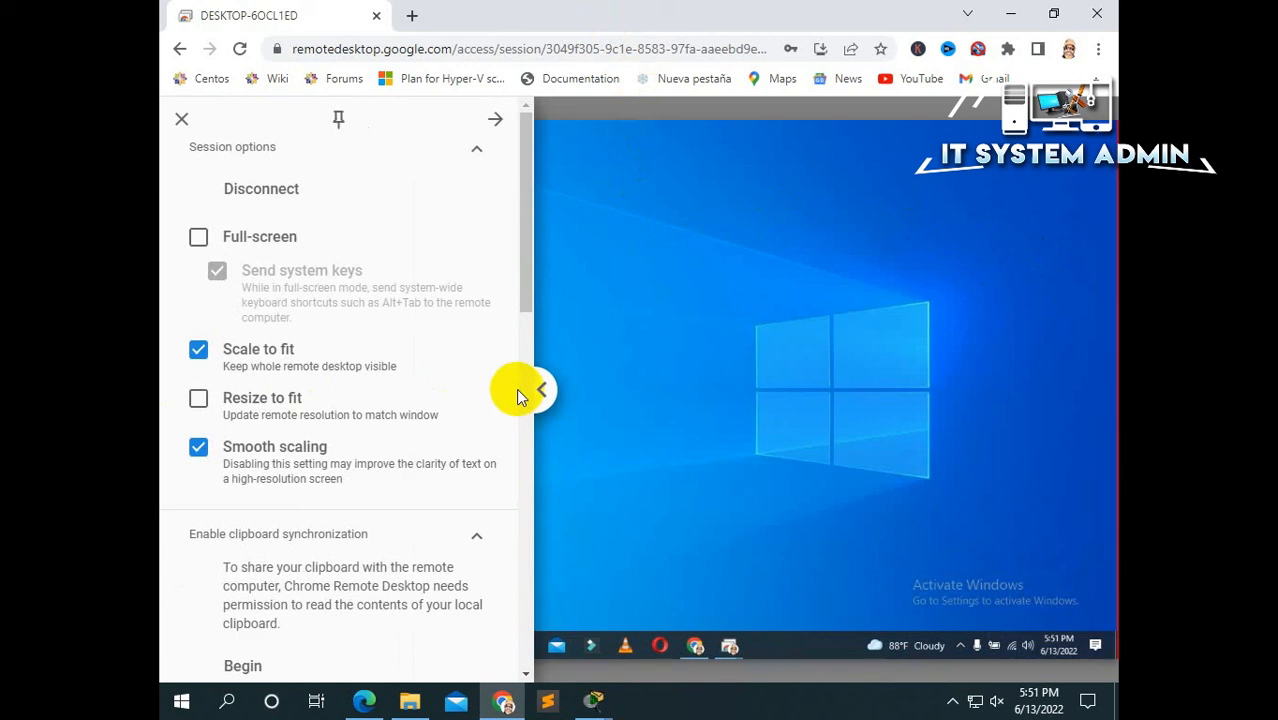
mouse_move(860, 360)
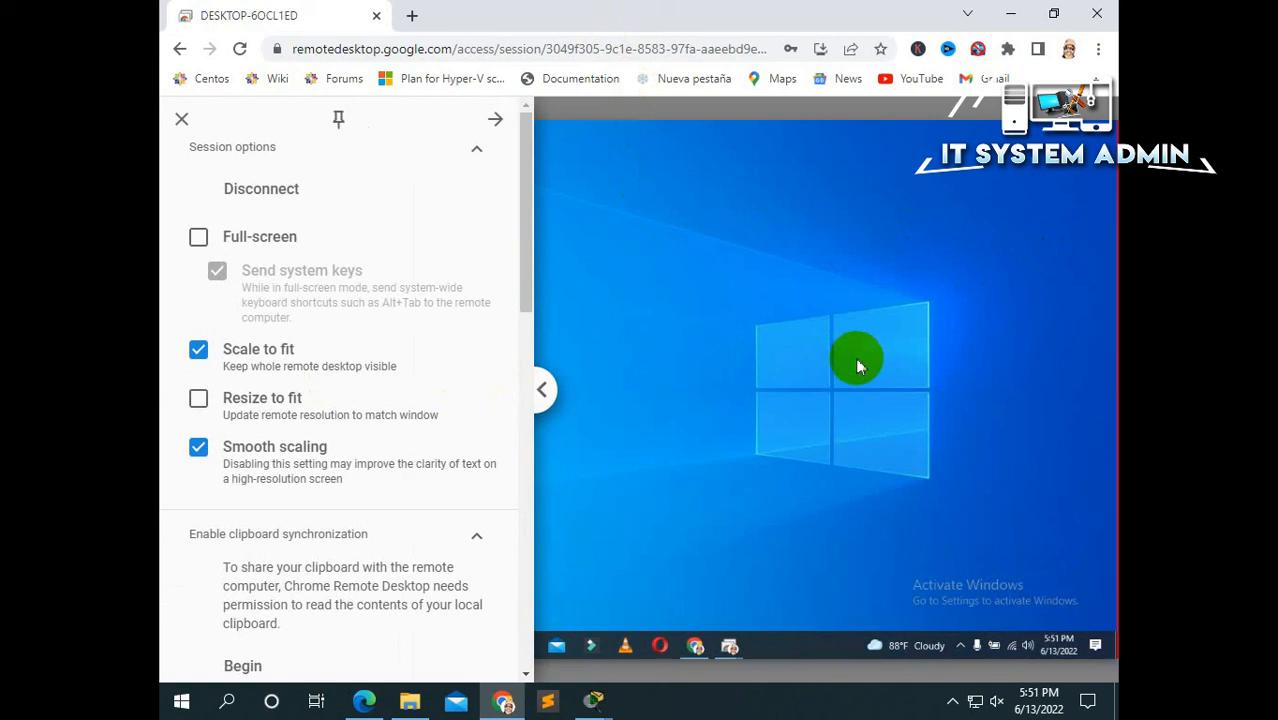
mouse_move(516, 216)
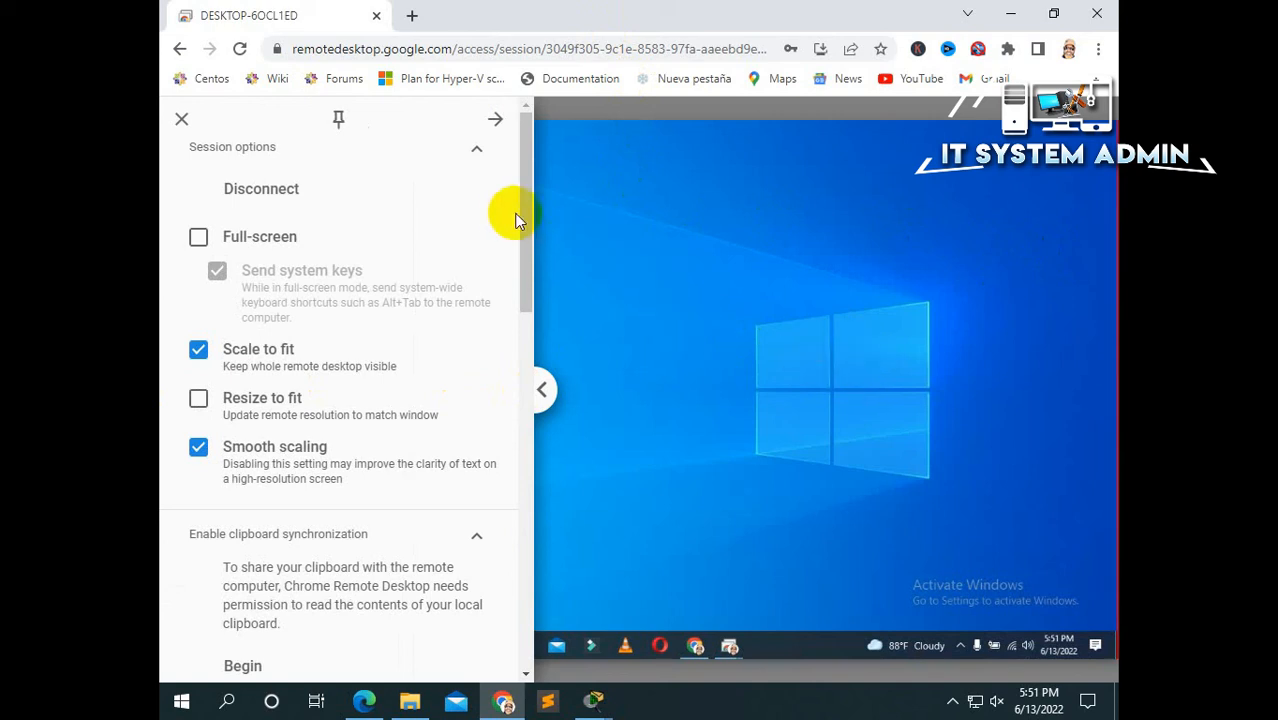
scroll("down", 3)
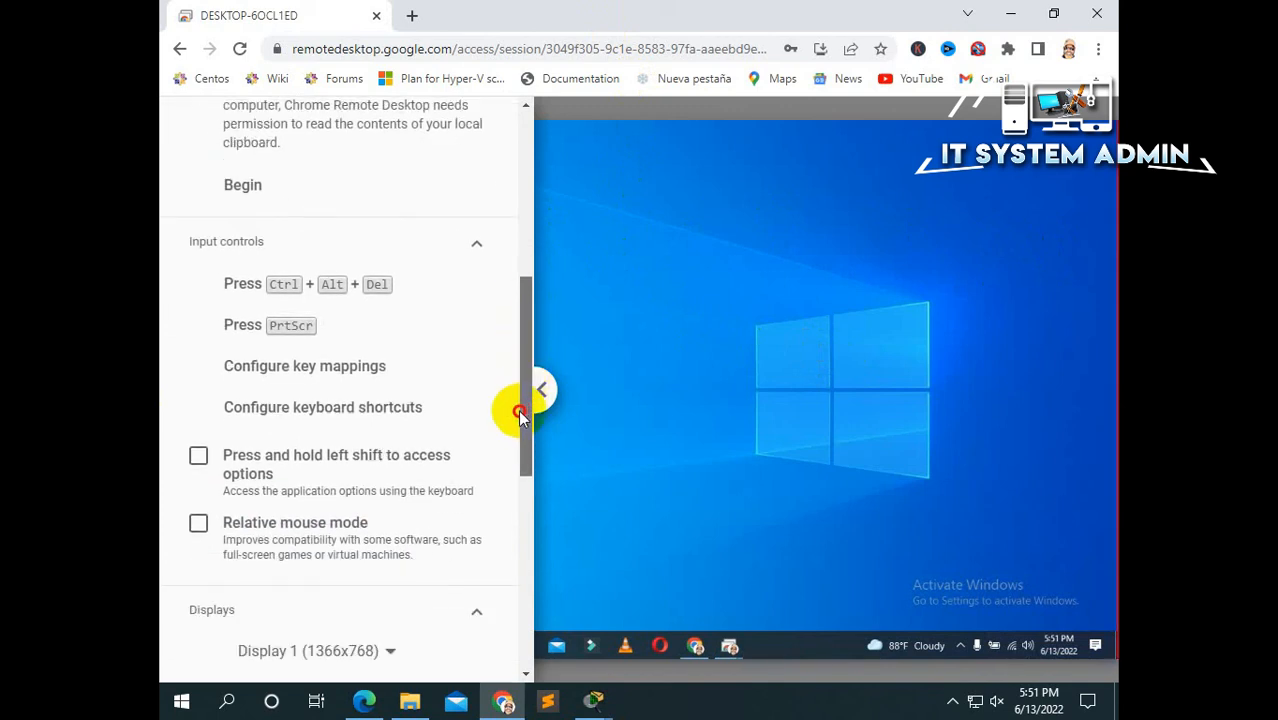
scroll("down", 3)
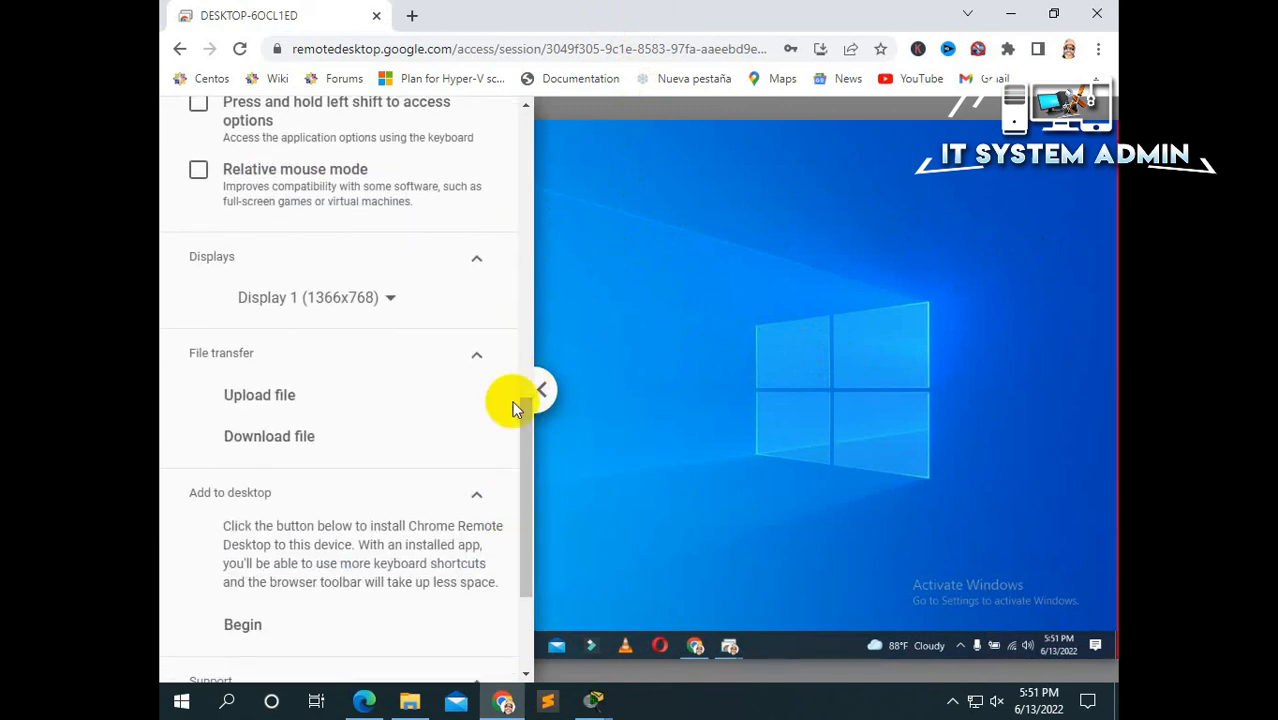
left_click(260, 394)
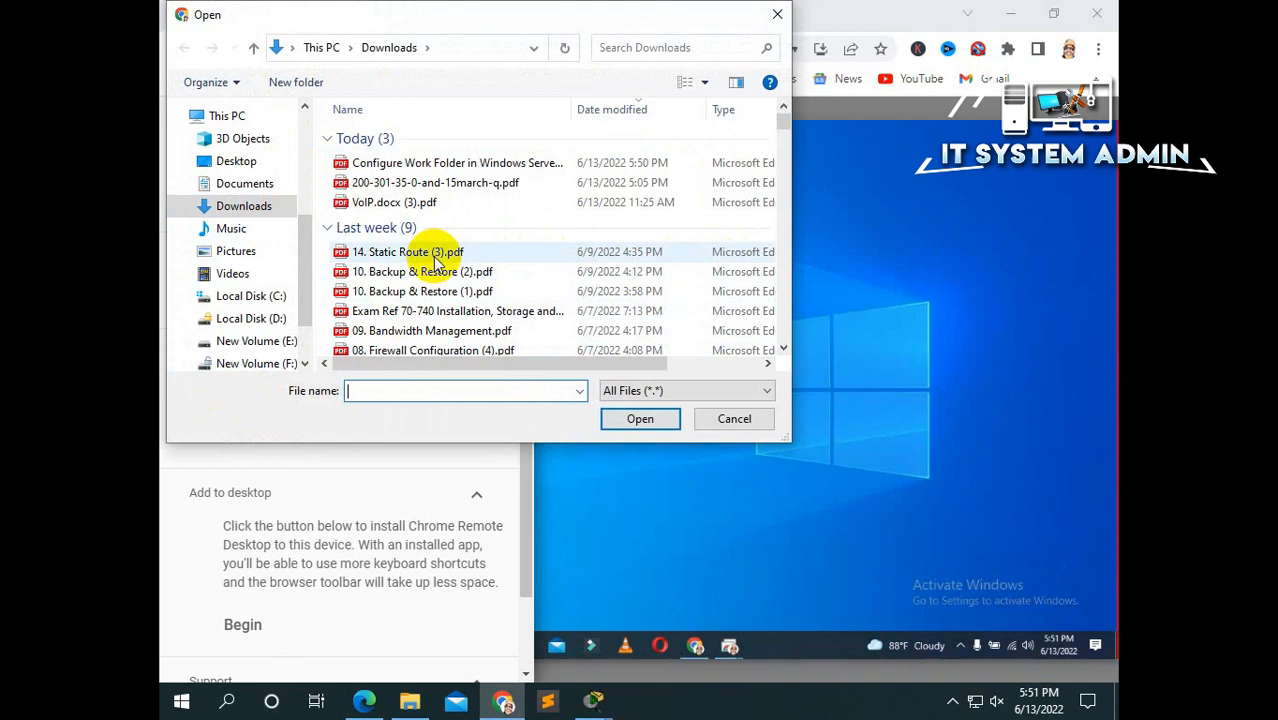
Select 14. Static Route (3).pdf in Downloads and upload it to the remote computer.
left_click(406, 252)
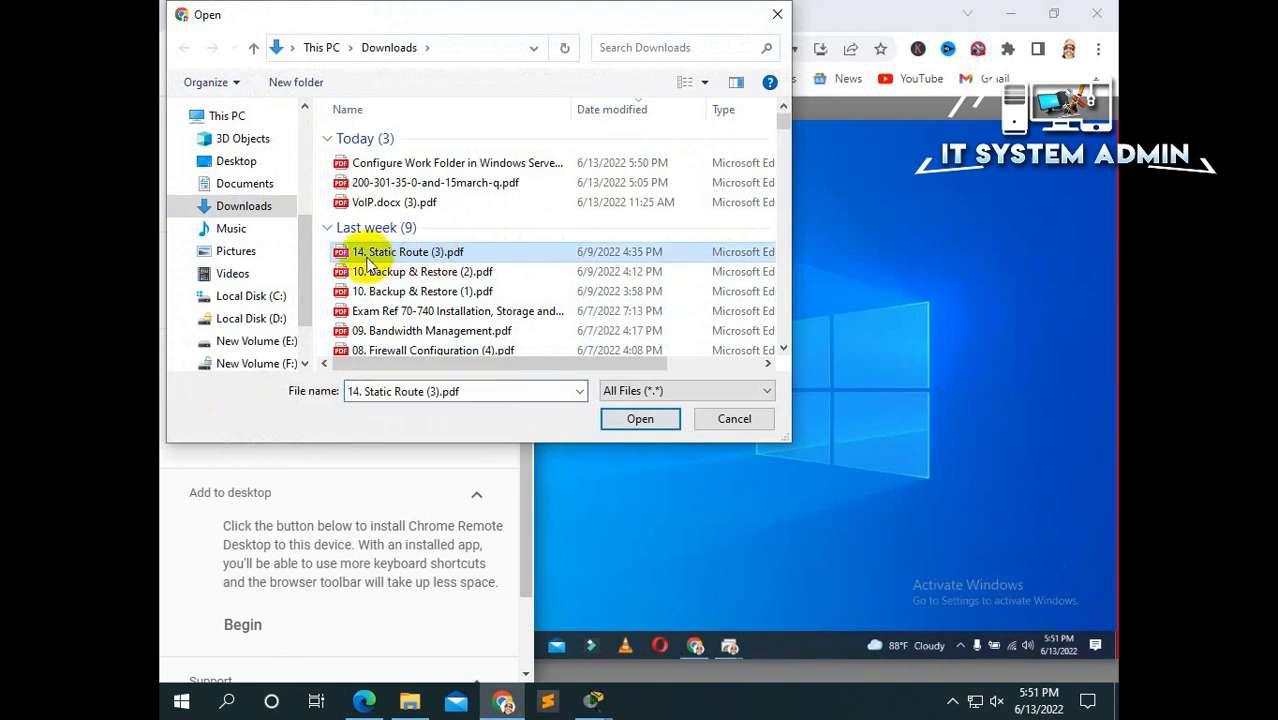
mouse_move(436, 252)
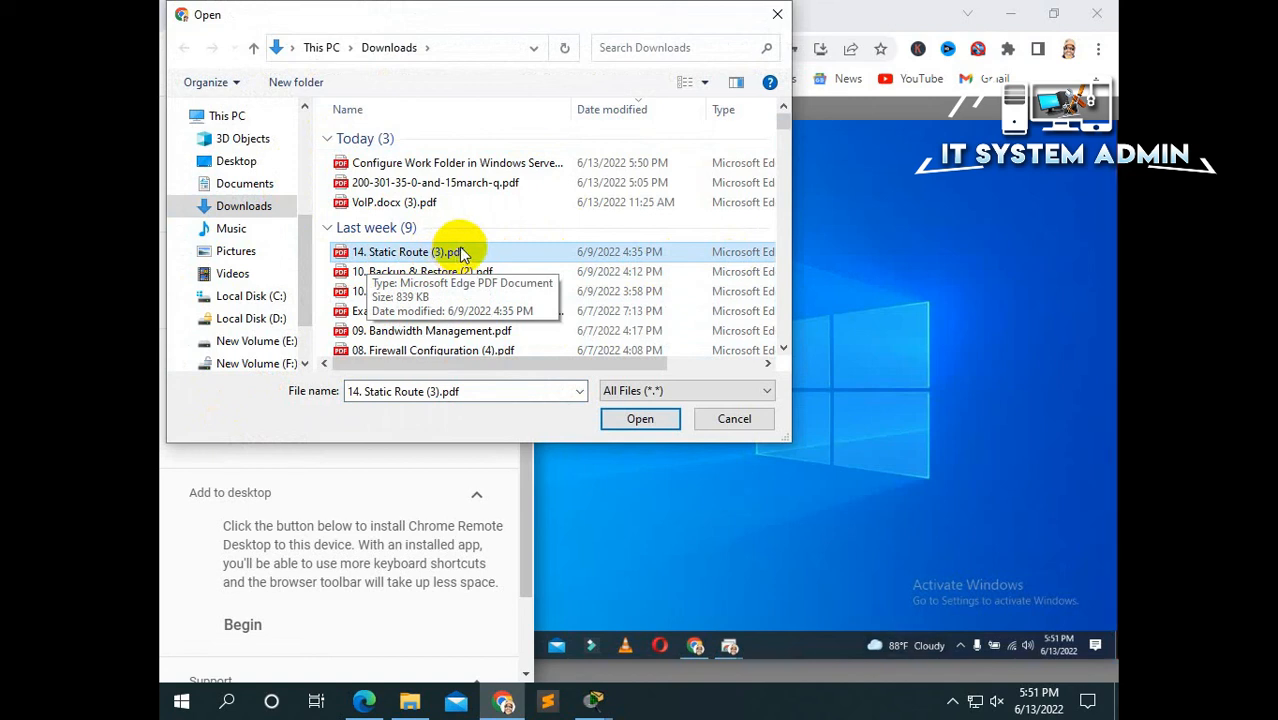
mouse_move(496, 252)
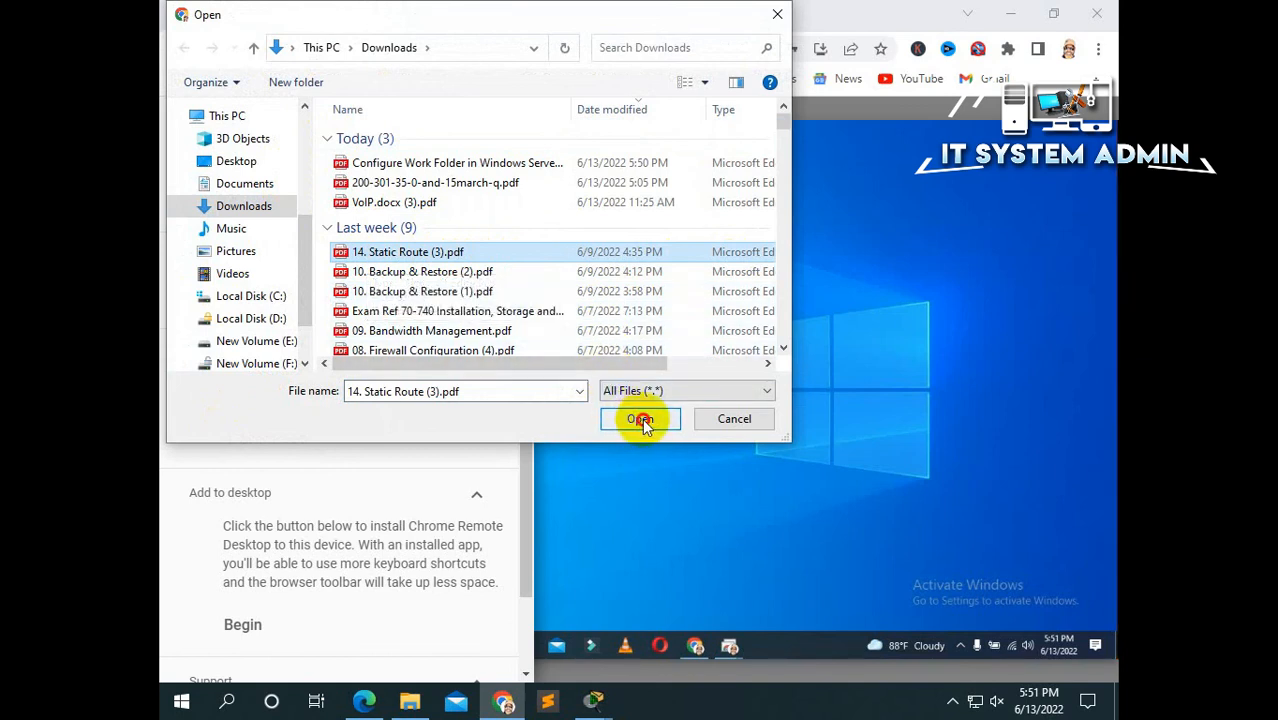
left_click(640, 418)
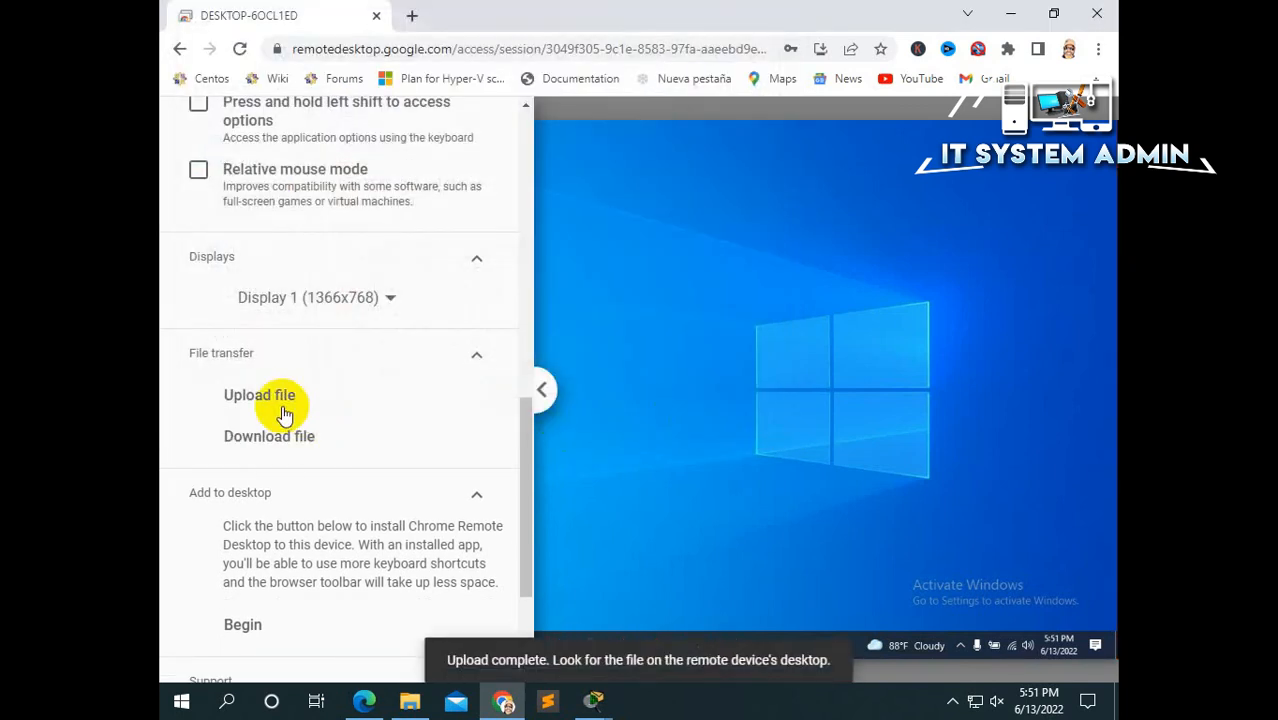
mouse_move(512, 220)
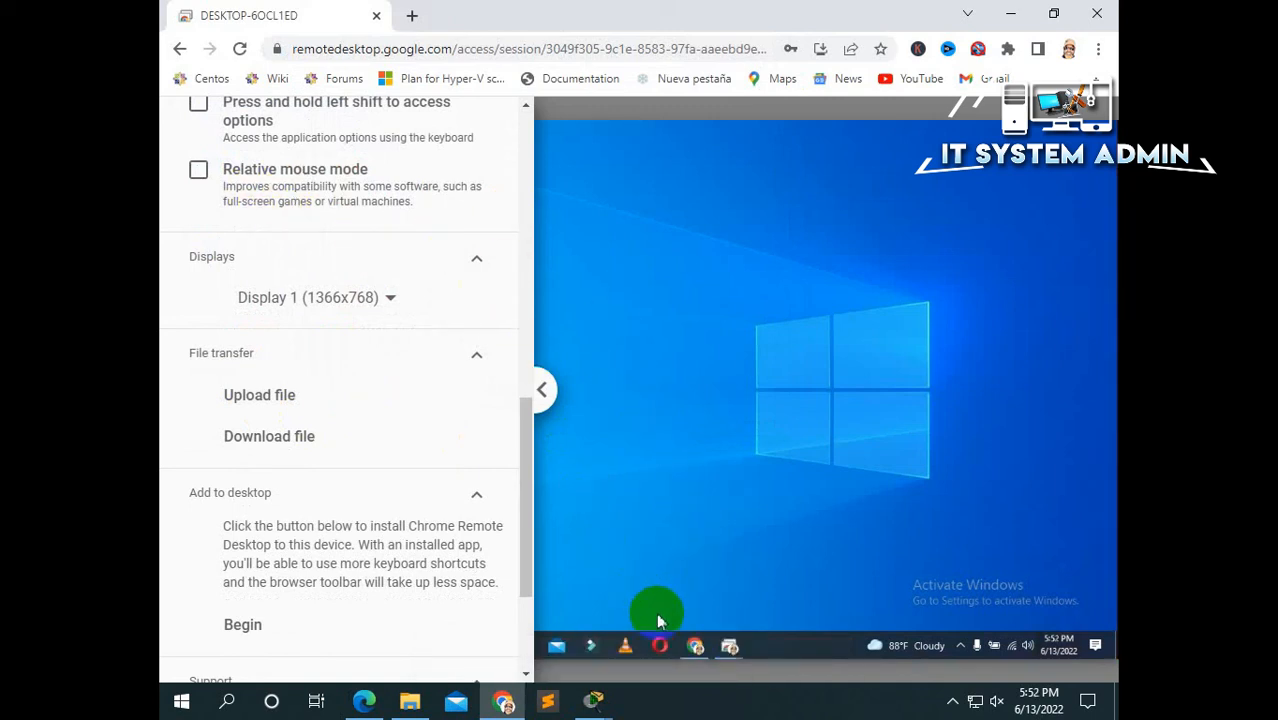
mouse_move(528, 356)
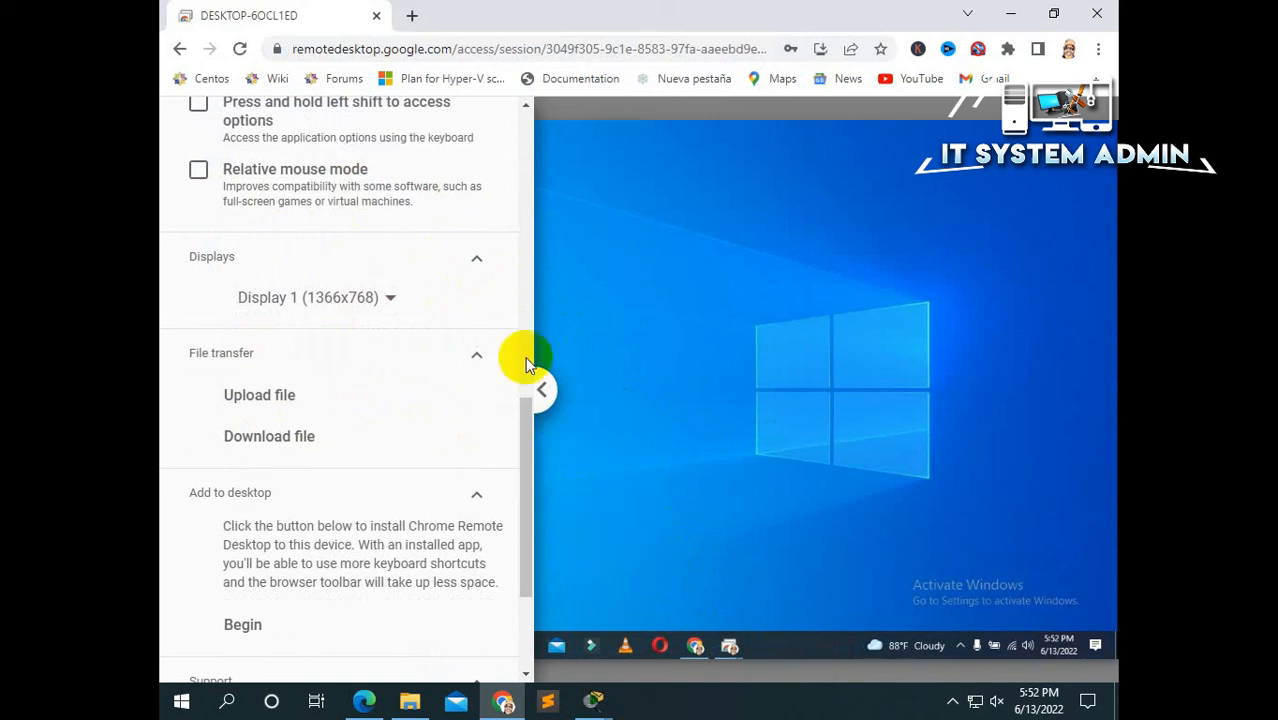
mouse_move(628, 376)
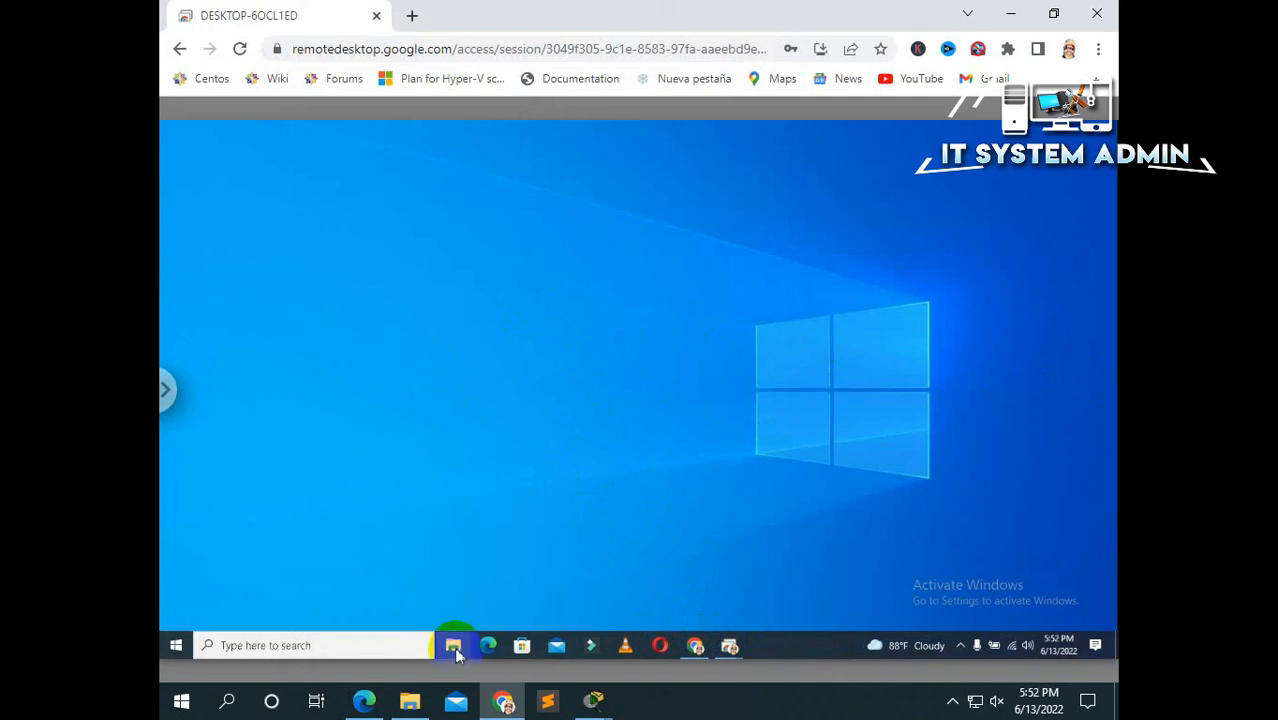
Check the remote computer's Downloads folder in File Explorer, then close the window.
left_click(452, 644)
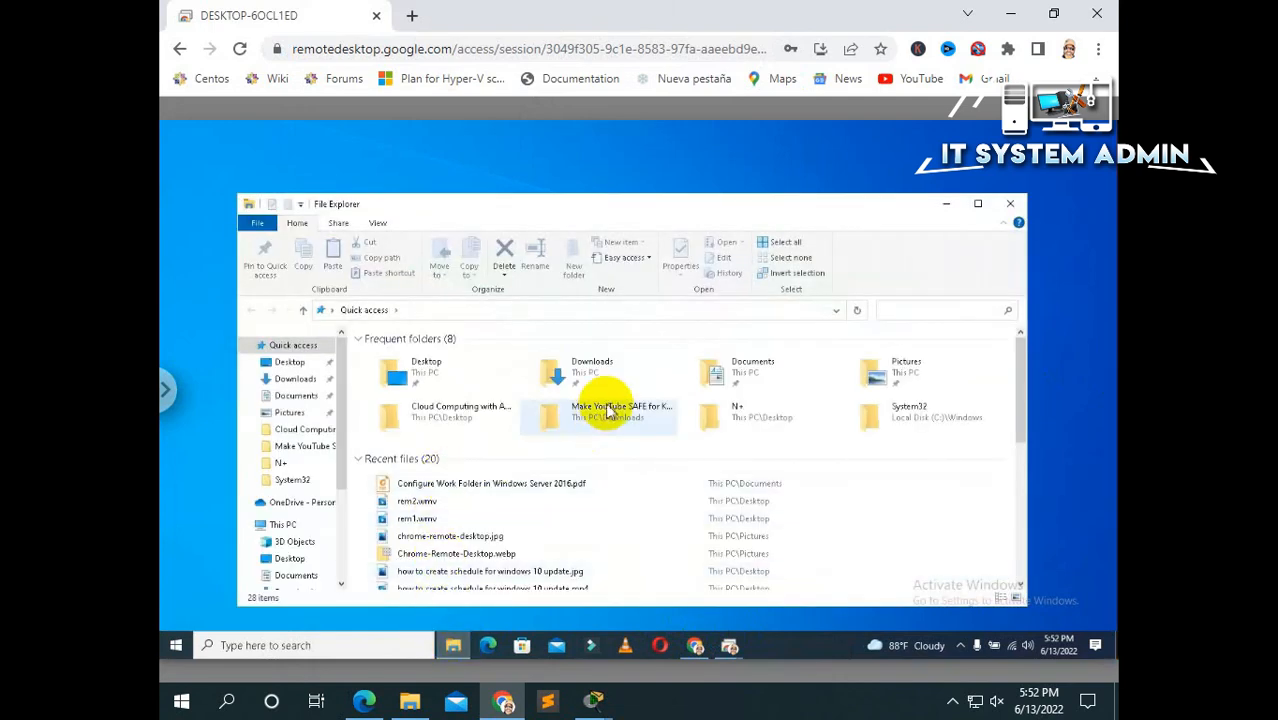
mouse_move(610, 372)
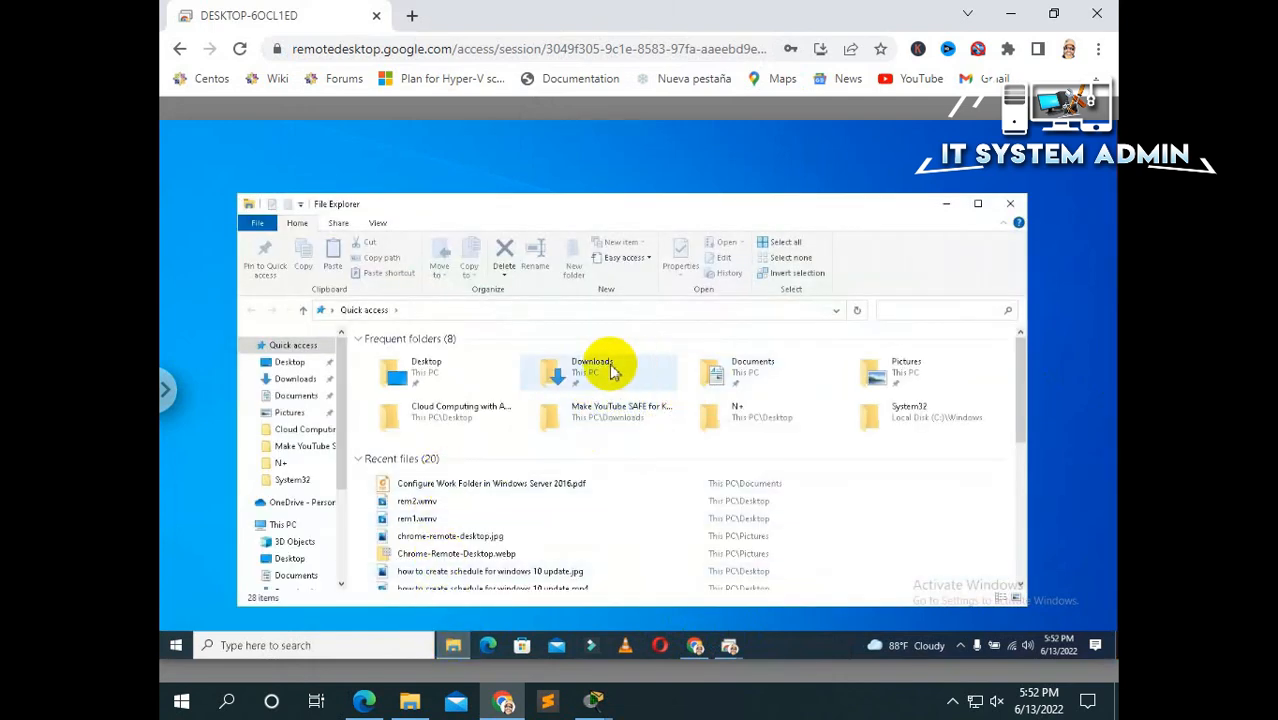
double_click(592, 370)
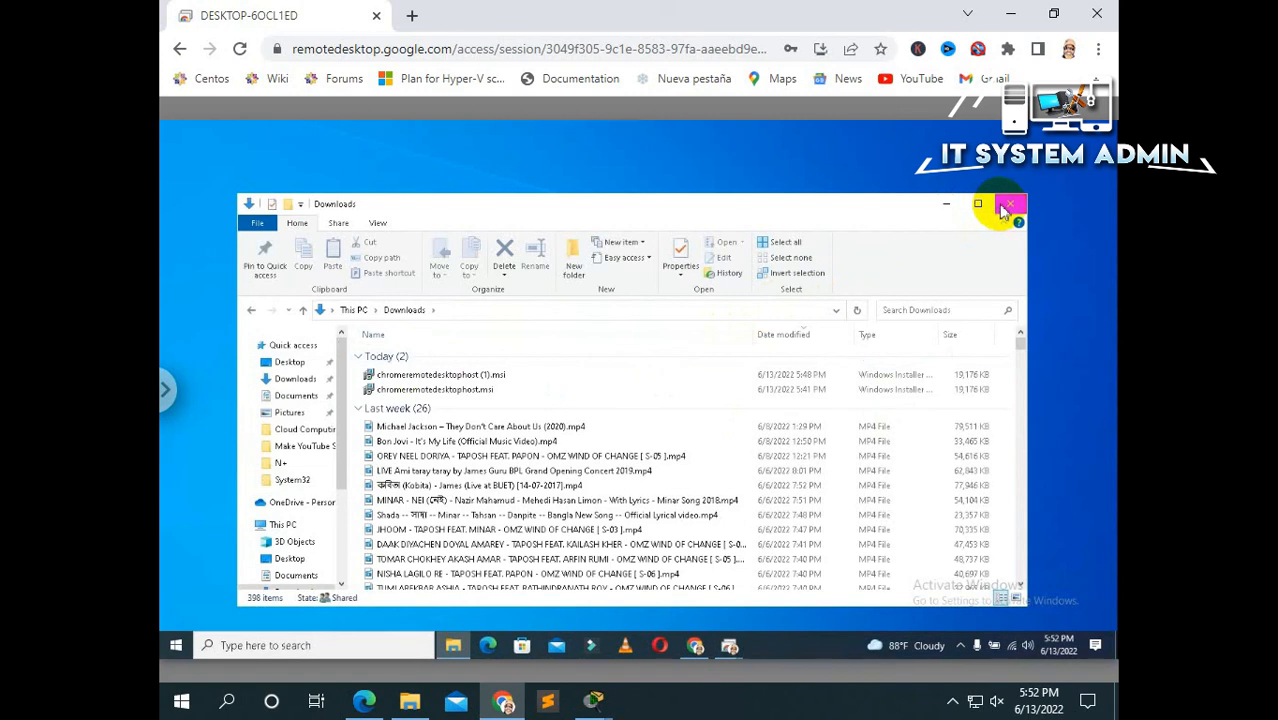
left_click(1008, 204)
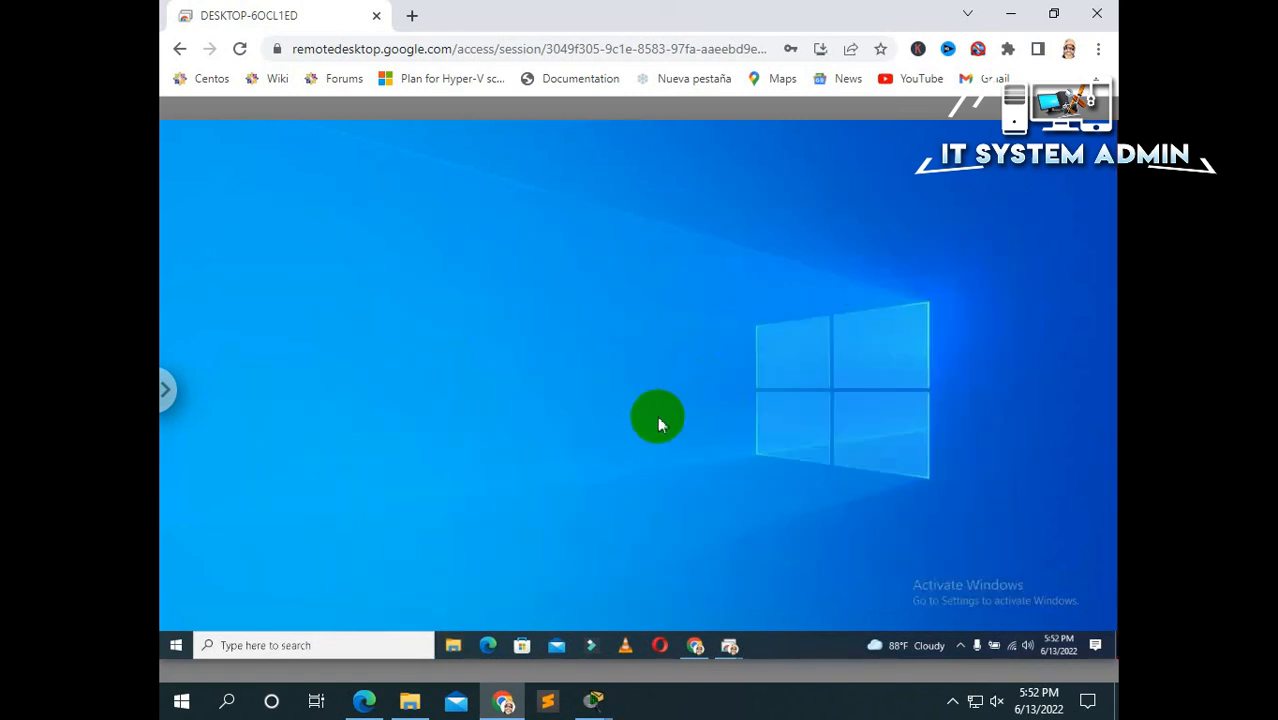
Reopen the remote File Explorer to view recent files, then close it.
left_click(452, 644)
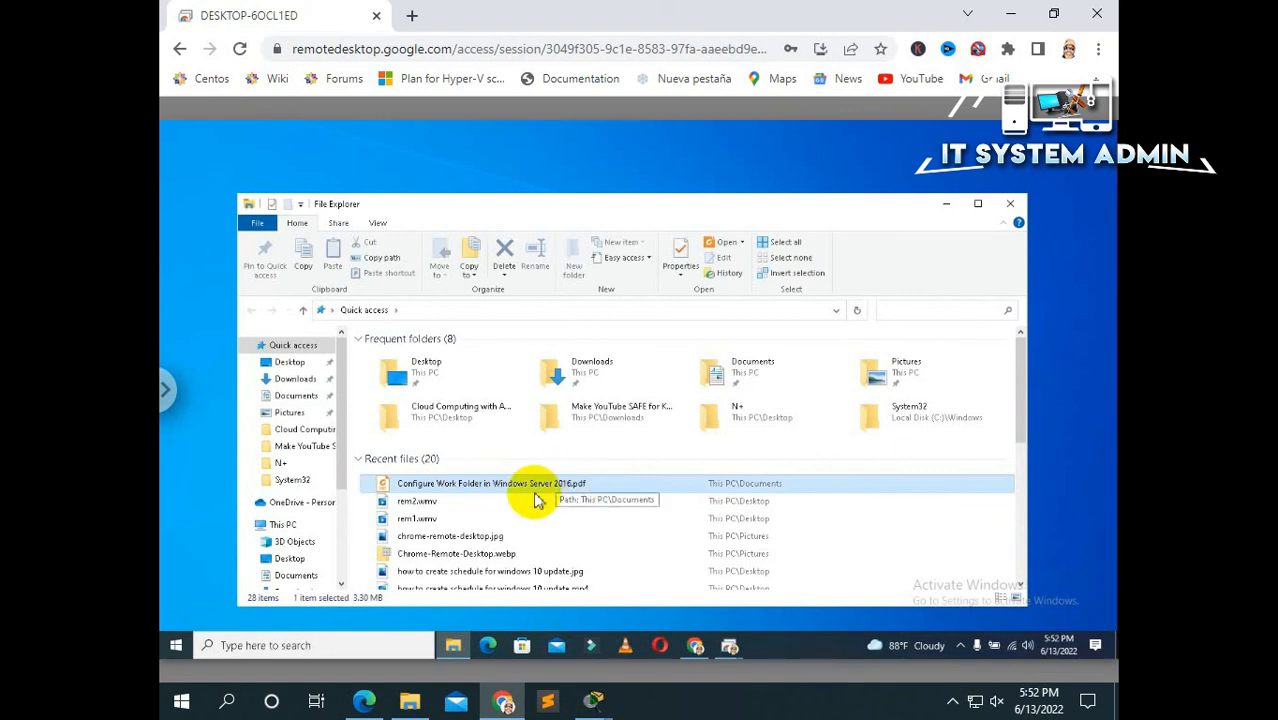
mouse_move(630, 380)
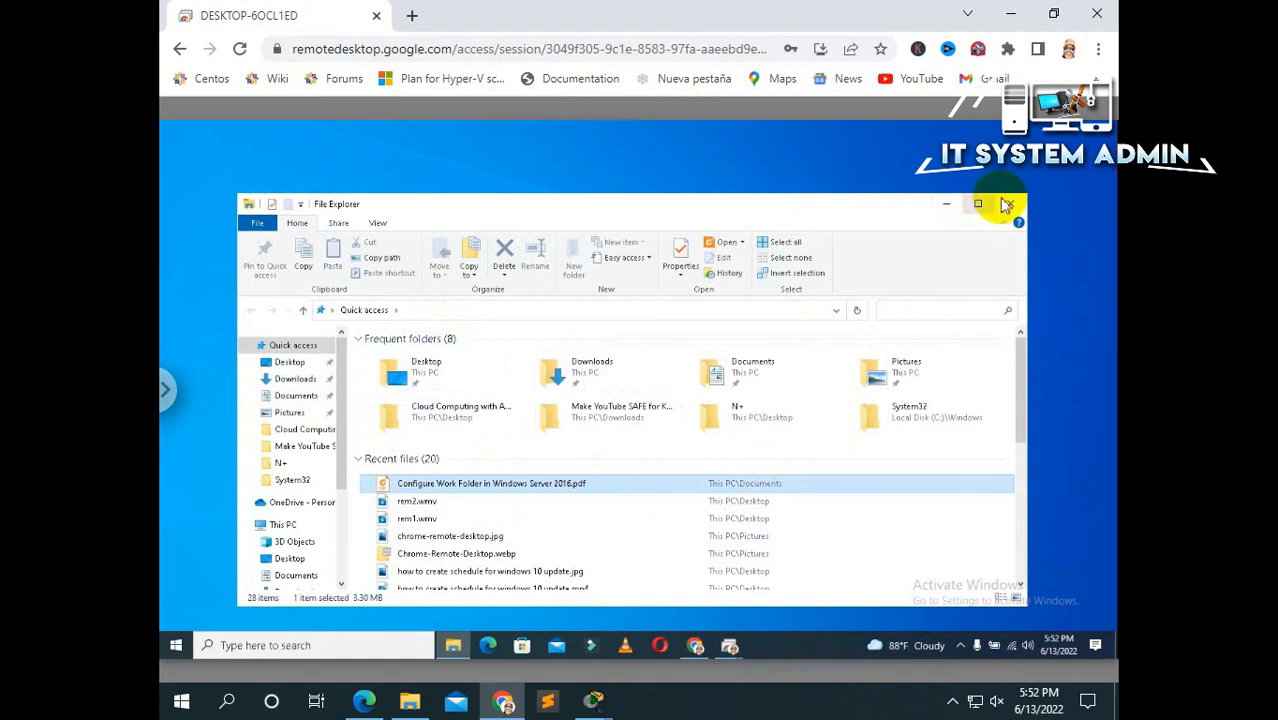
left_click(1006, 204)
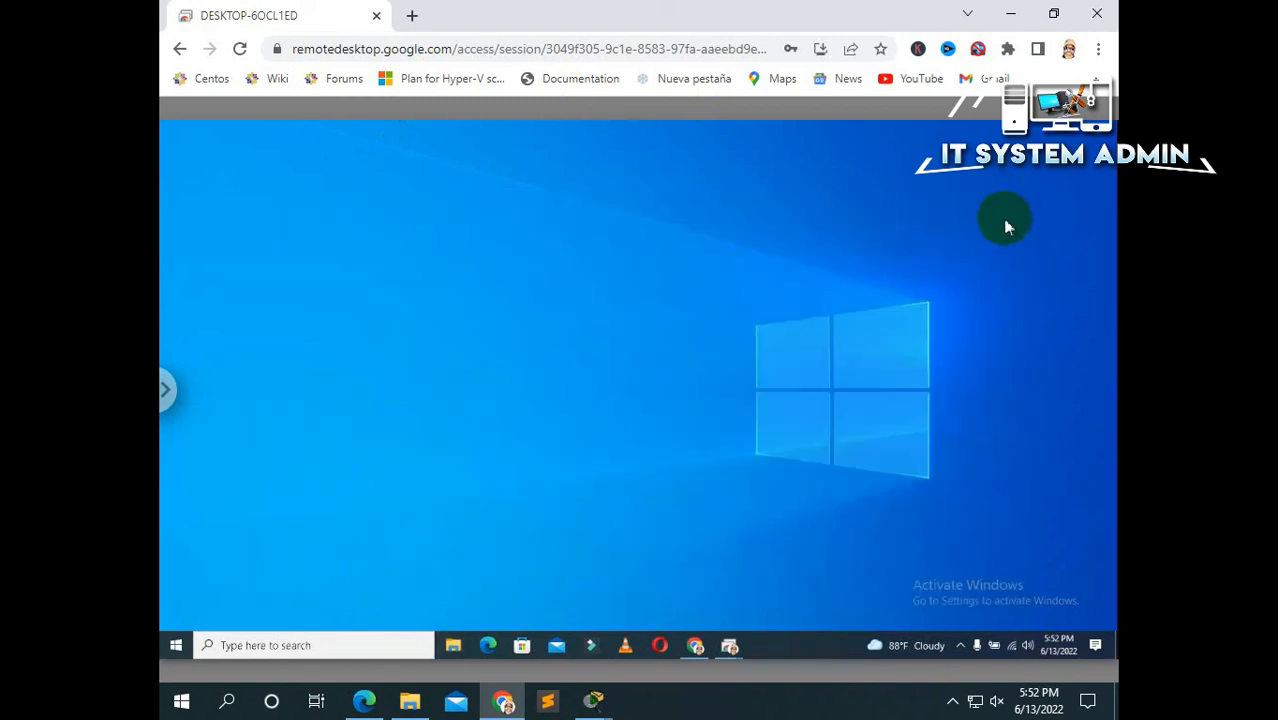
mouse_move(992, 240)
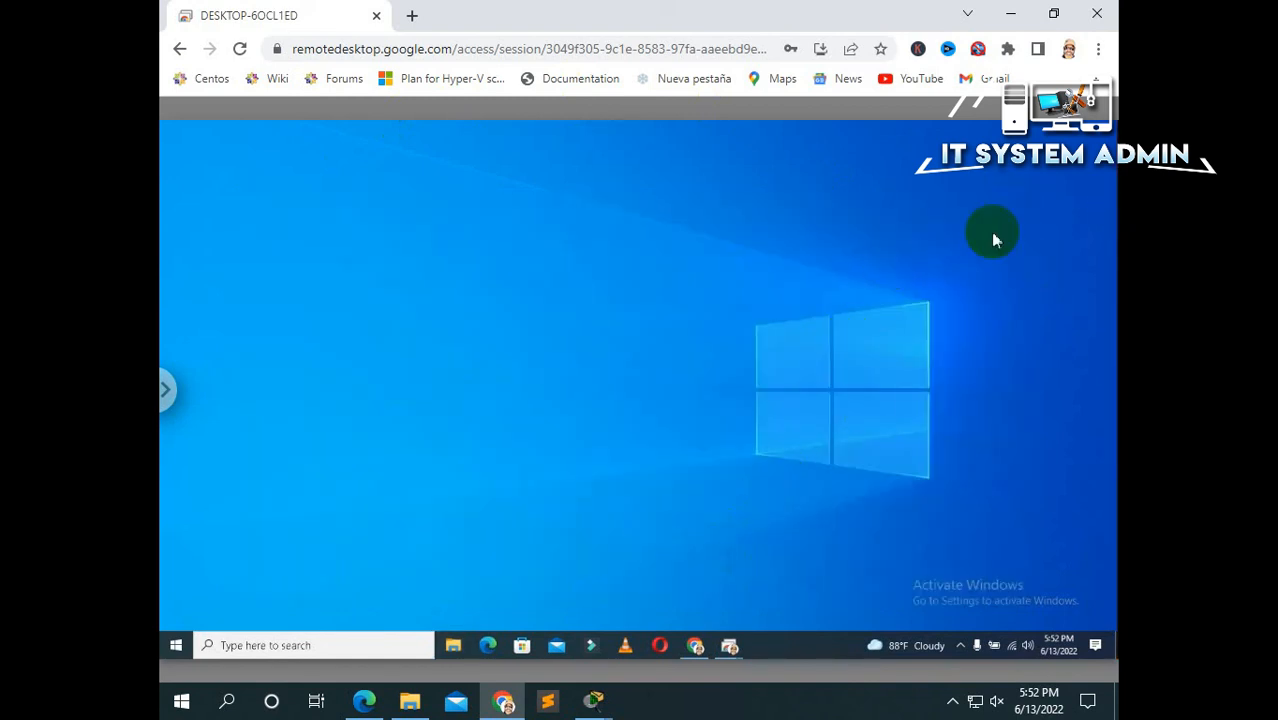
mouse_move(168, 390)
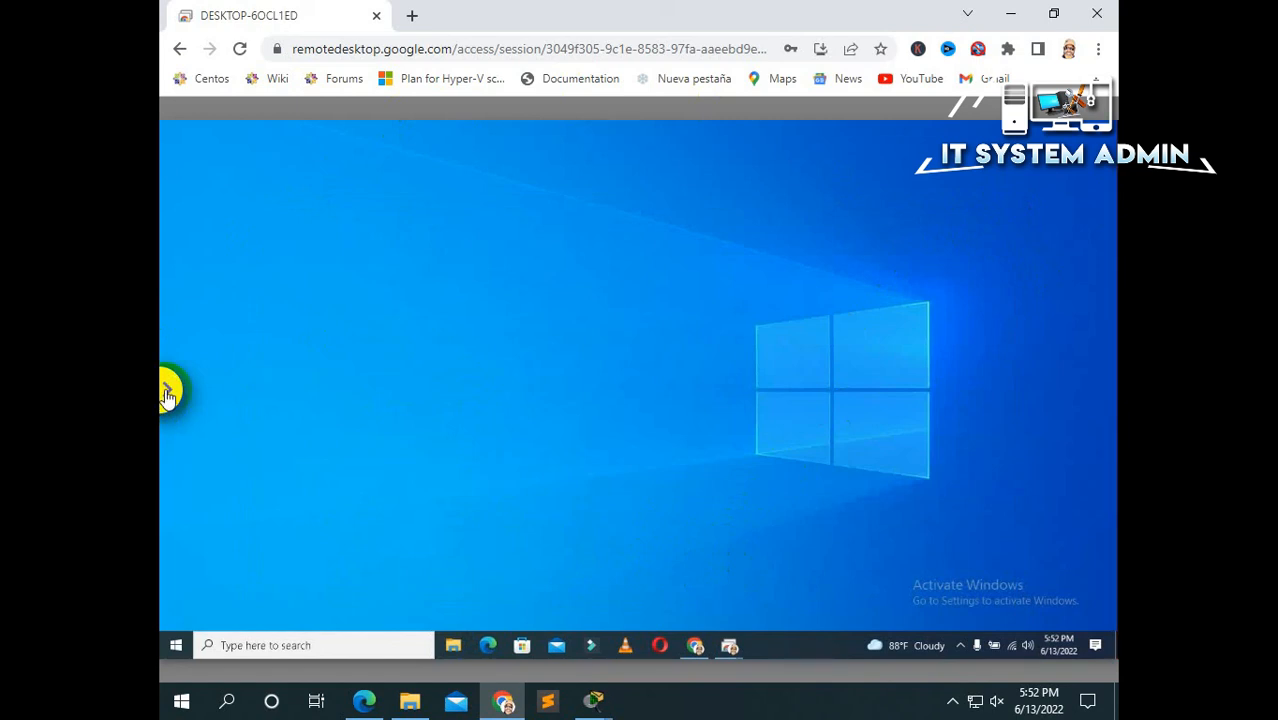
Disconnect the remote session, returning to the Remote Access device list.
left_click(168, 390)
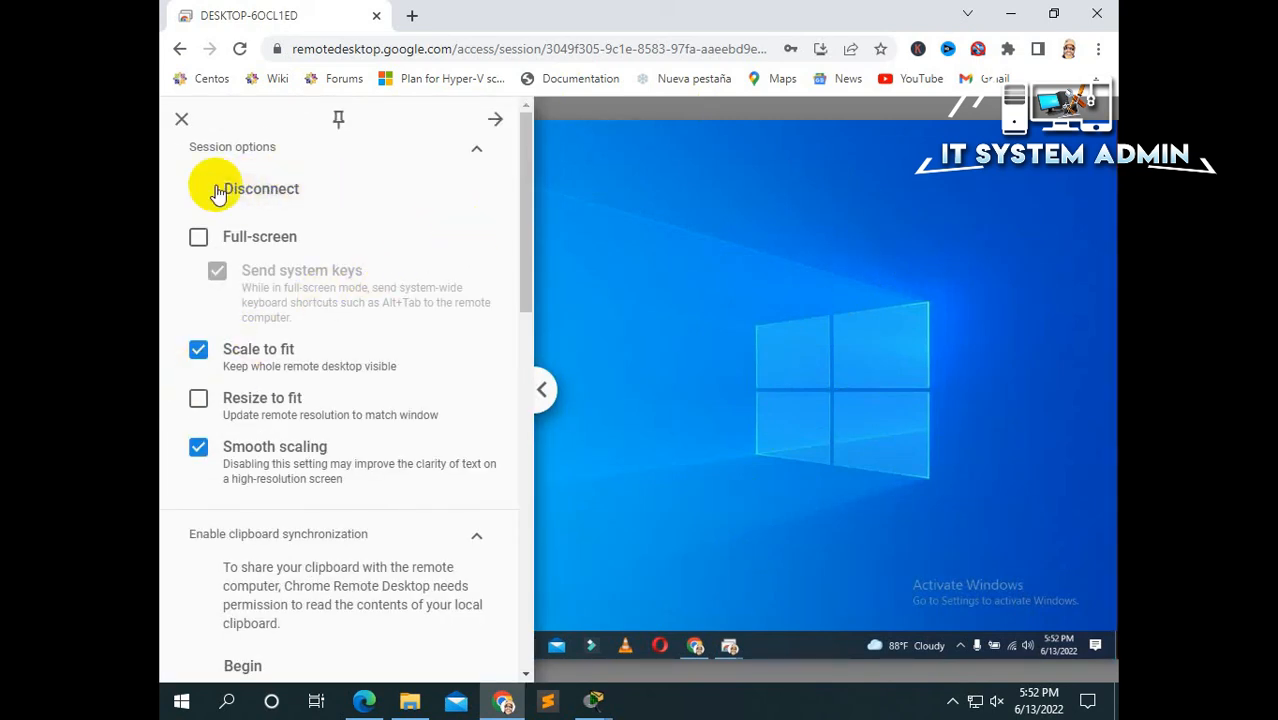
left_click(260, 188)
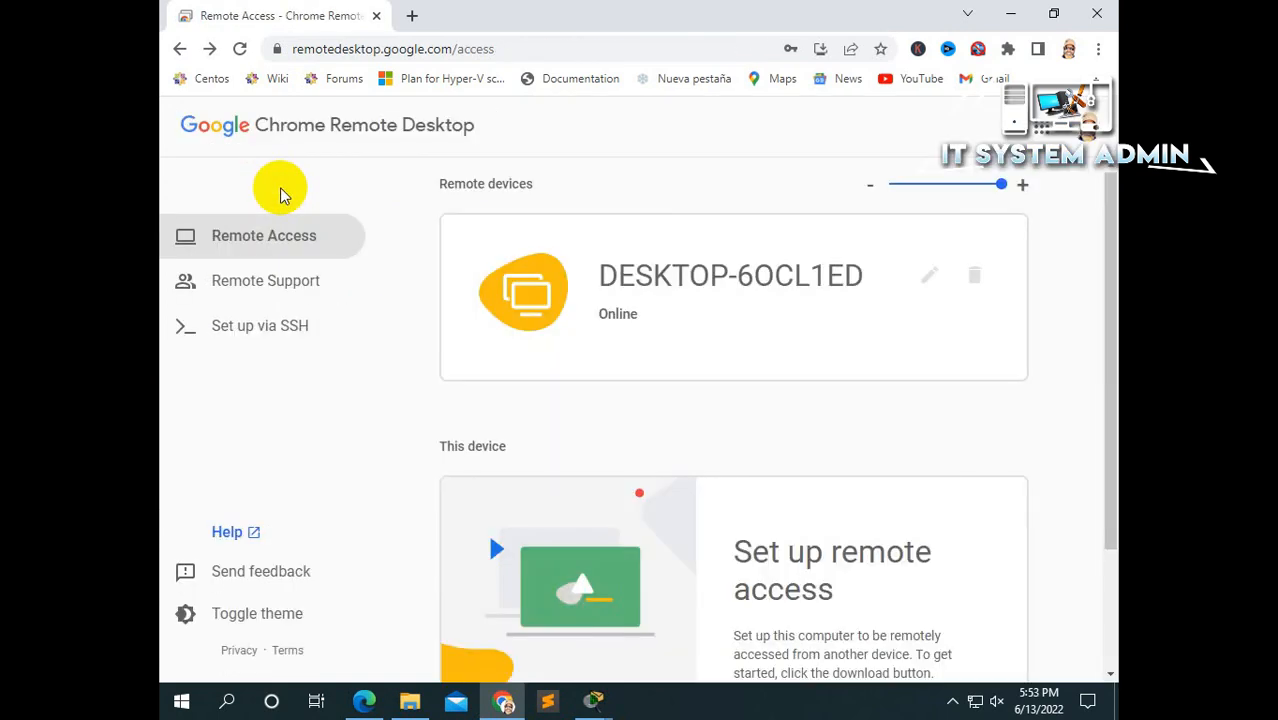
mouse_move(680, 432)
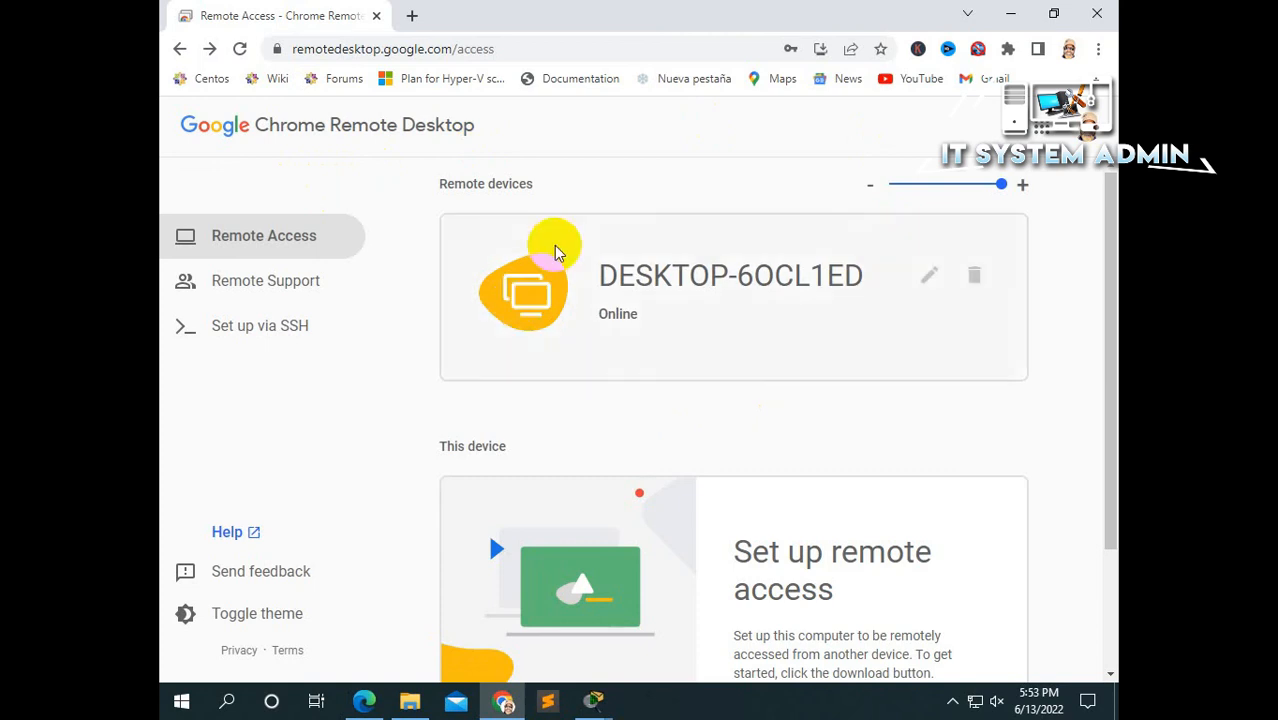
mouse_move(454, 200)
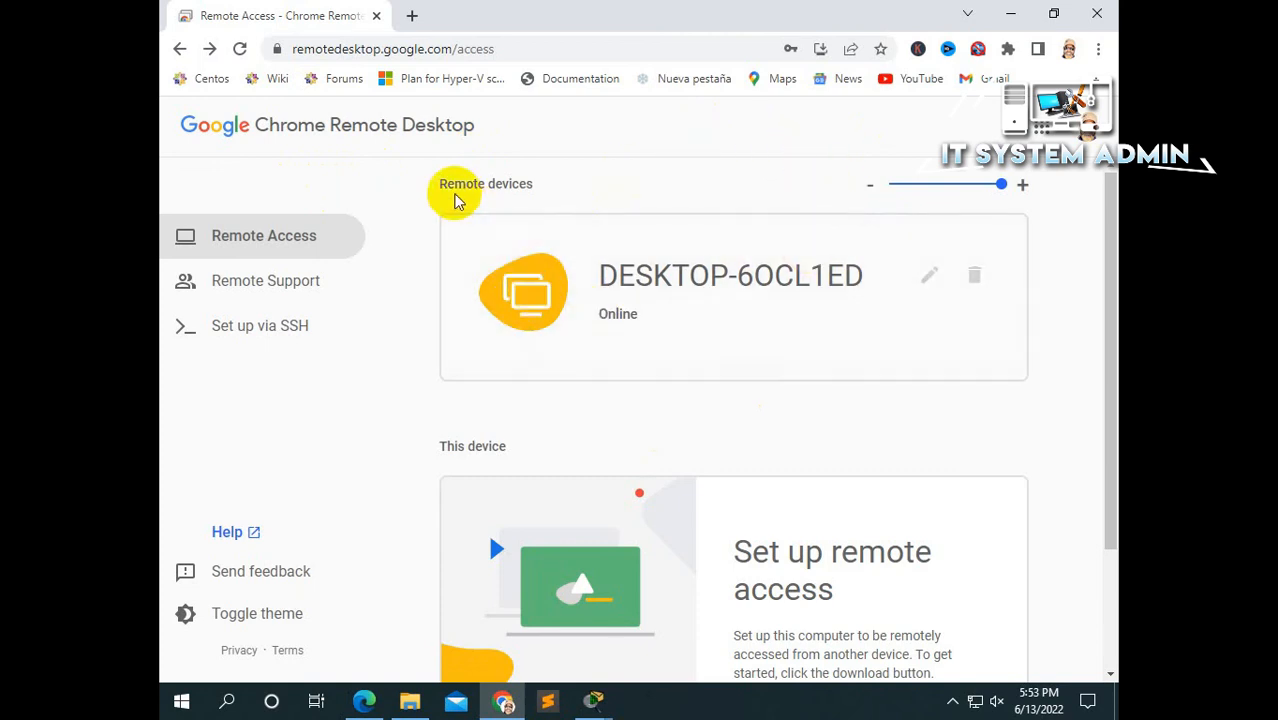